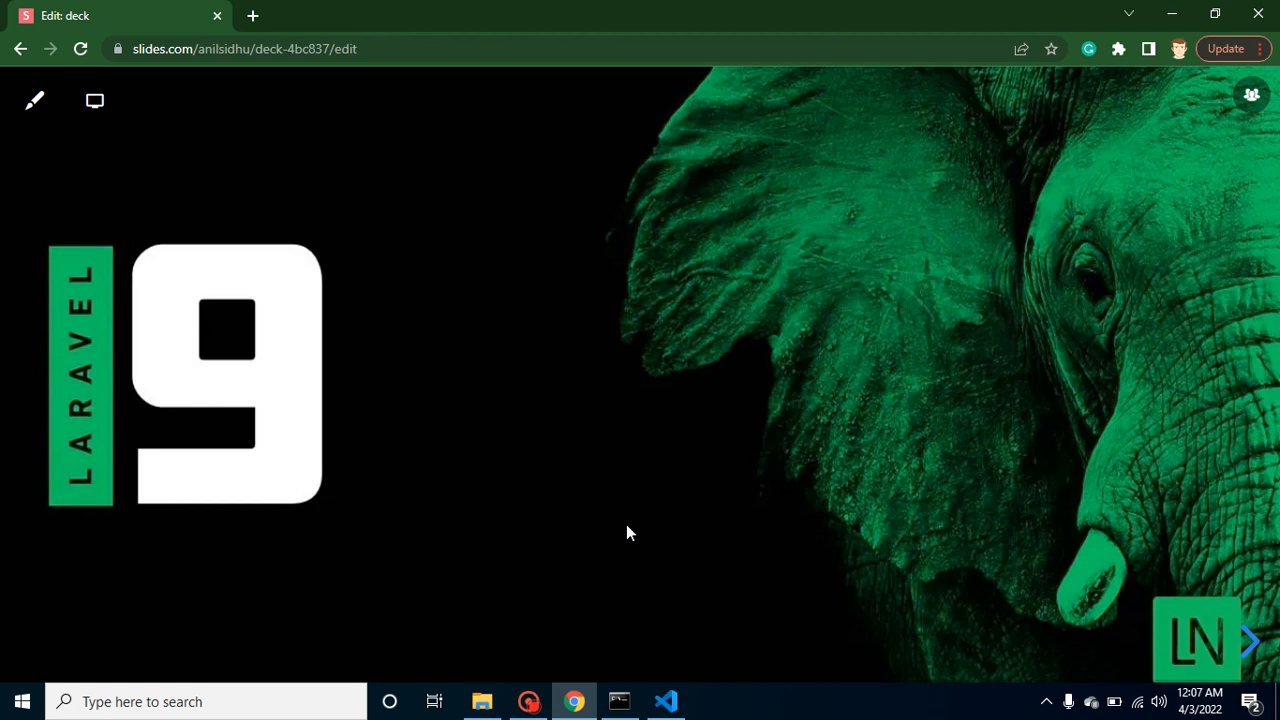
Advance past the Laravel 9 title slide to the slide on reasons to watch the series
left_click(1248, 635)
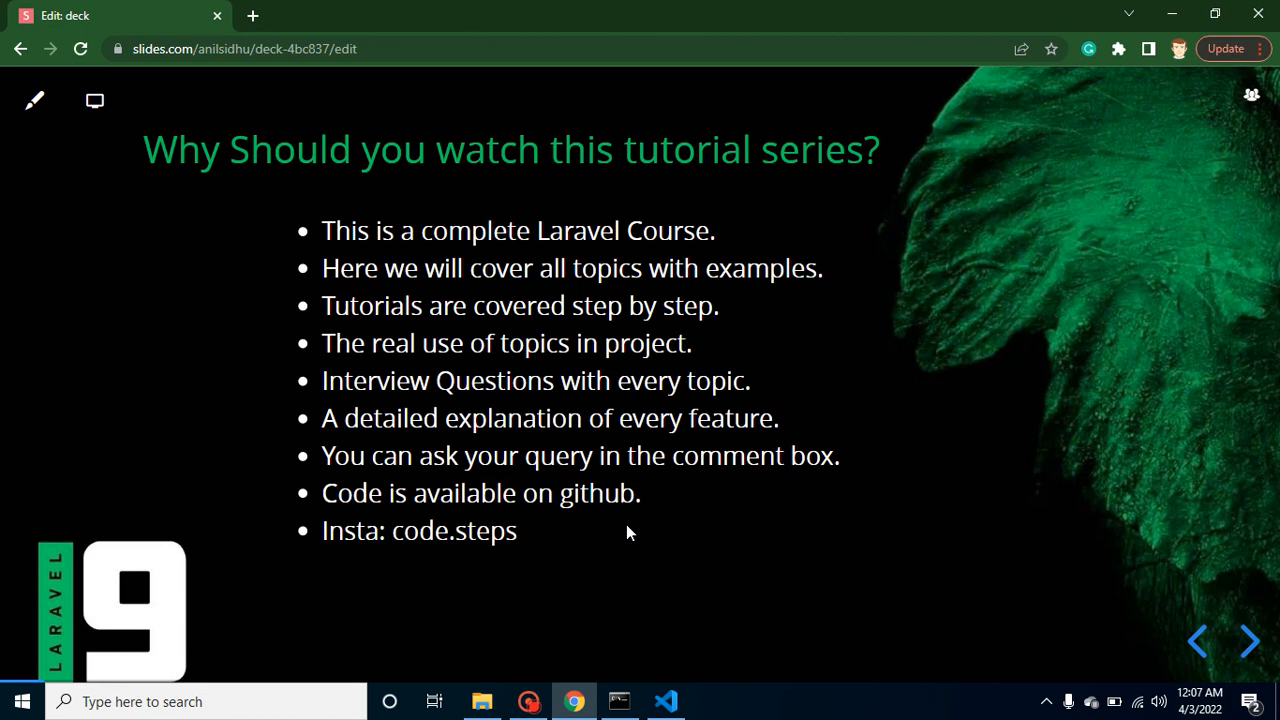
mouse_move(564, 278)
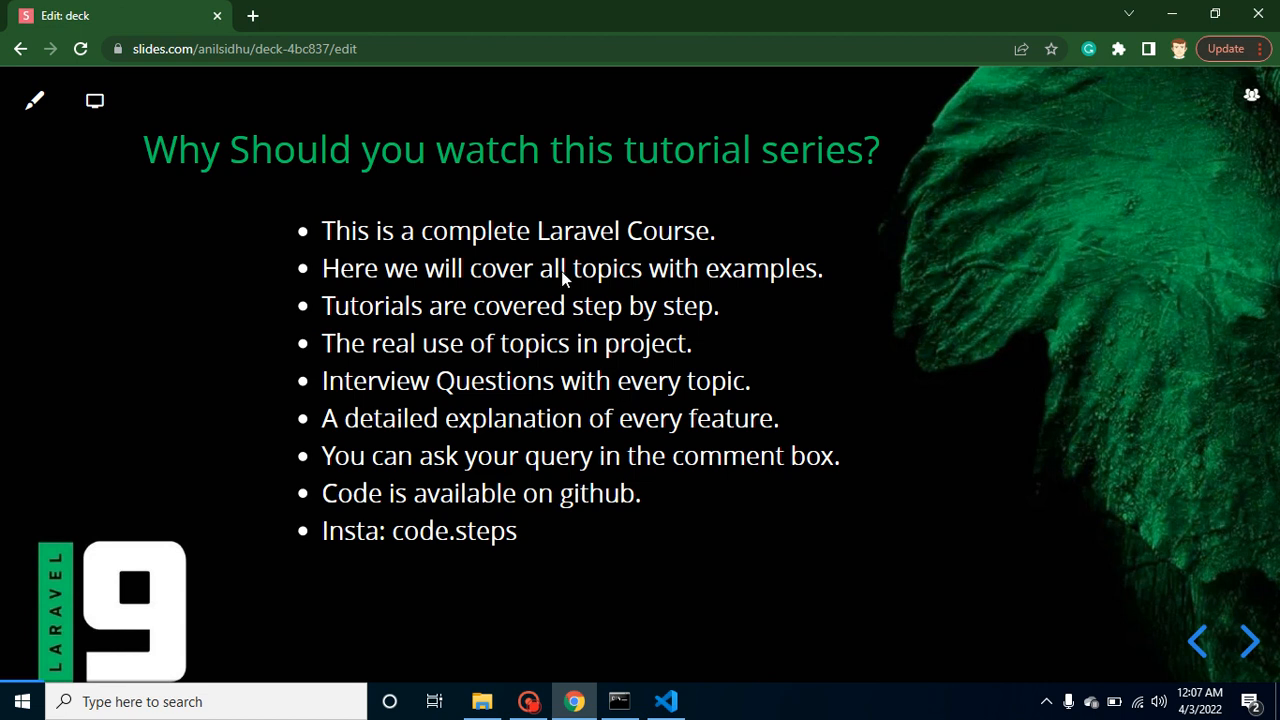
mouse_move(708, 288)
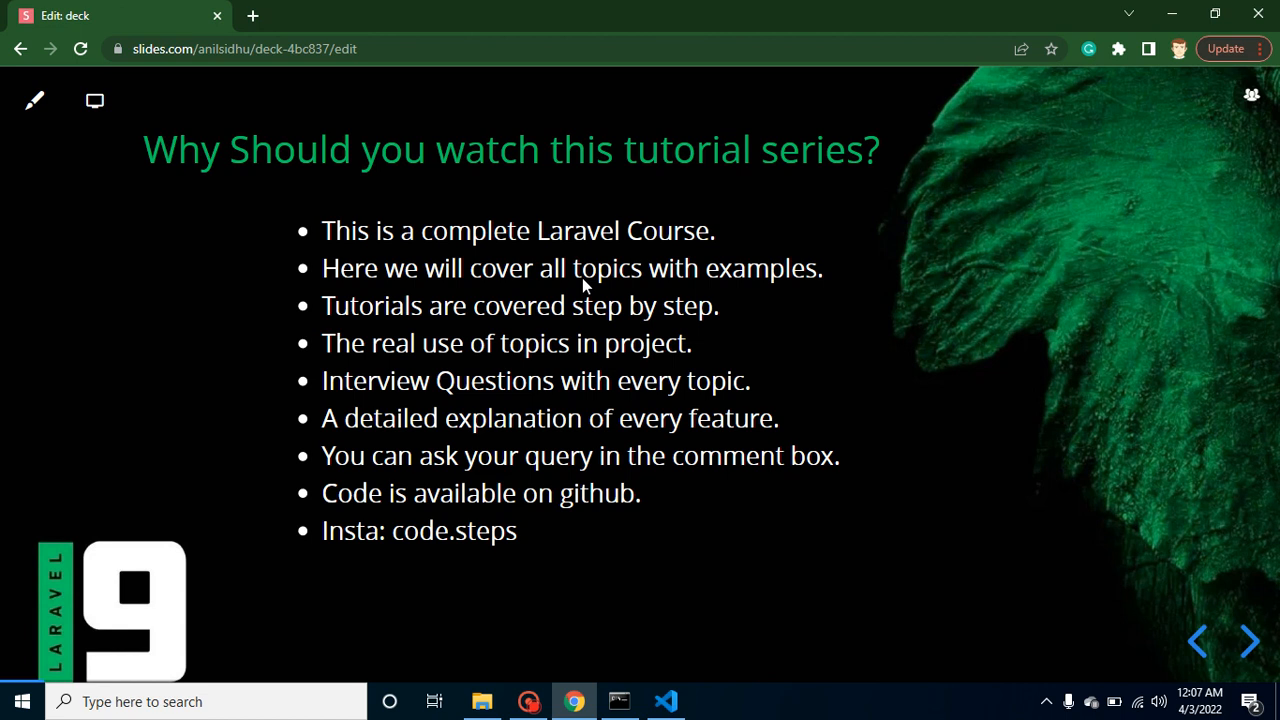
mouse_move(518, 325)
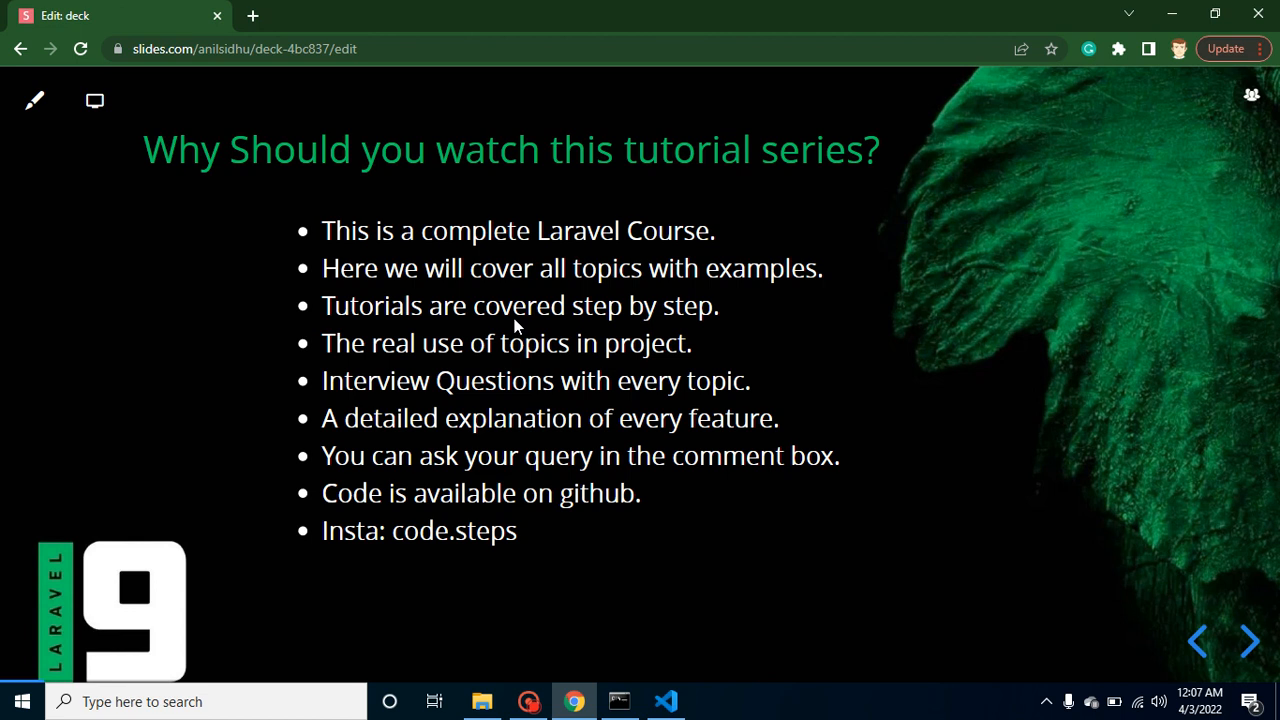
mouse_move(528, 378)
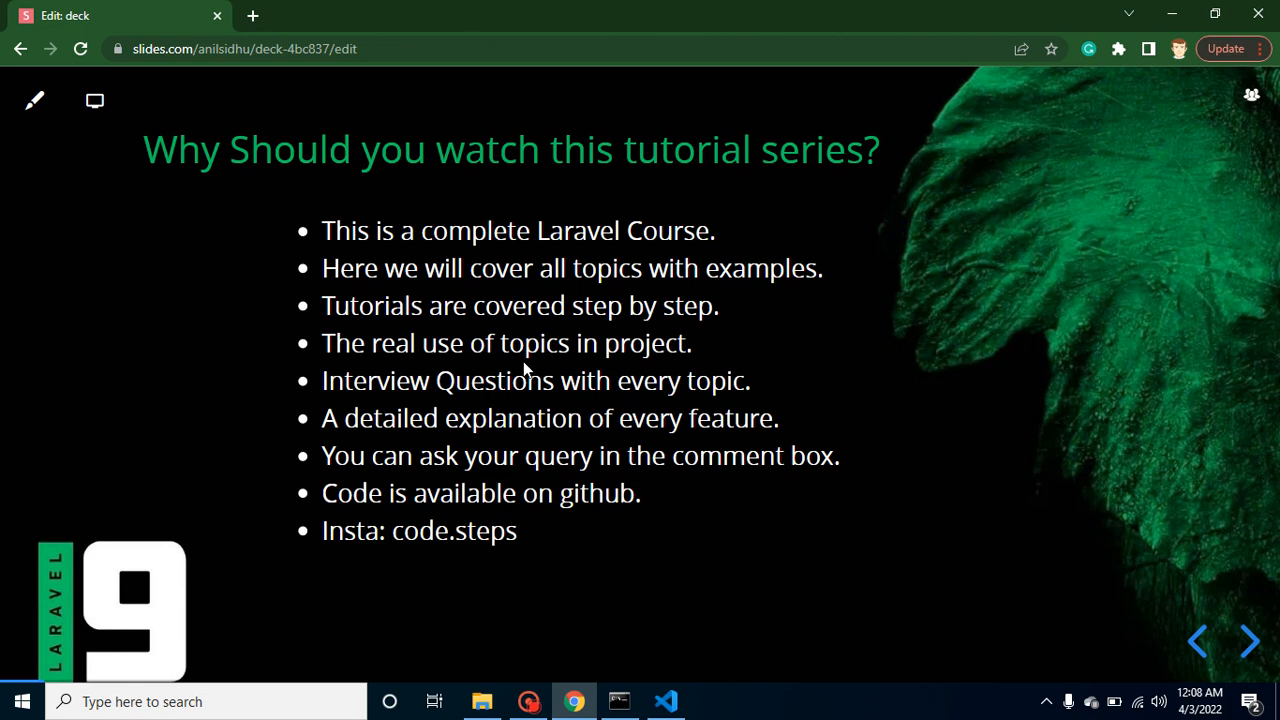
mouse_move(595, 405)
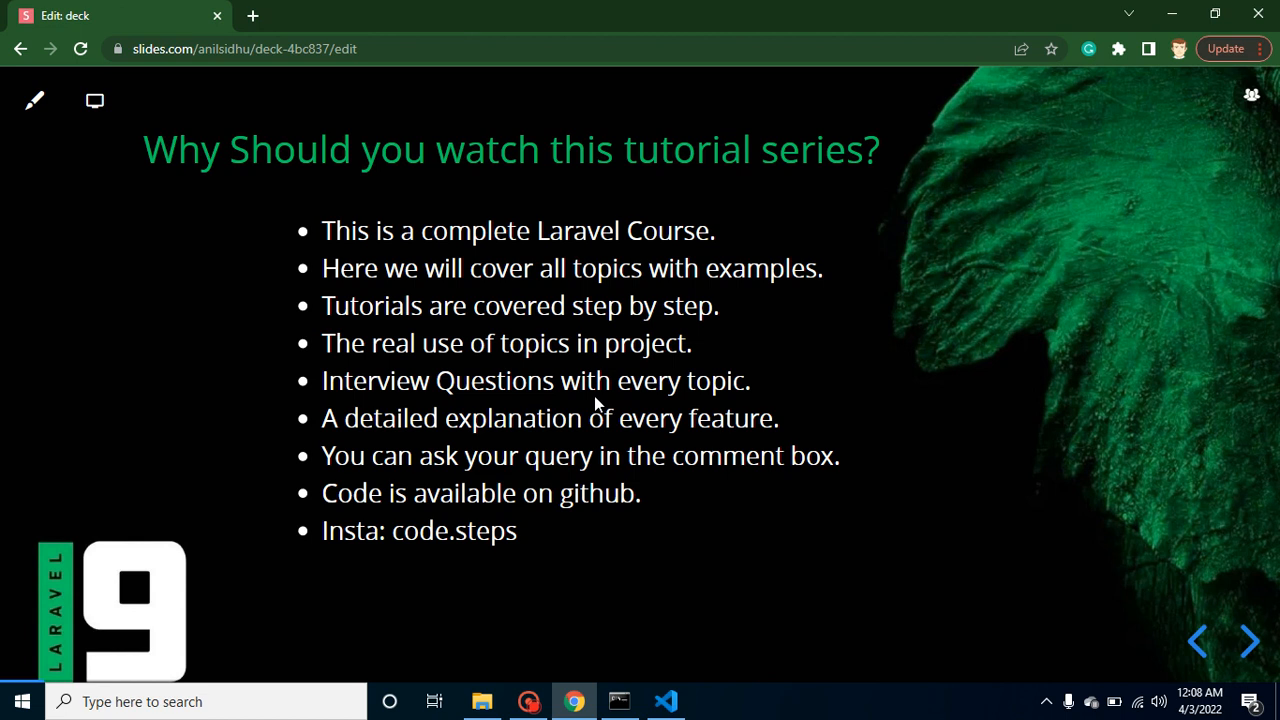
mouse_move(697, 435)
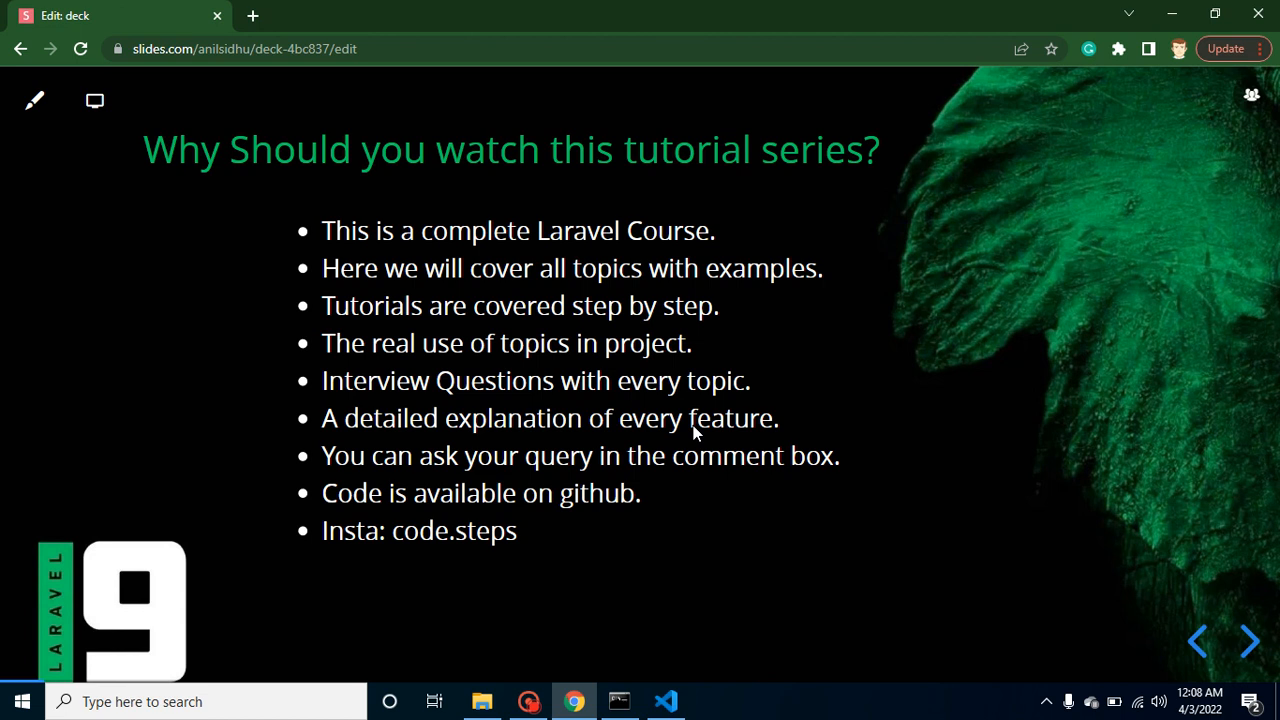
mouse_move(659, 507)
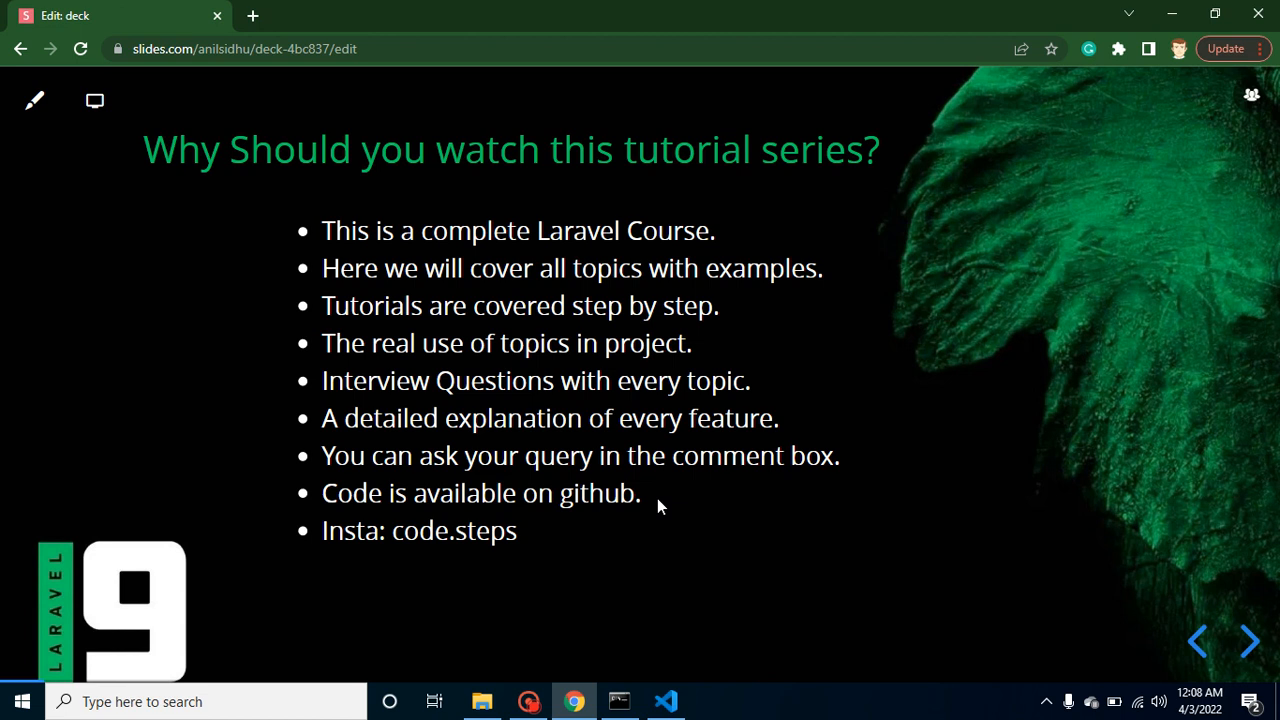
mouse_move(608, 505)
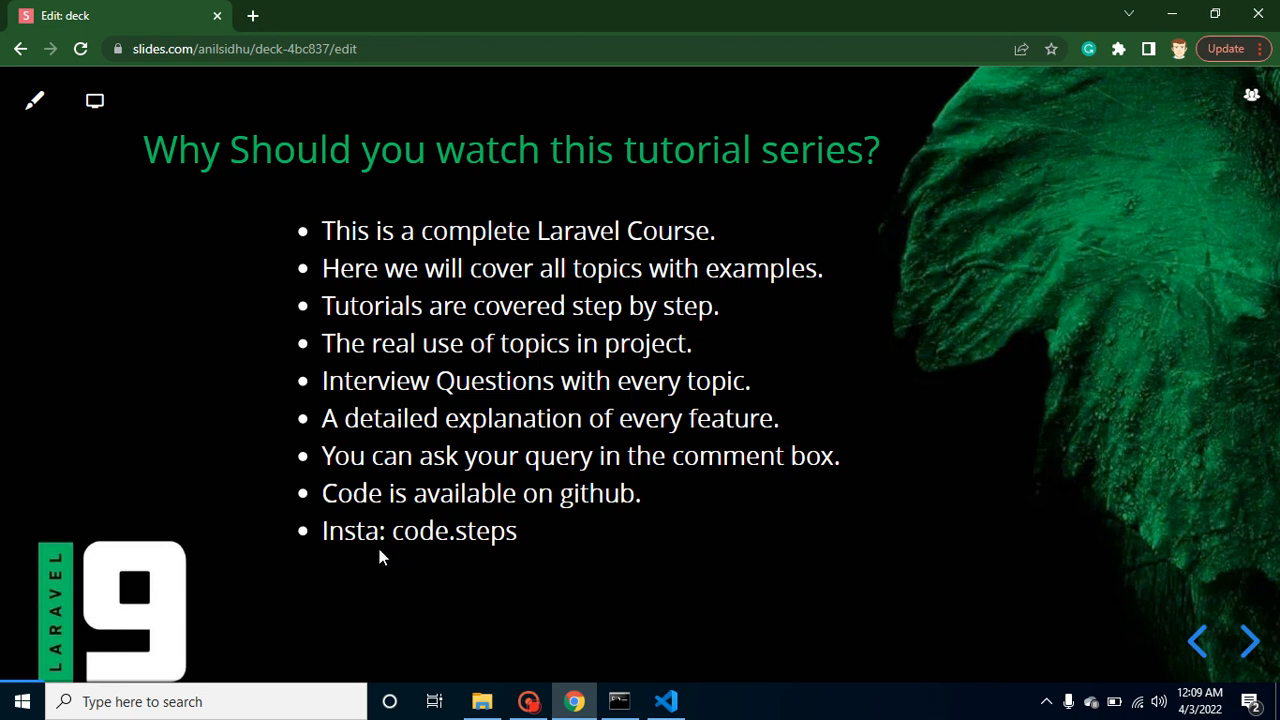
mouse_move(483, 560)
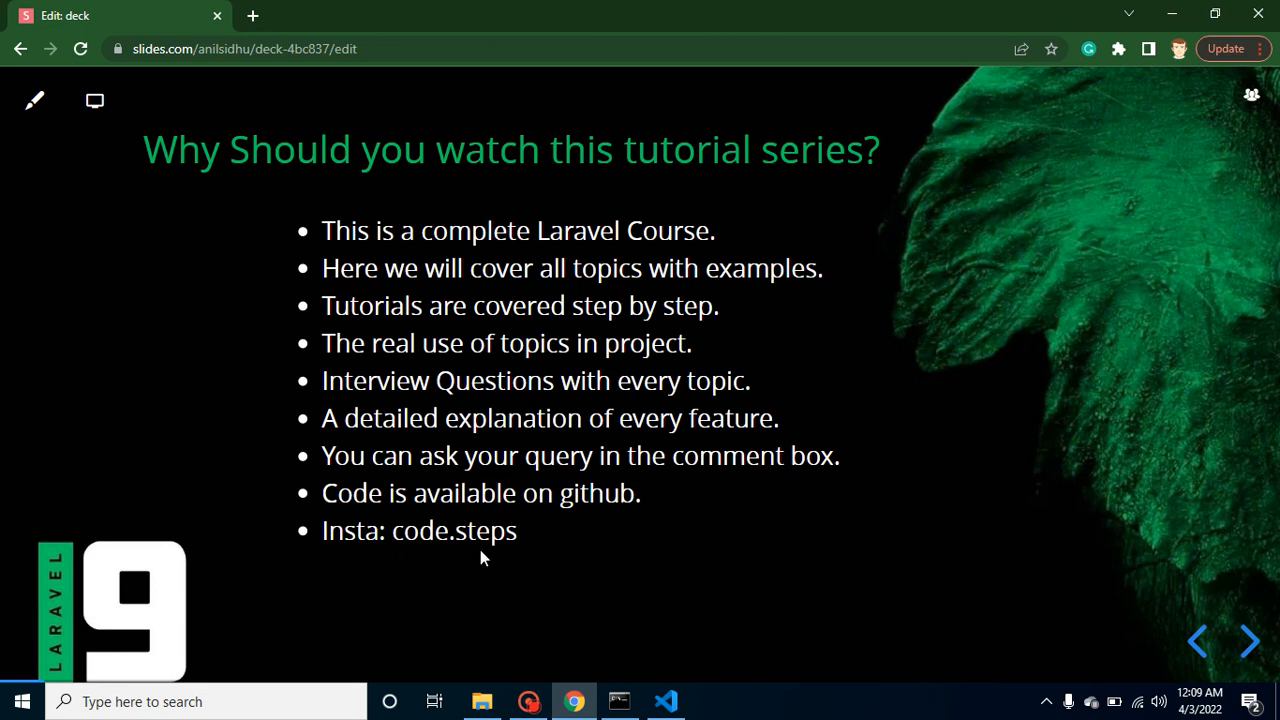
Show 'What is Laravel?', glance at 'What is Framework?', then return to 'What is Laravel?'
left_click(1248, 640)
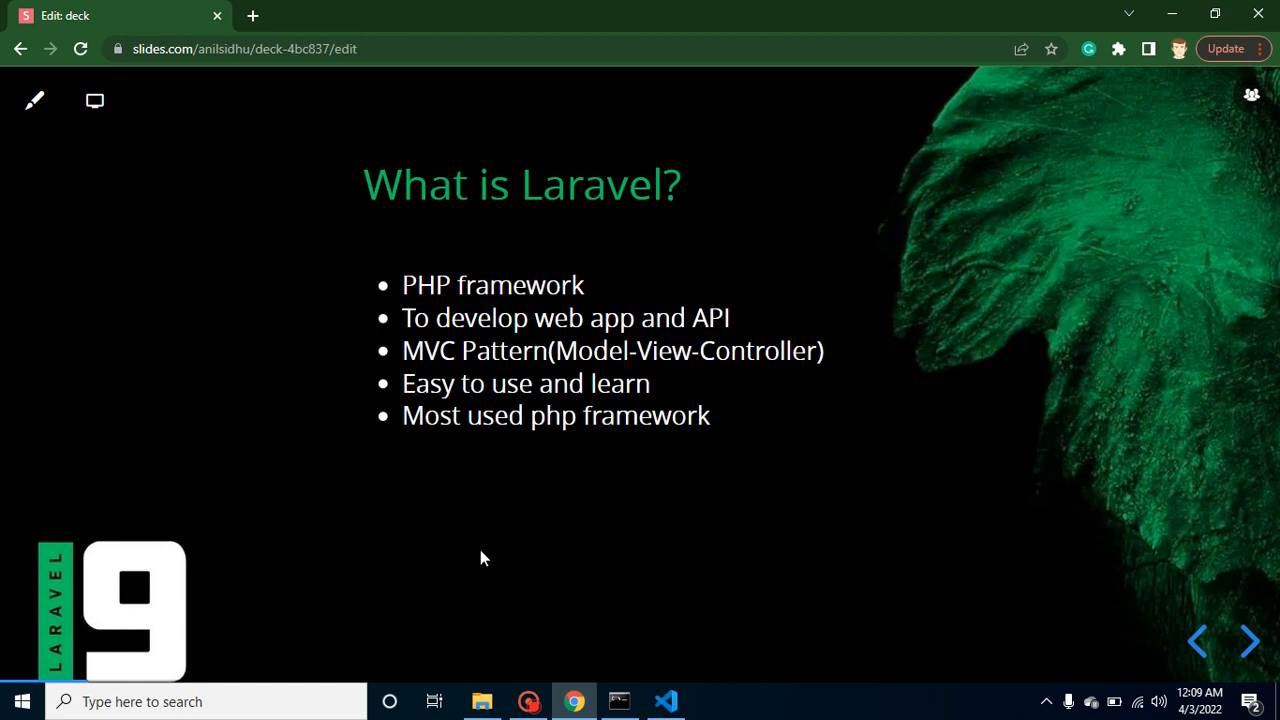
mouse_move(552, 285)
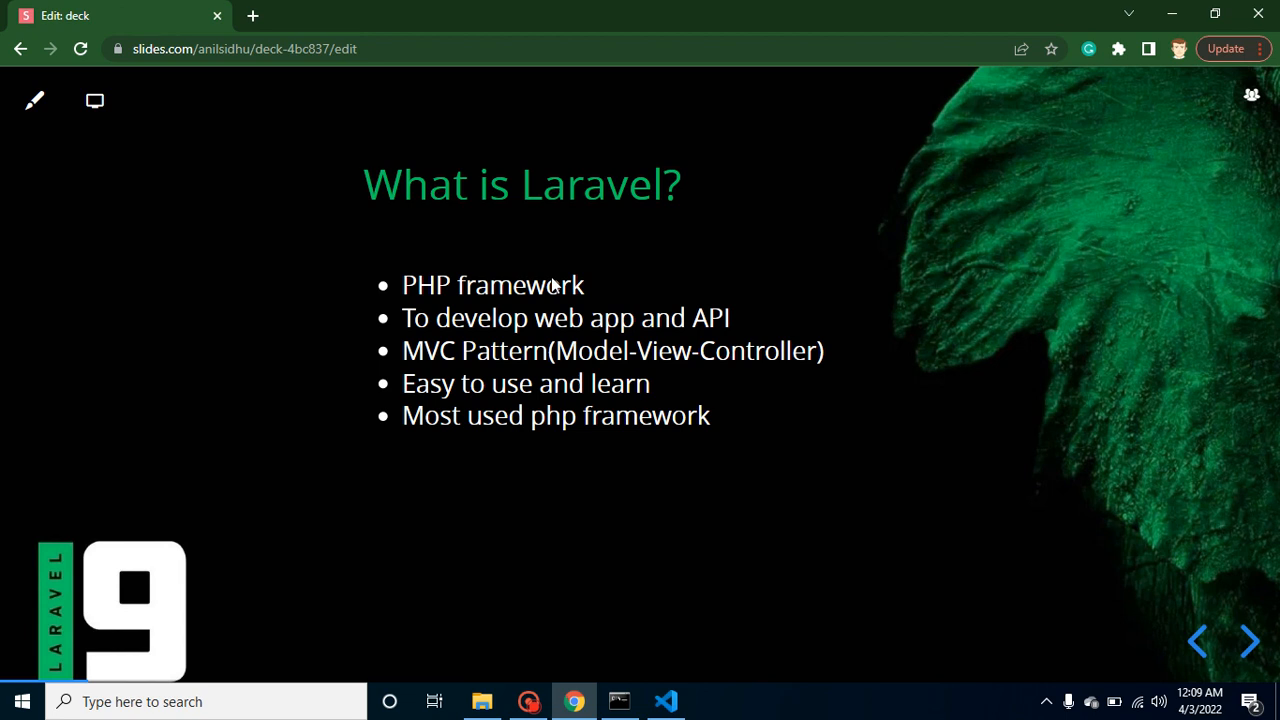
left_click(1248, 638)
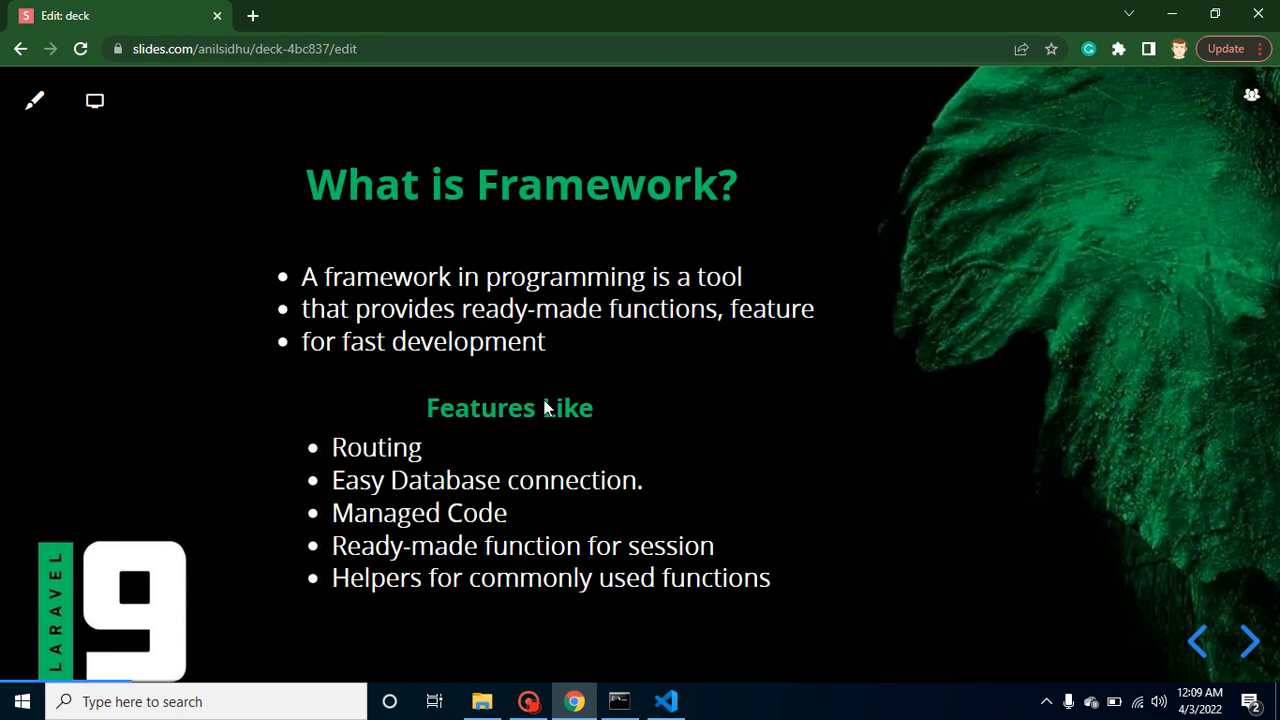
left_click(1246, 639)
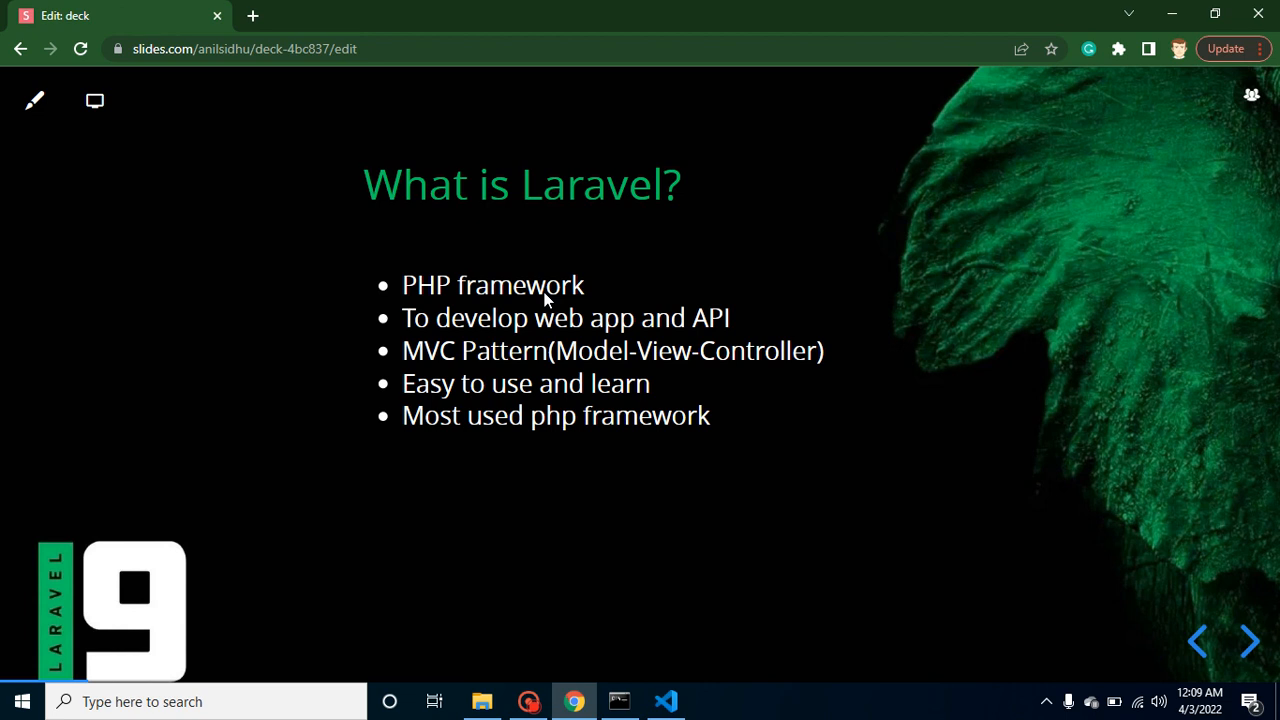
mouse_move(570, 340)
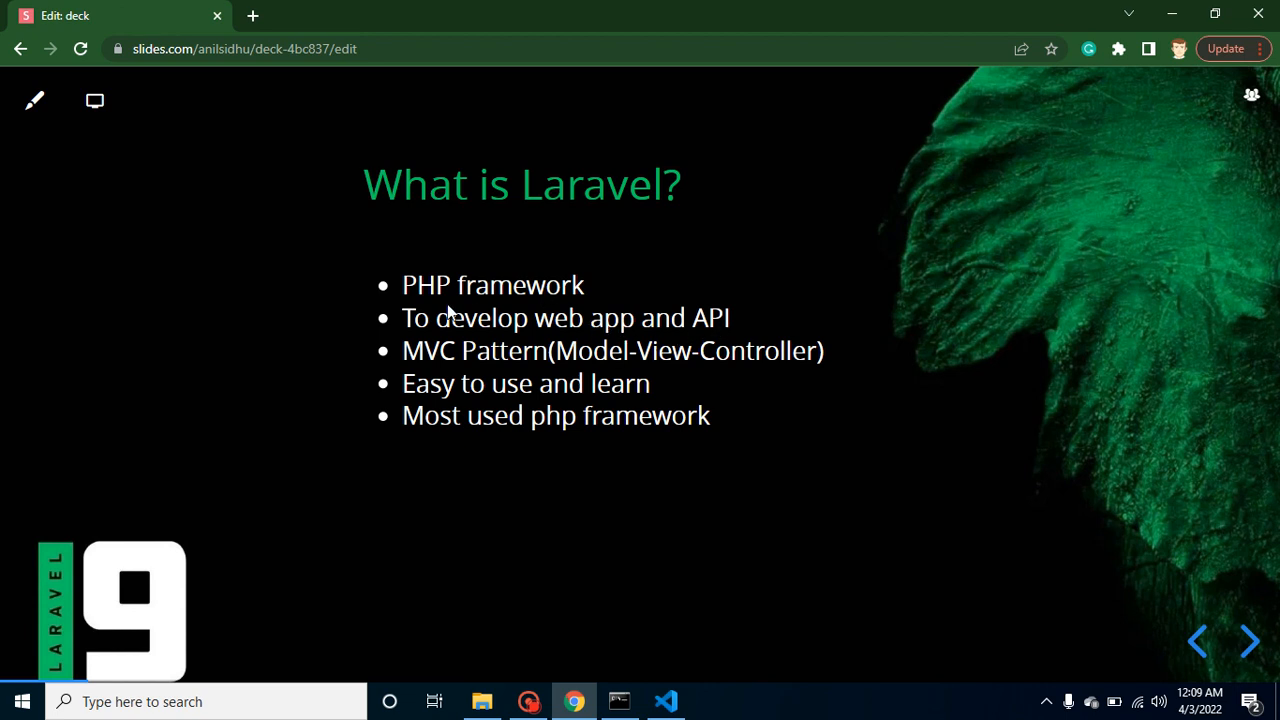
mouse_move(434, 305)
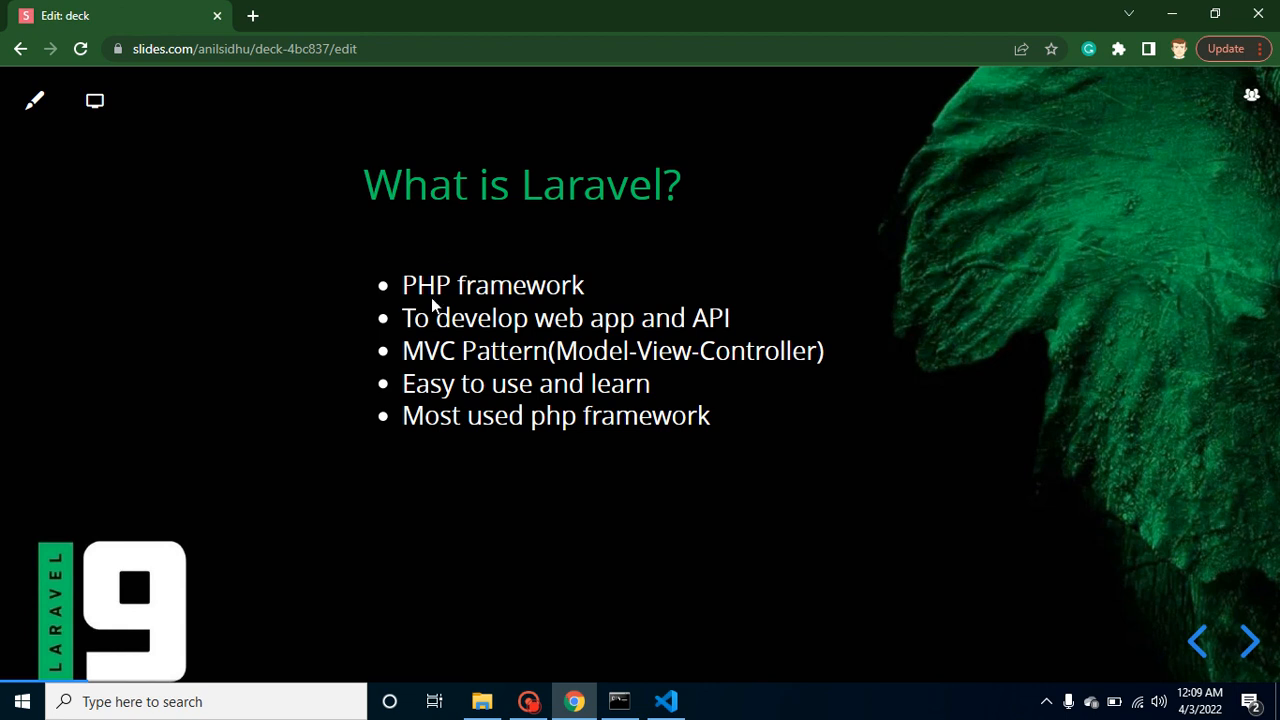
mouse_move(560, 288)
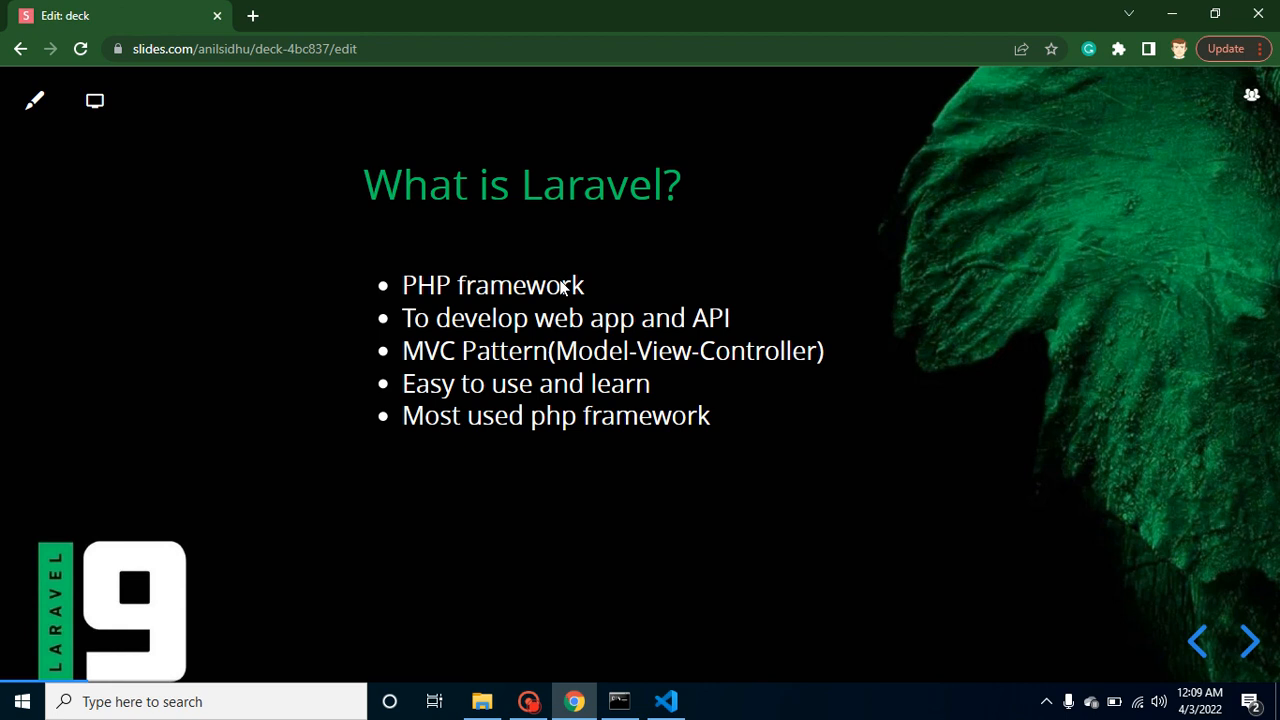
mouse_move(470, 367)
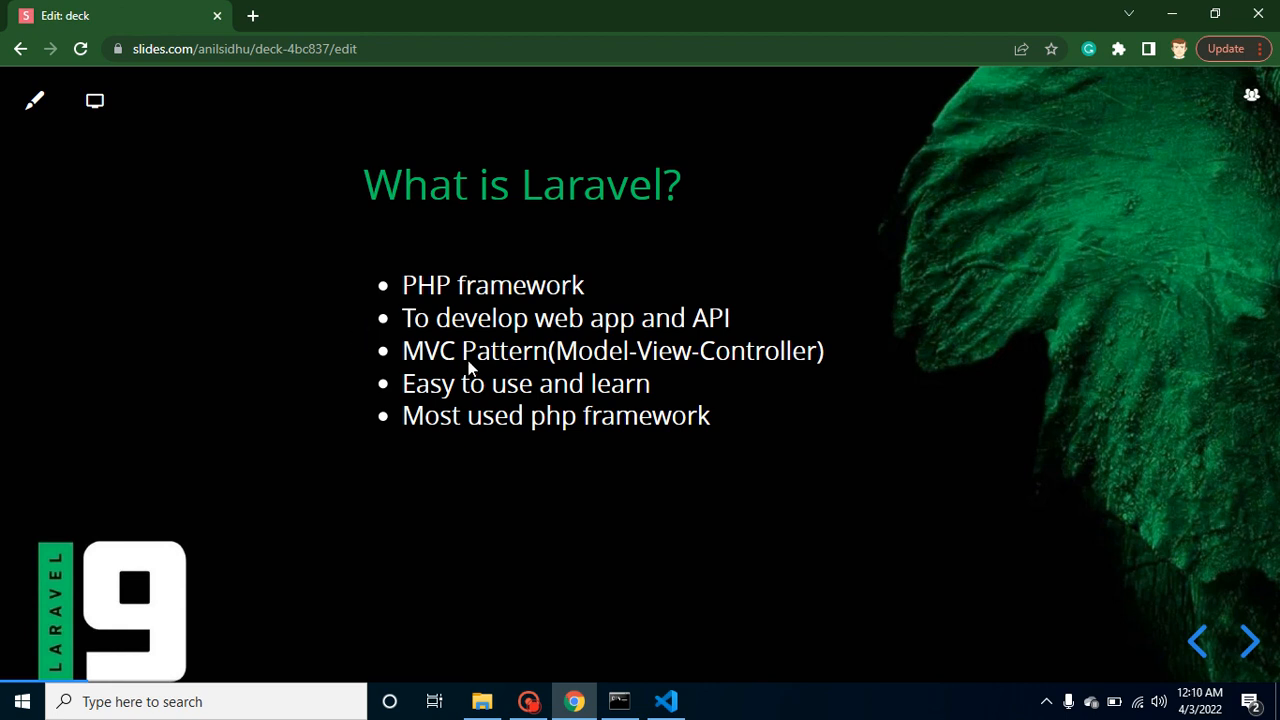
mouse_move(508, 371)
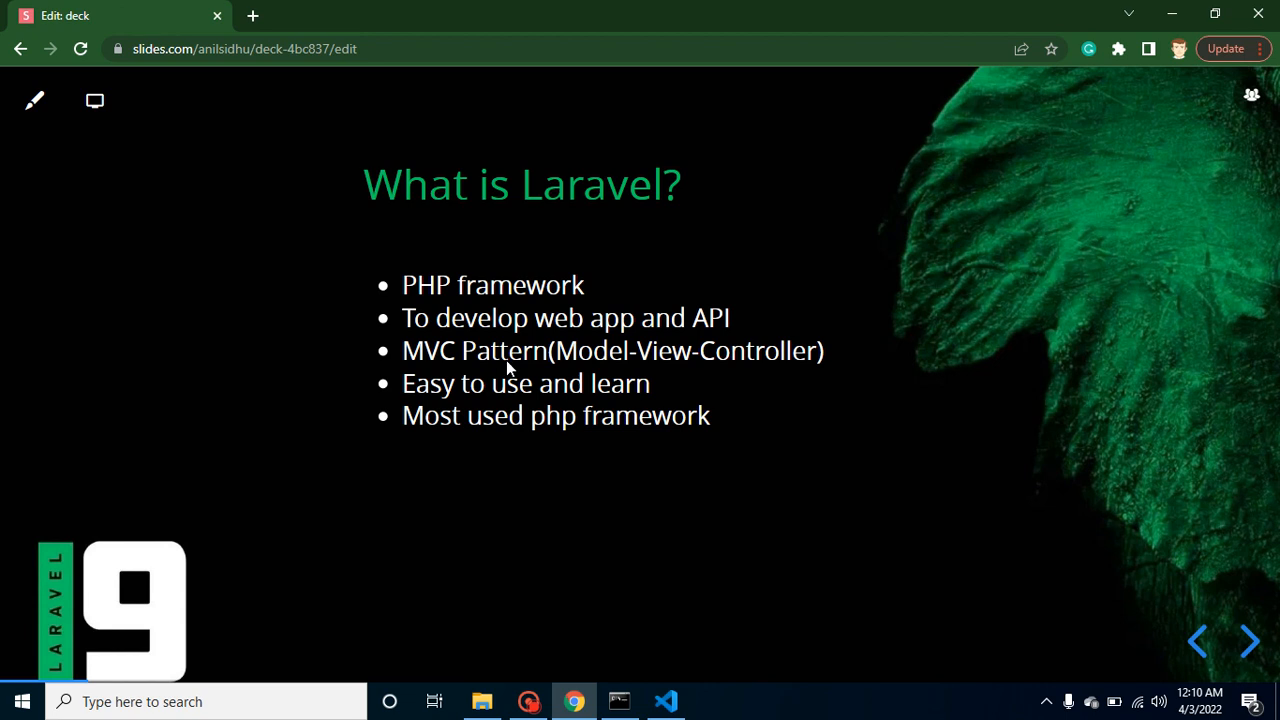
mouse_move(762, 375)
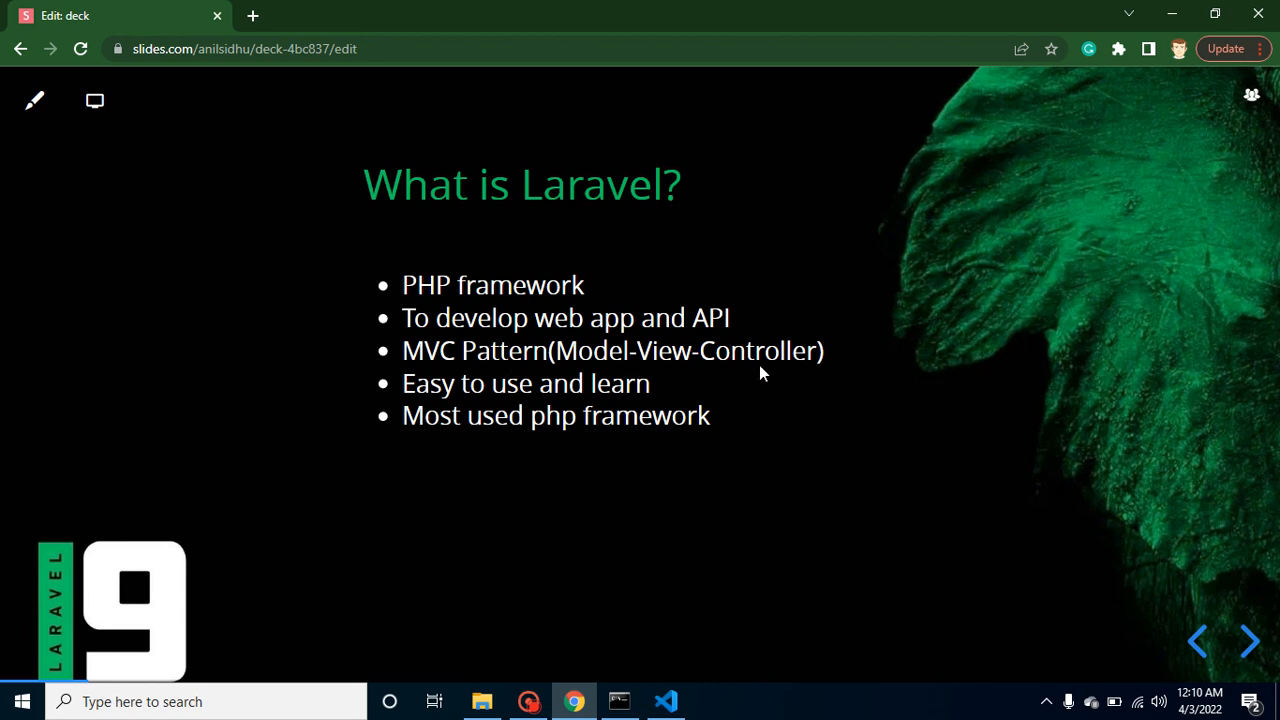
mouse_move(715, 374)
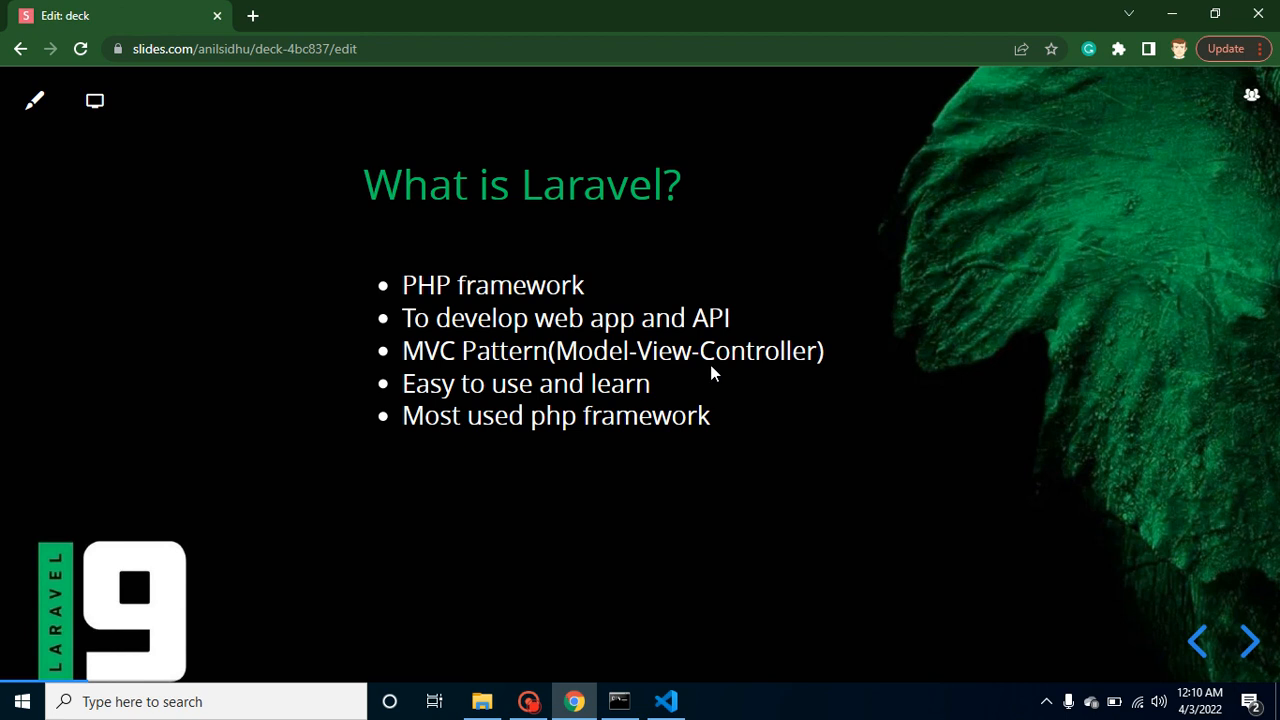
mouse_move(477, 400)
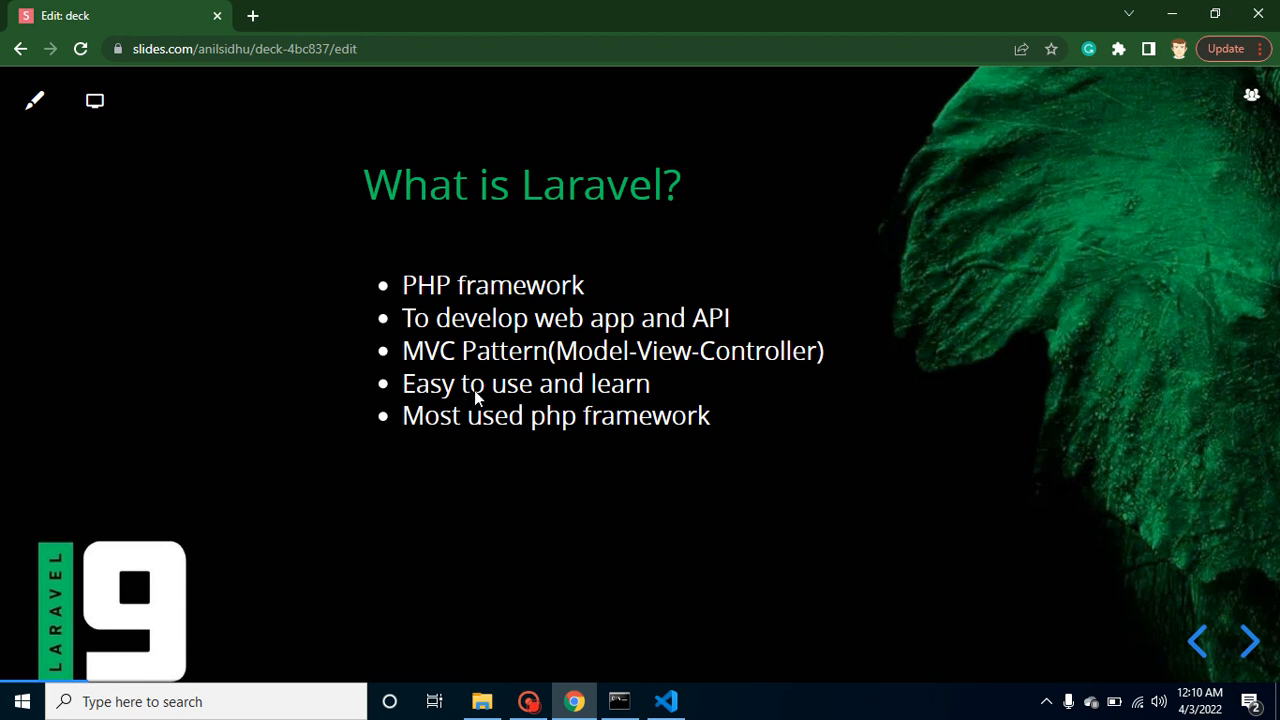
mouse_move(580, 405)
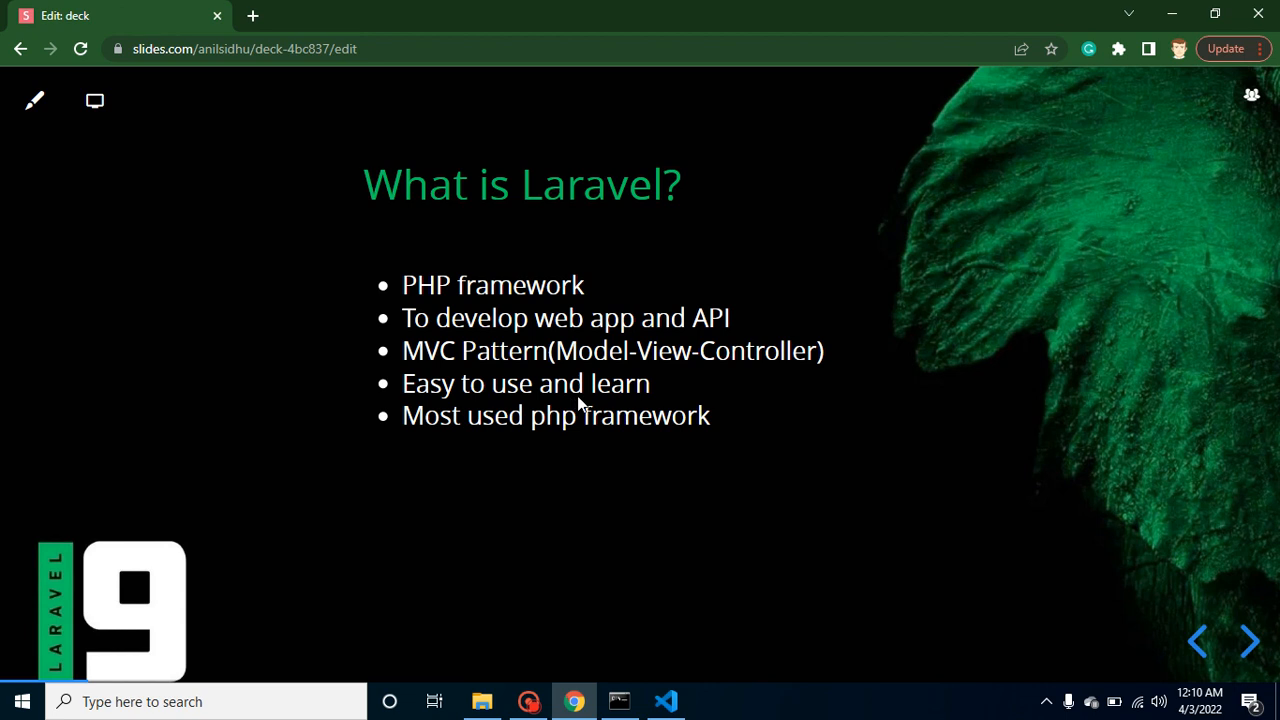
mouse_move(558, 457)
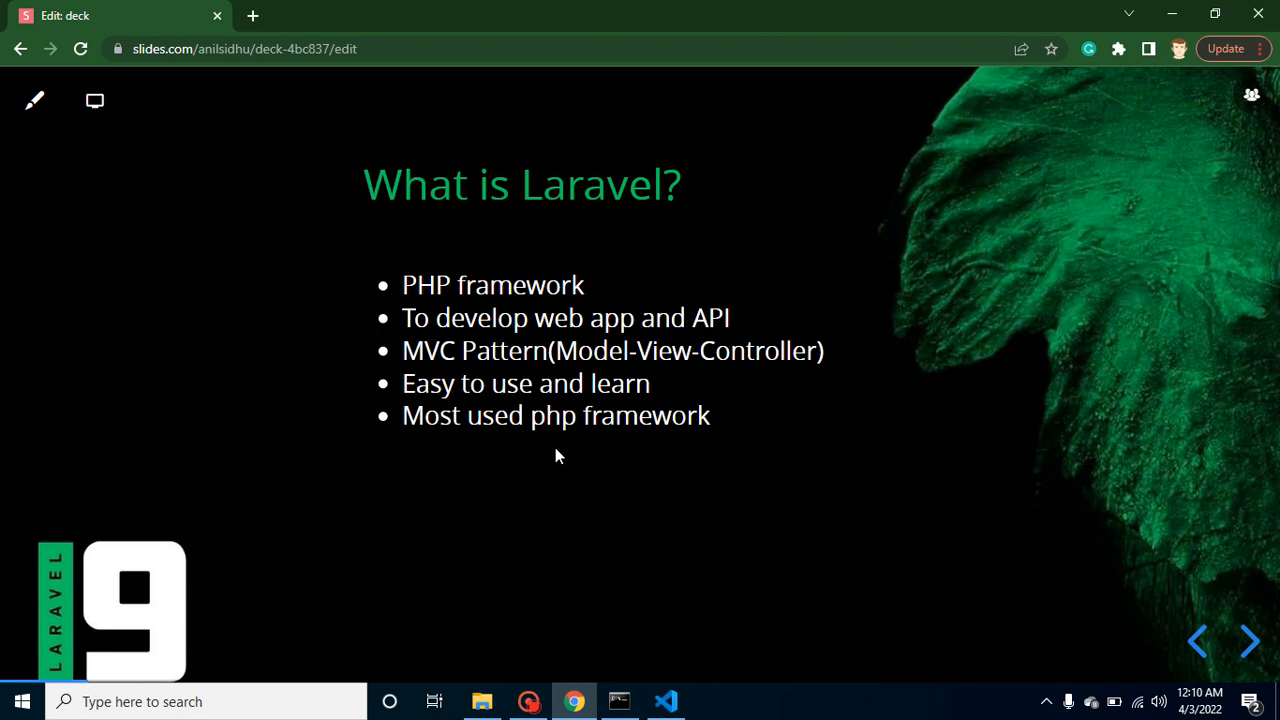
Revisit the 'What is Framework?' and 'What is Laravel?' slides, then land on 'History and Version'
left_click(1249, 641)
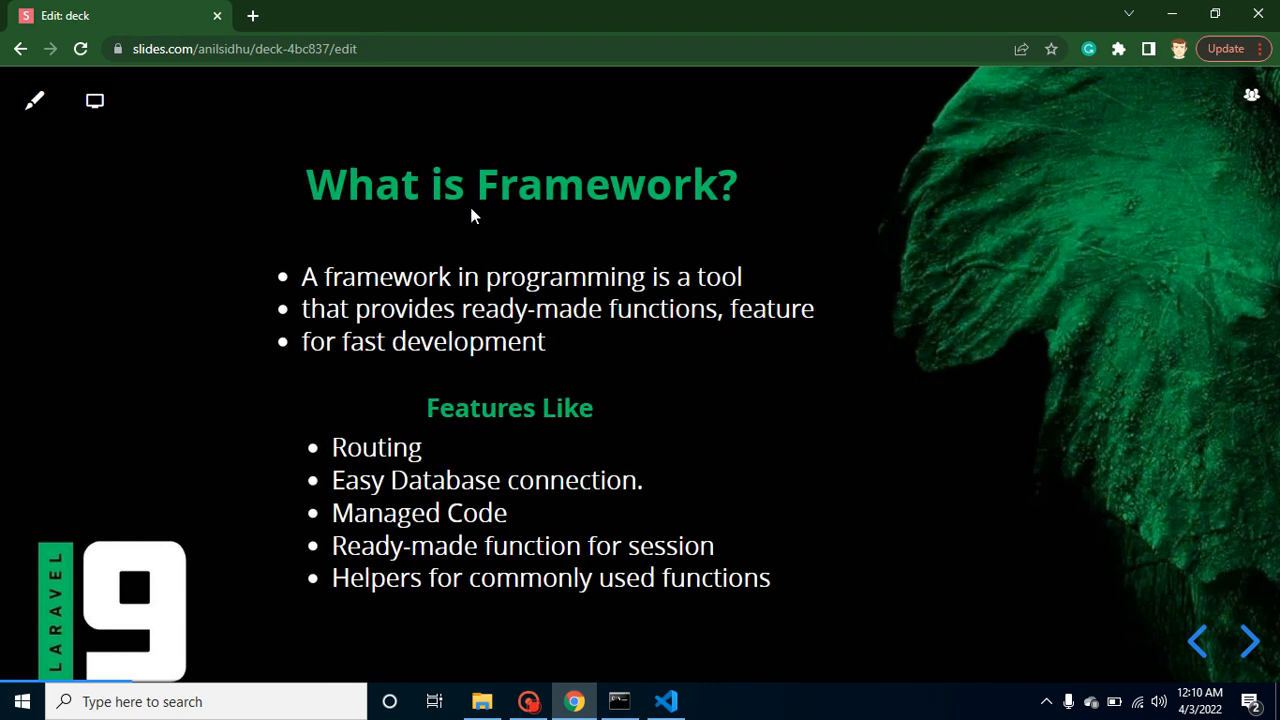
mouse_move(506, 256)
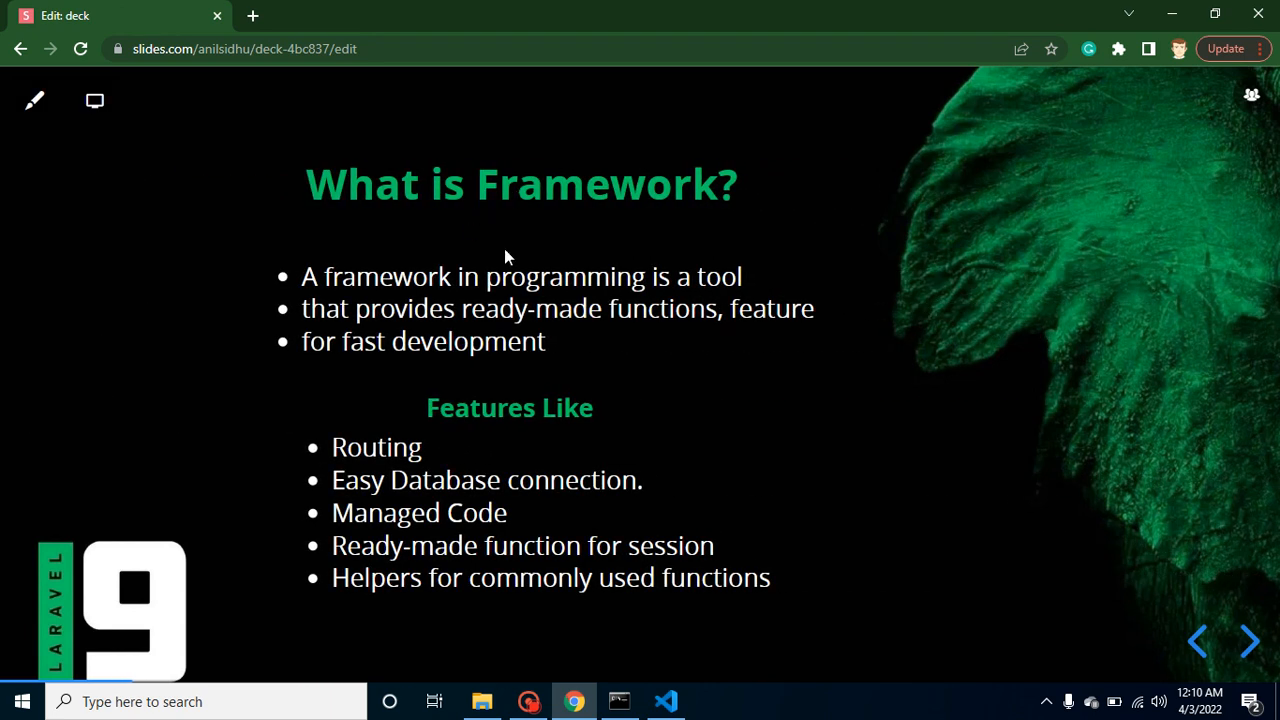
mouse_move(700, 293)
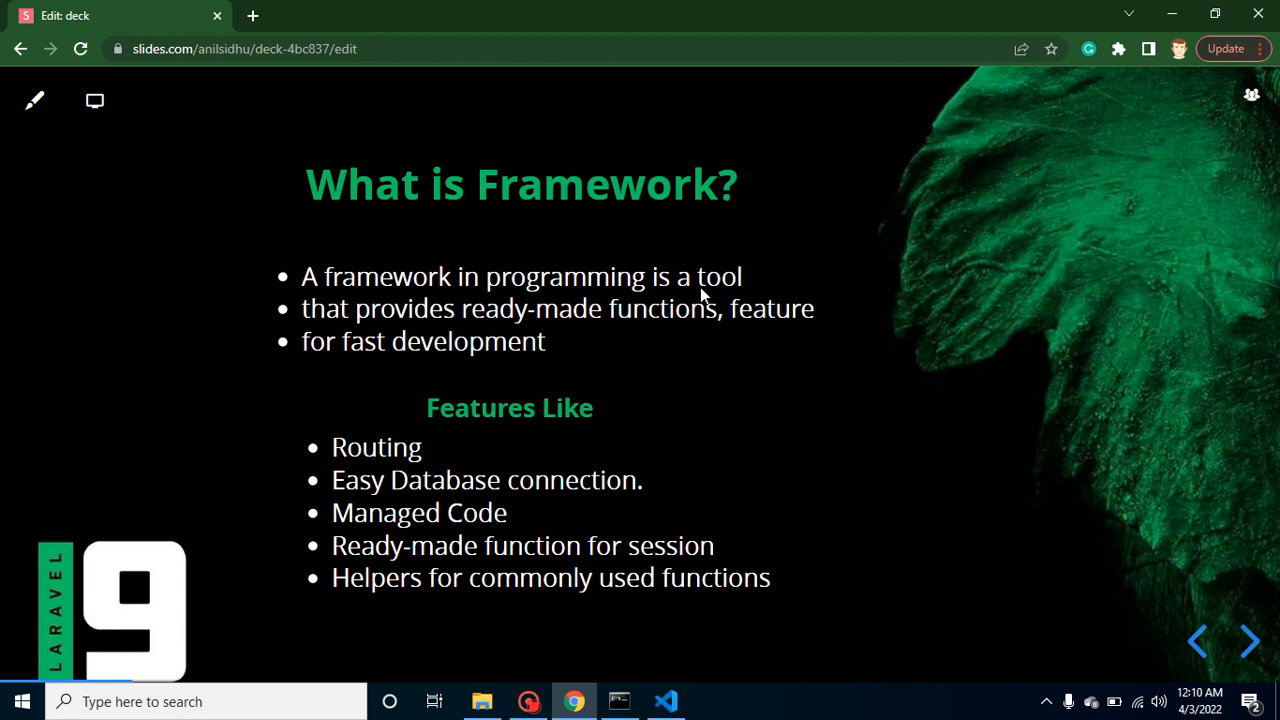
mouse_move(672, 323)
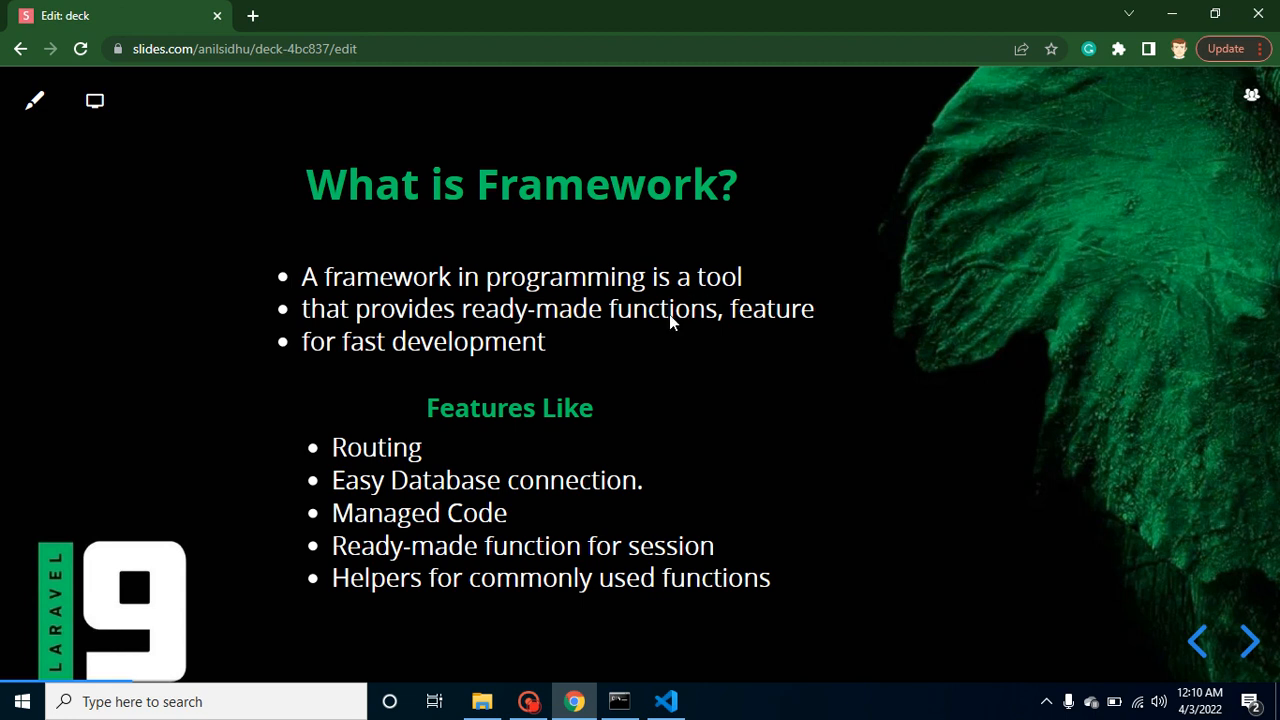
mouse_move(717, 328)
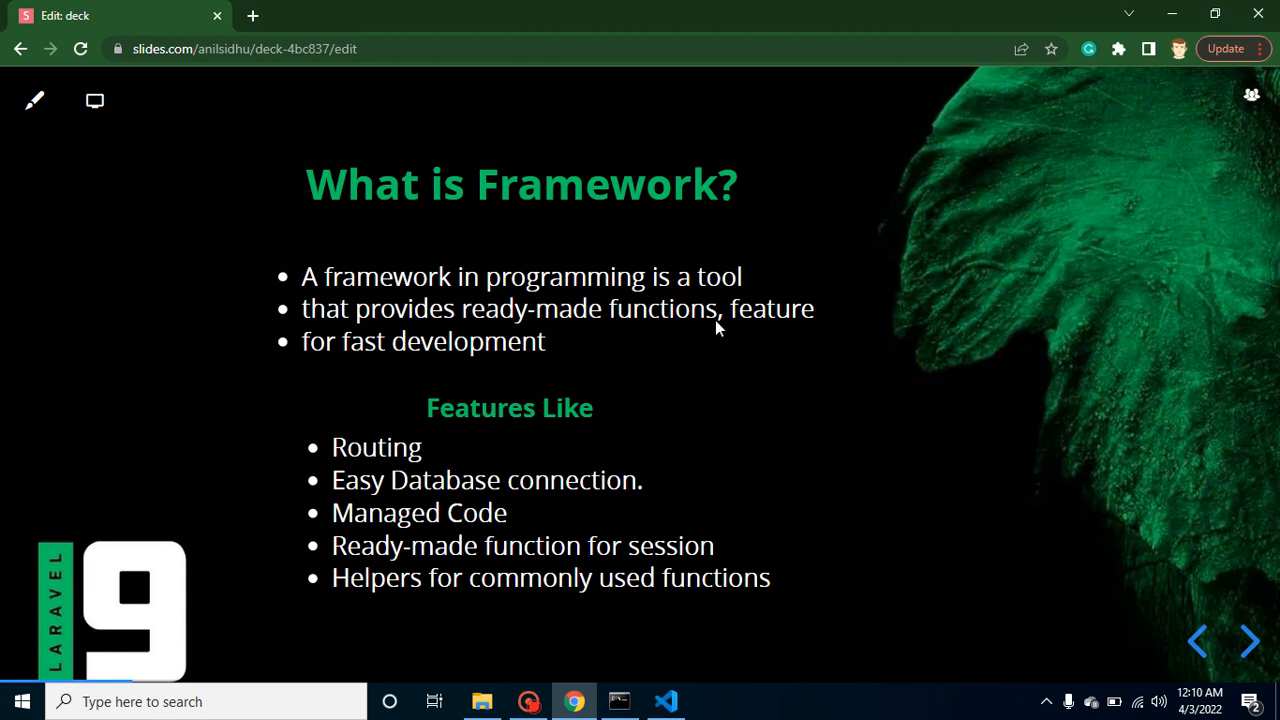
mouse_move(637, 352)
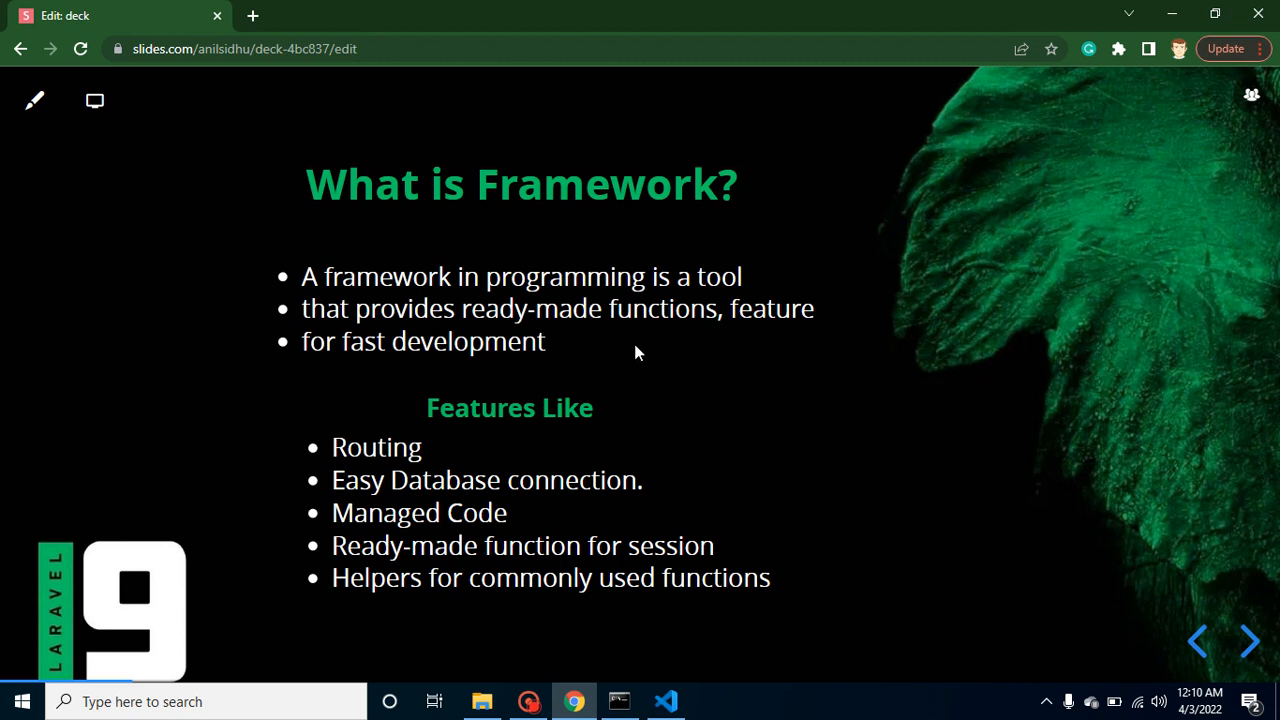
mouse_move(625, 353)
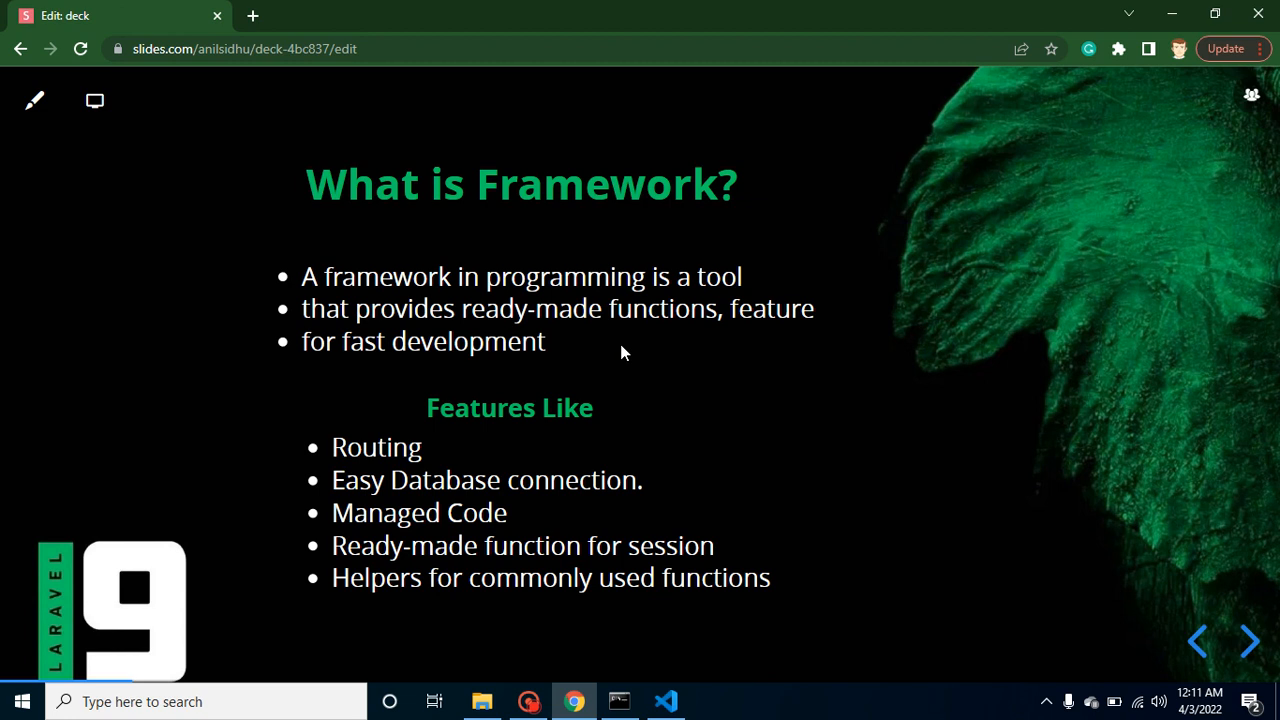
mouse_move(461, 453)
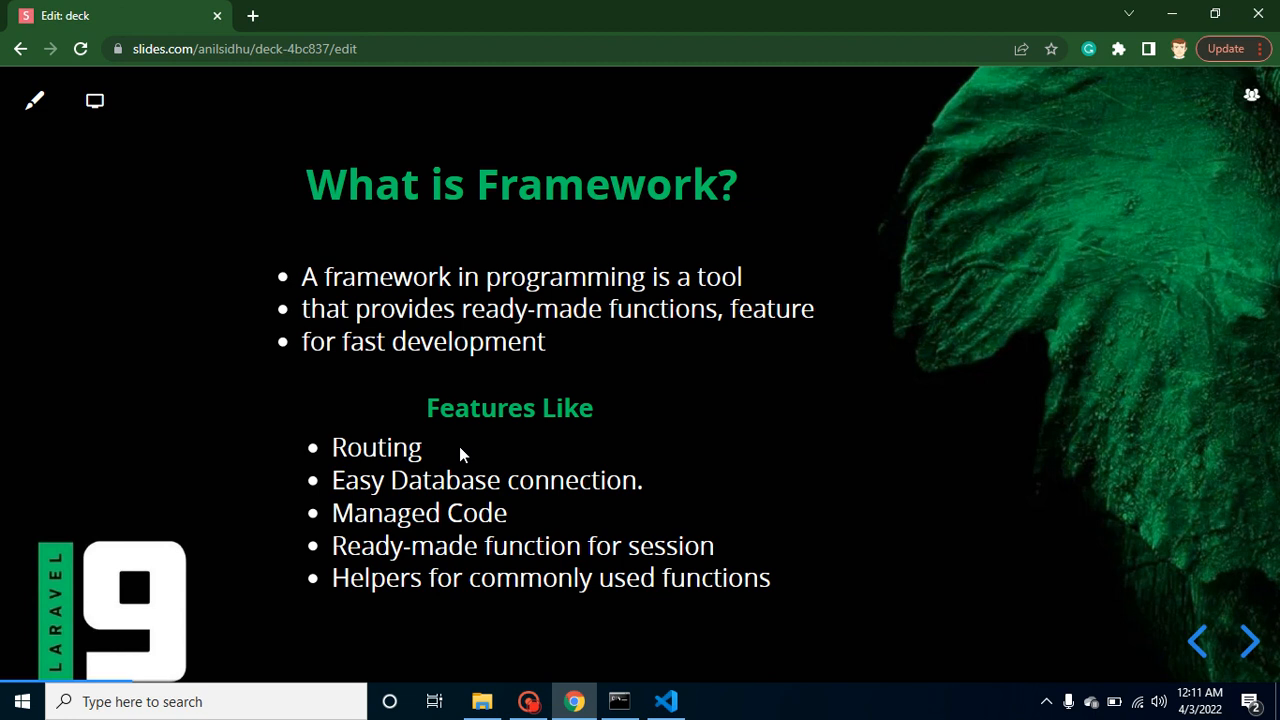
mouse_move(385, 462)
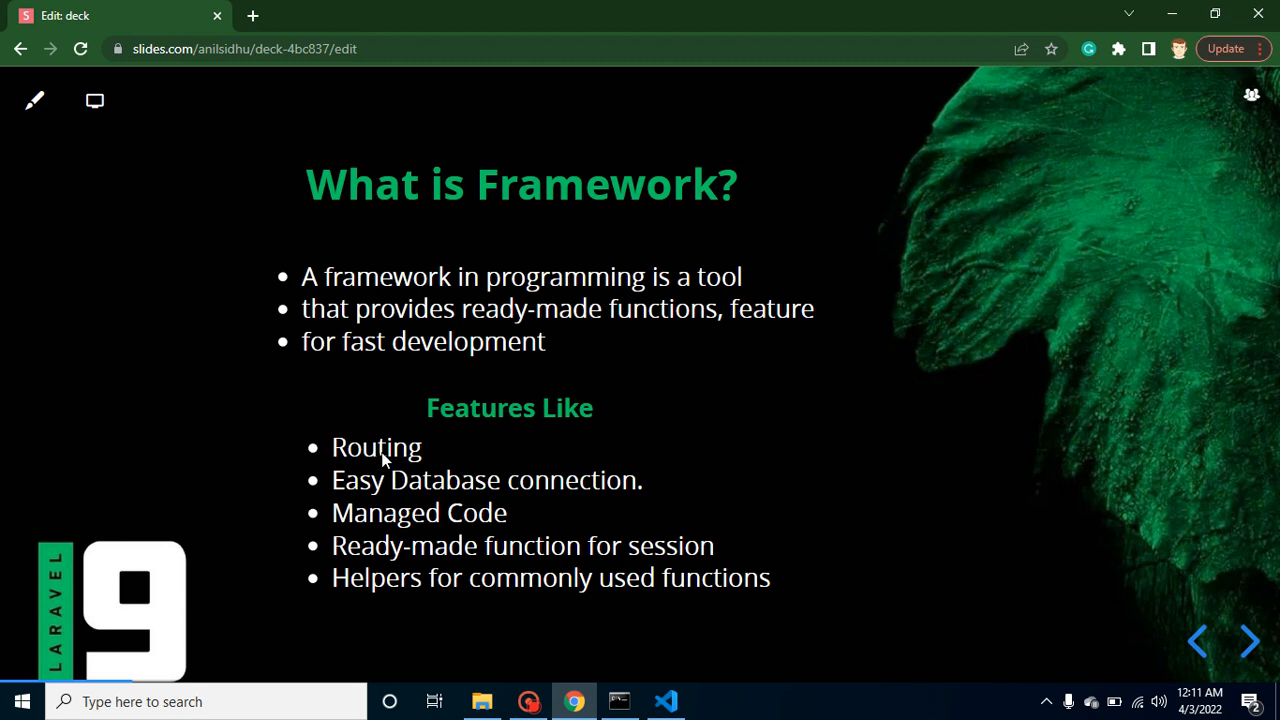
mouse_move(527, 503)
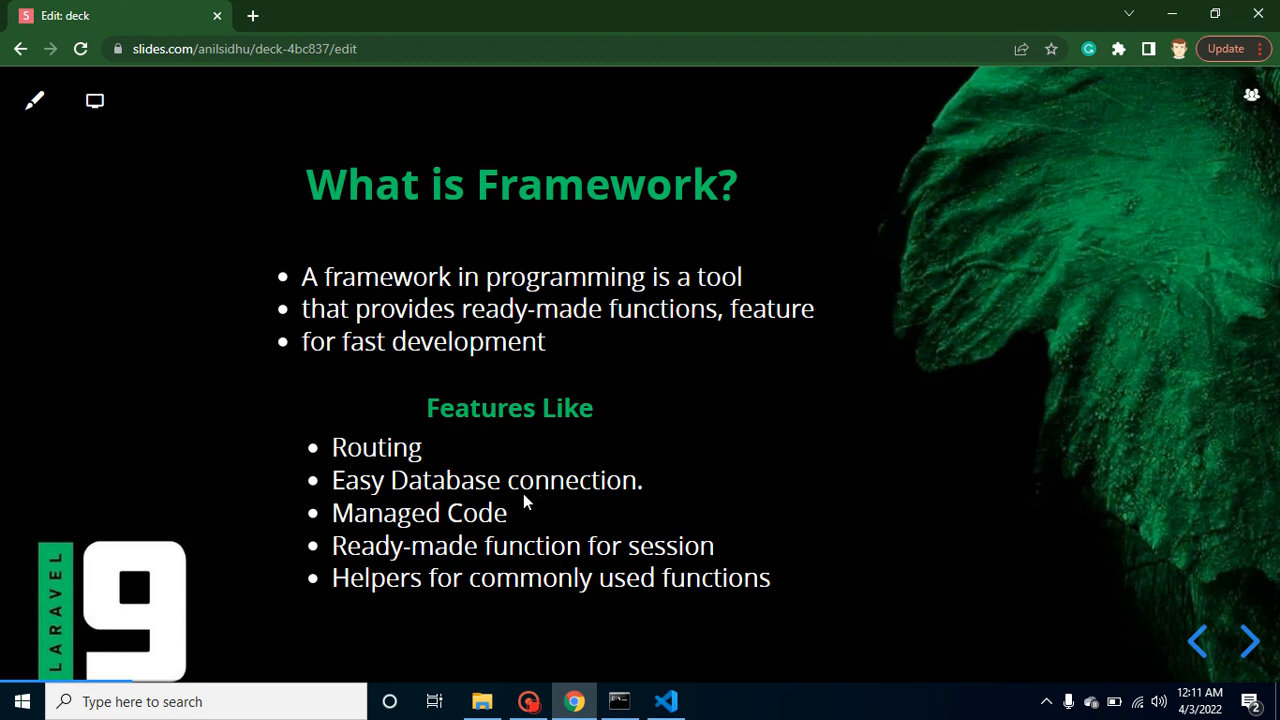
mouse_move(510, 519)
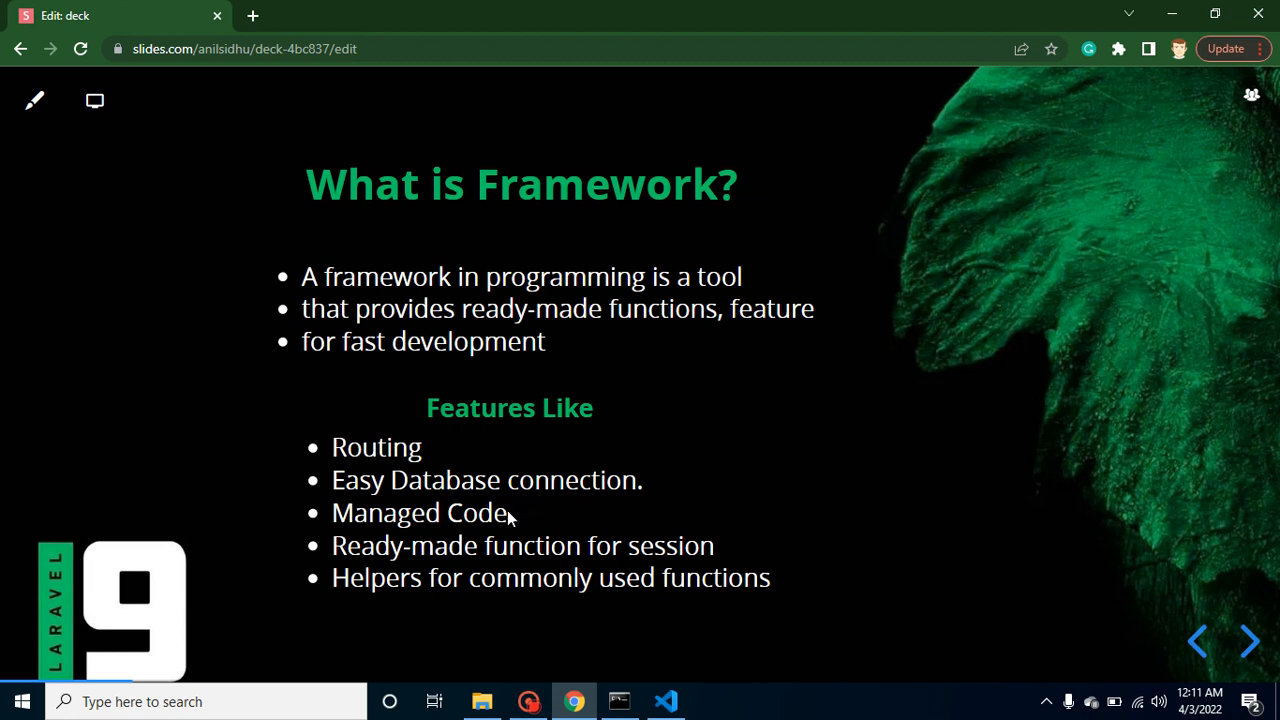
mouse_move(525, 552)
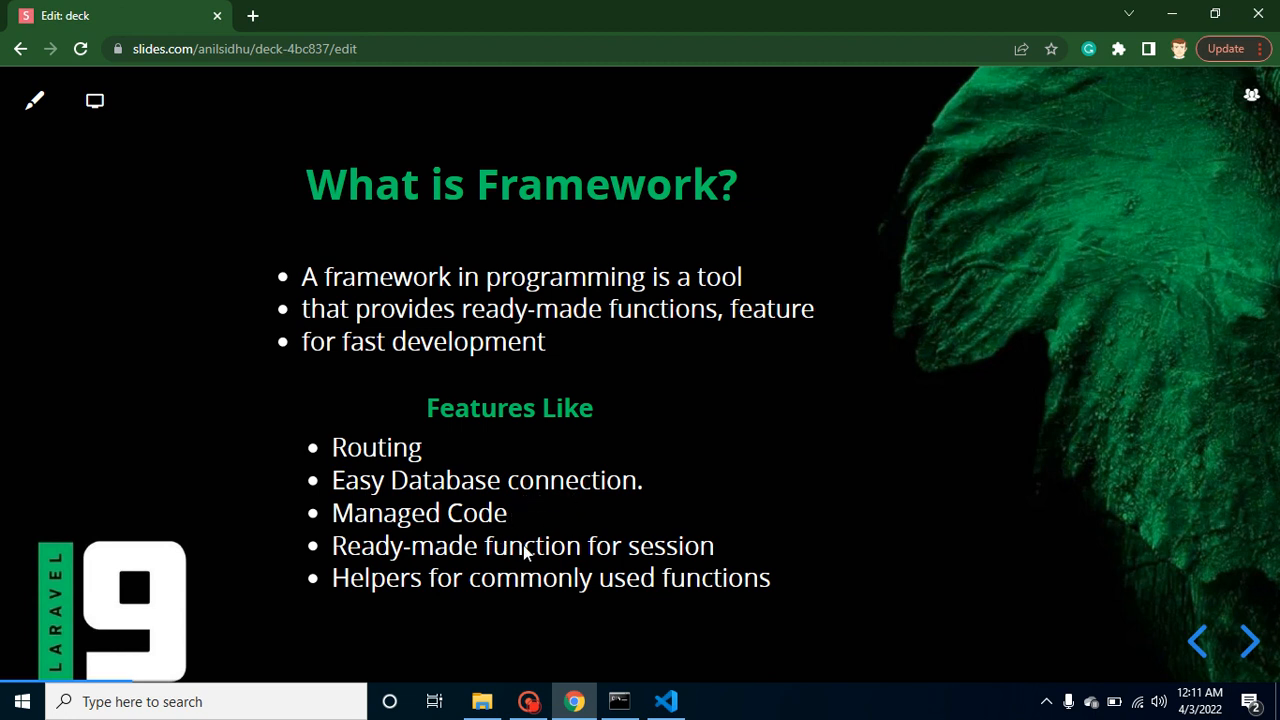
mouse_move(590, 532)
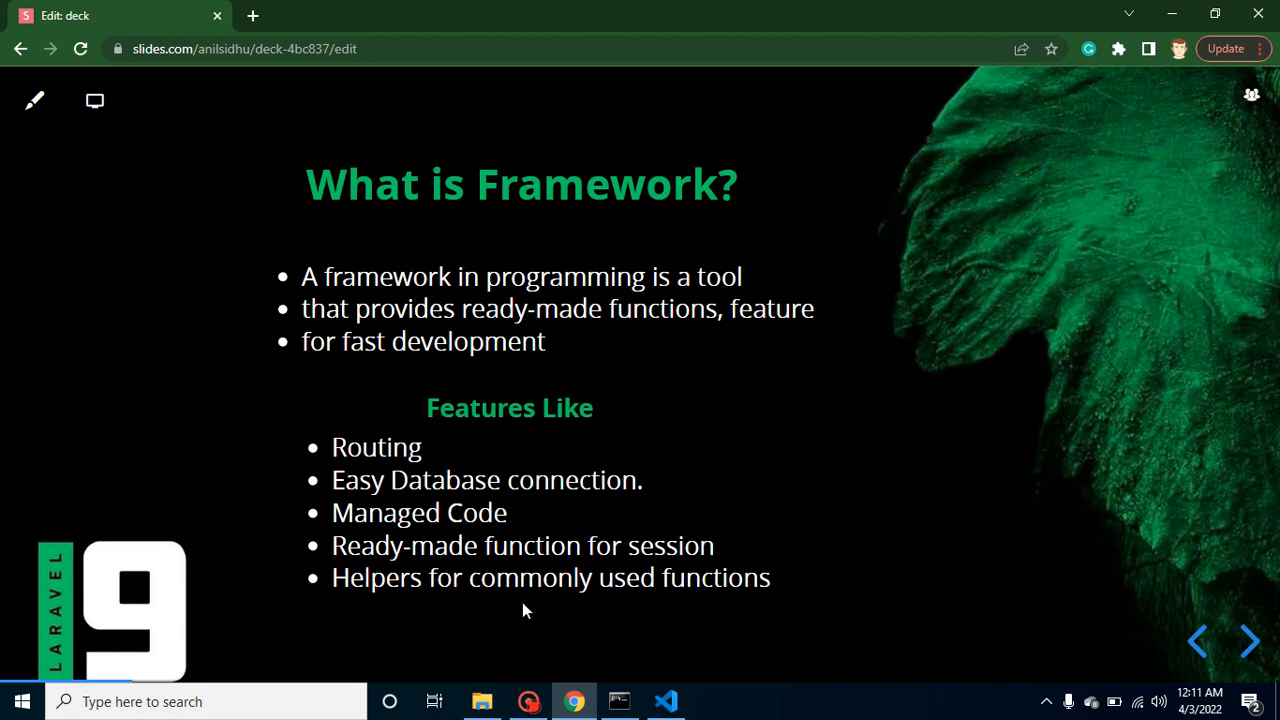
mouse_move(548, 500)
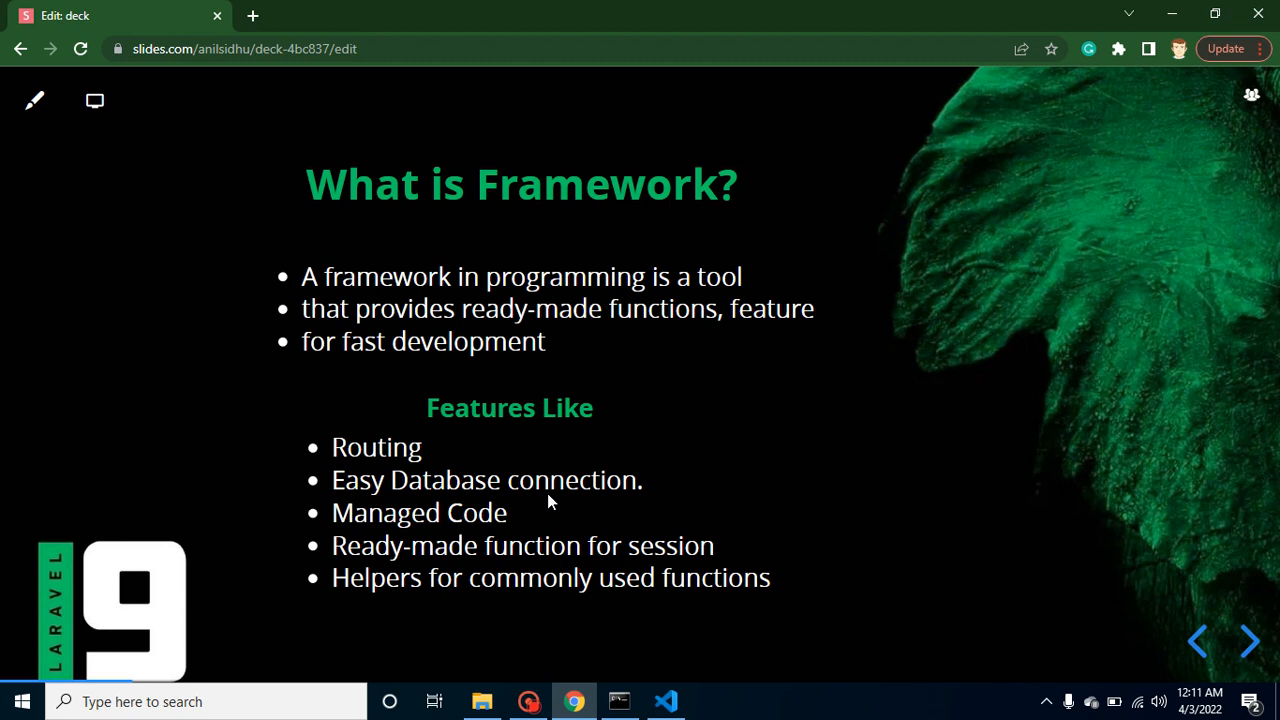
left_click(1248, 639)
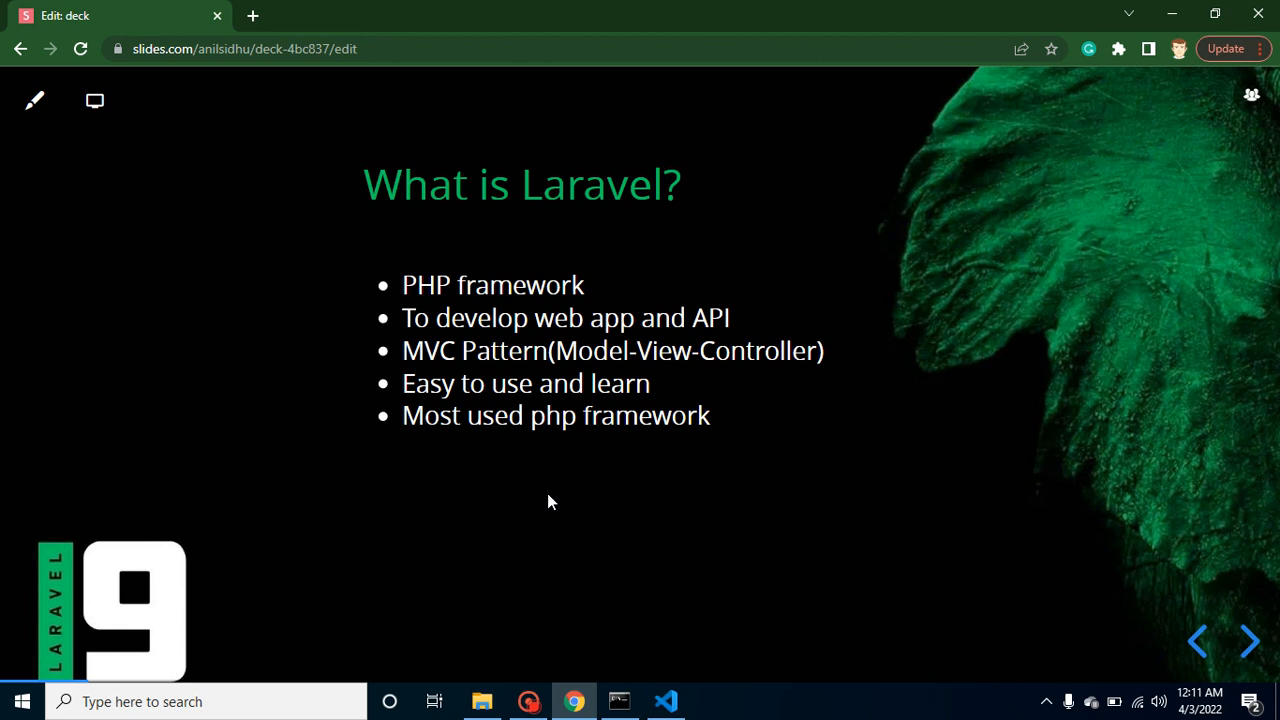
left_click(1248, 640)
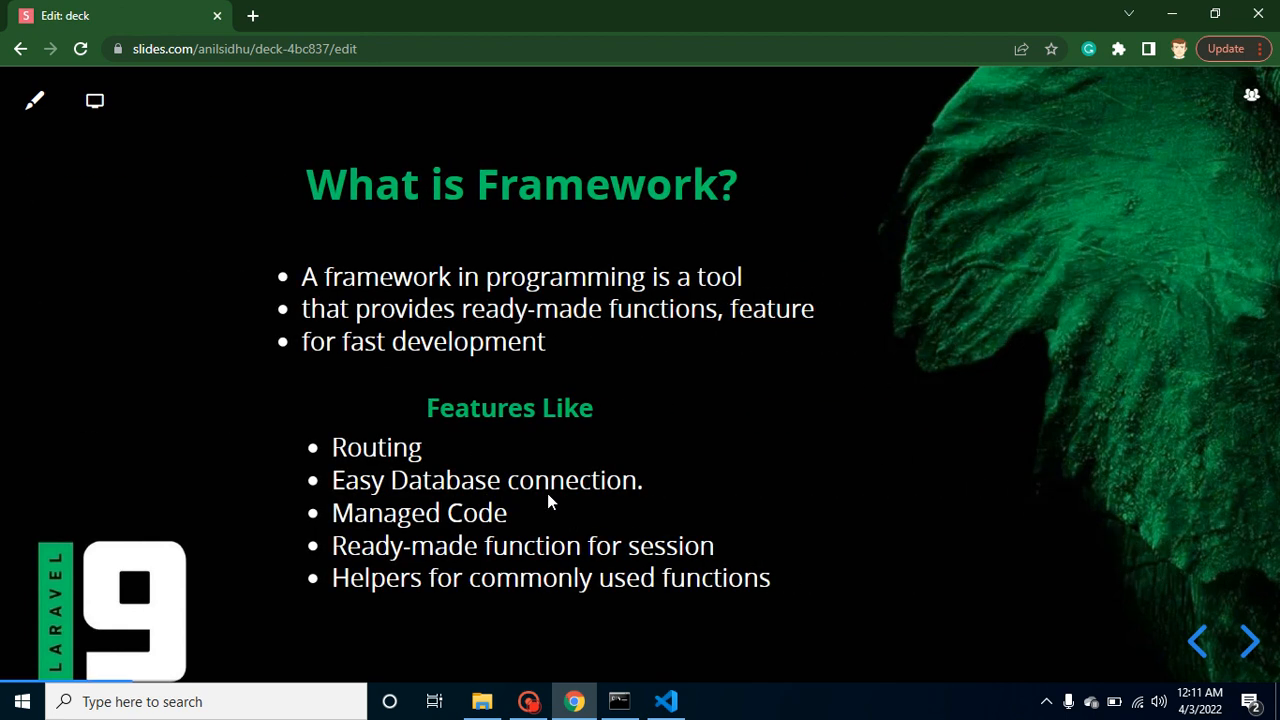
left_click(1249, 638)
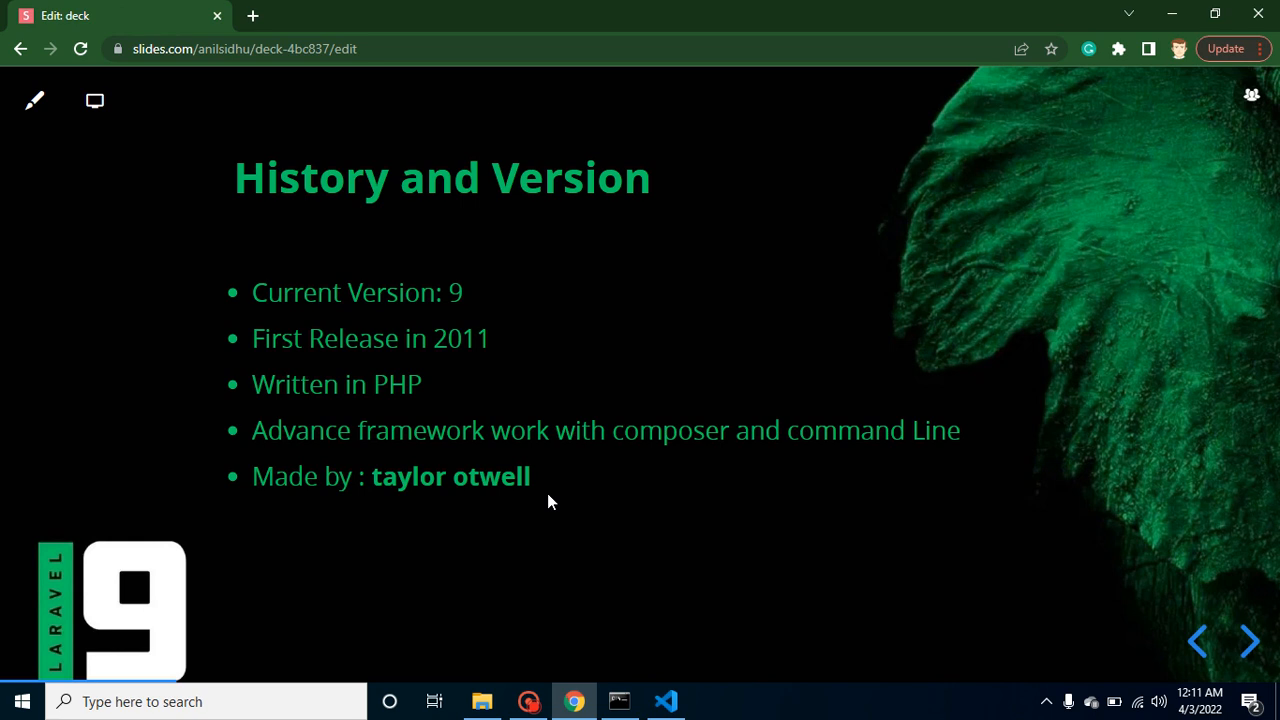
mouse_move(527, 238)
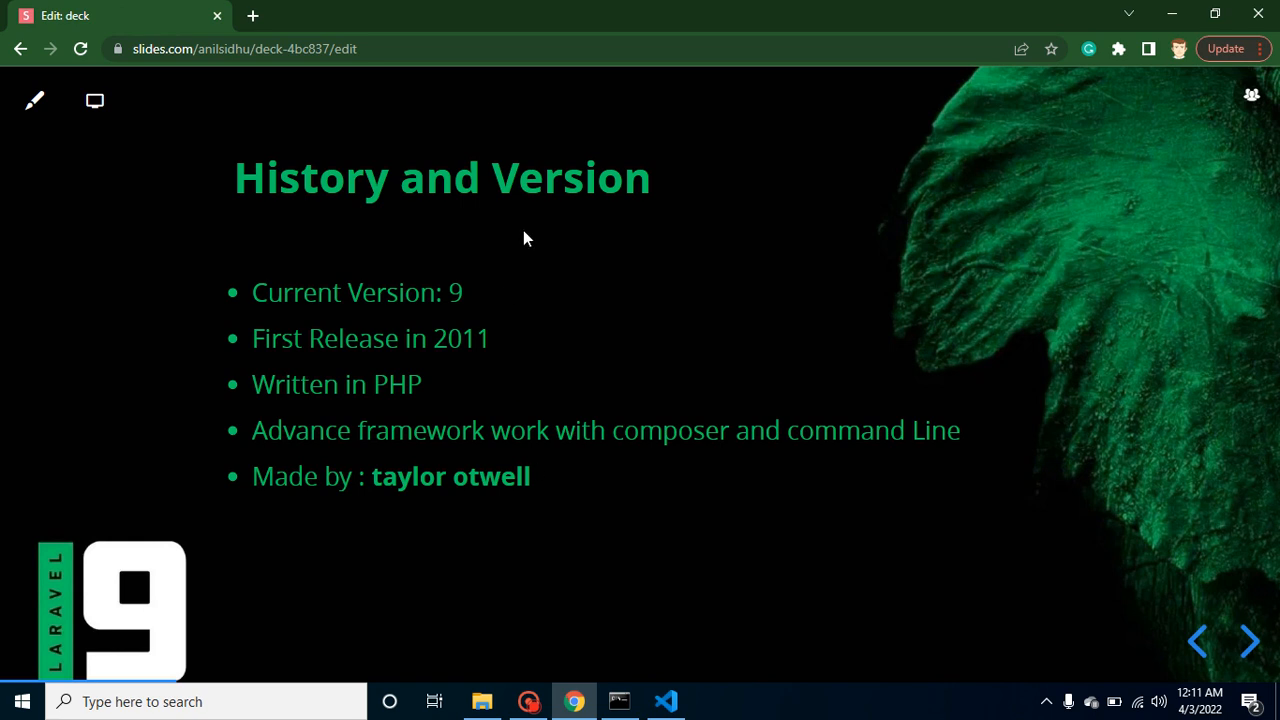
mouse_move(460, 298)
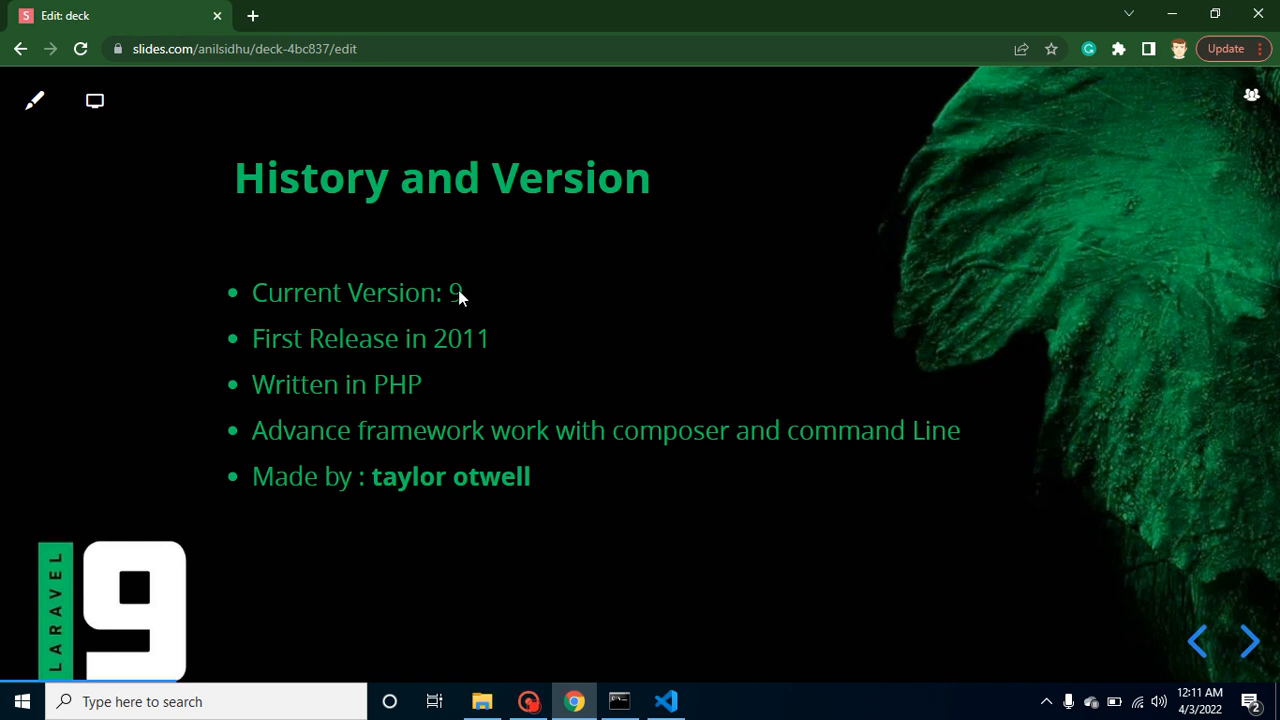
mouse_move(578, 262)
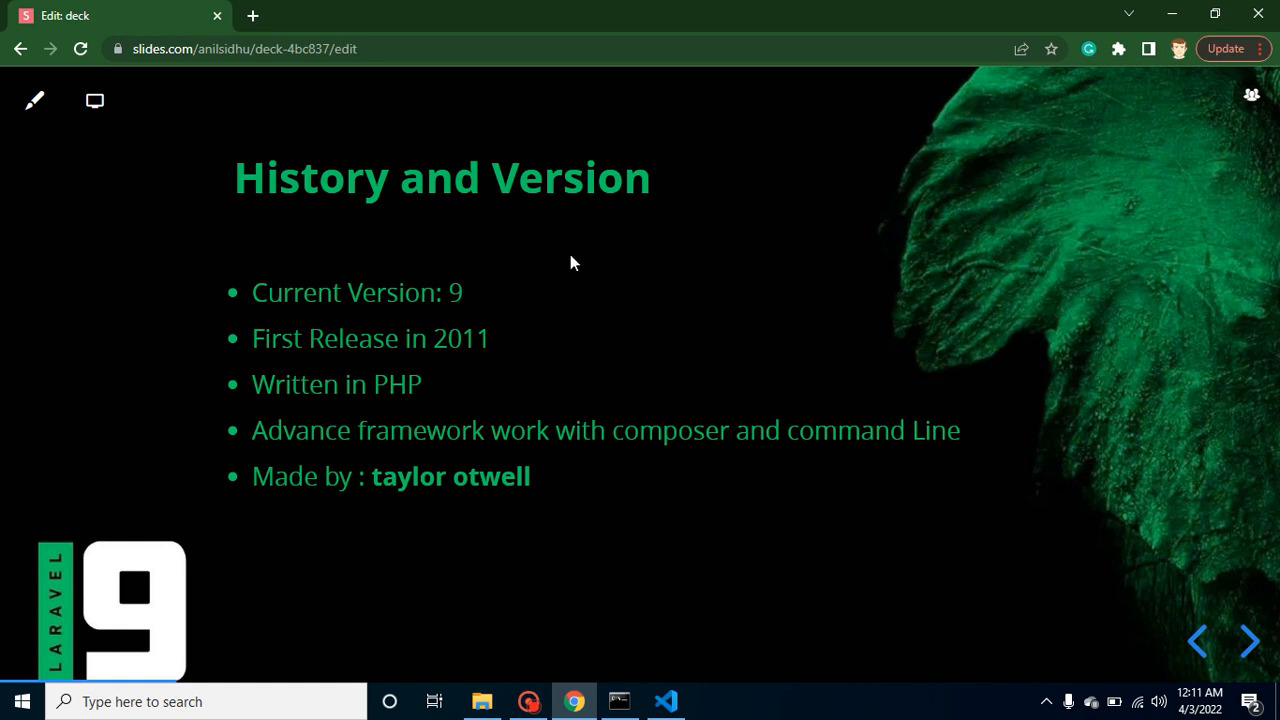
mouse_move(465, 360)
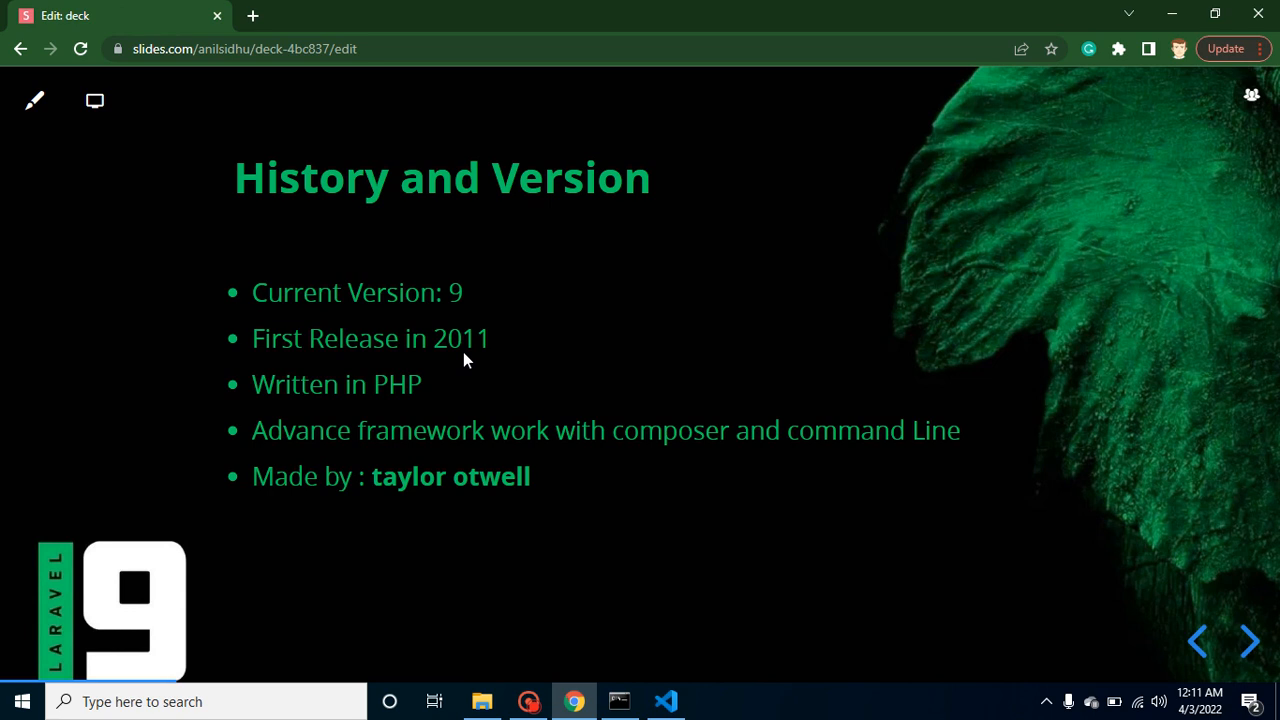
mouse_move(374, 411)
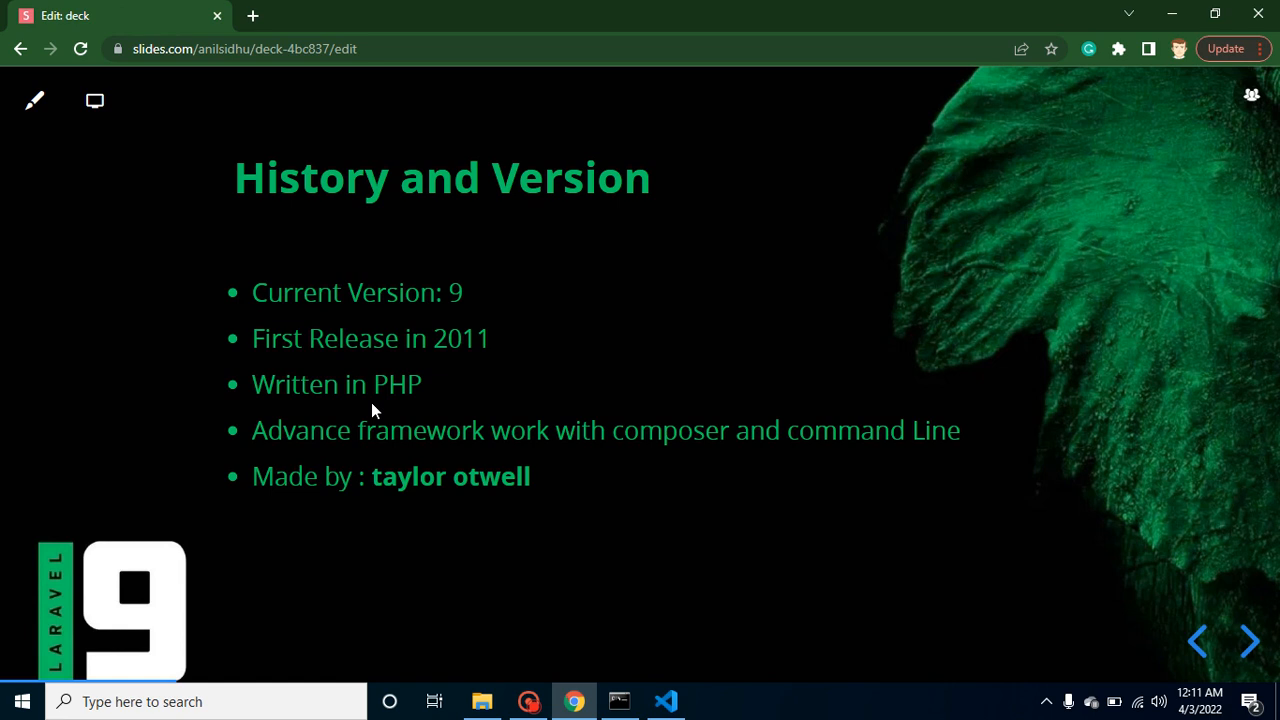
mouse_move(683, 458)
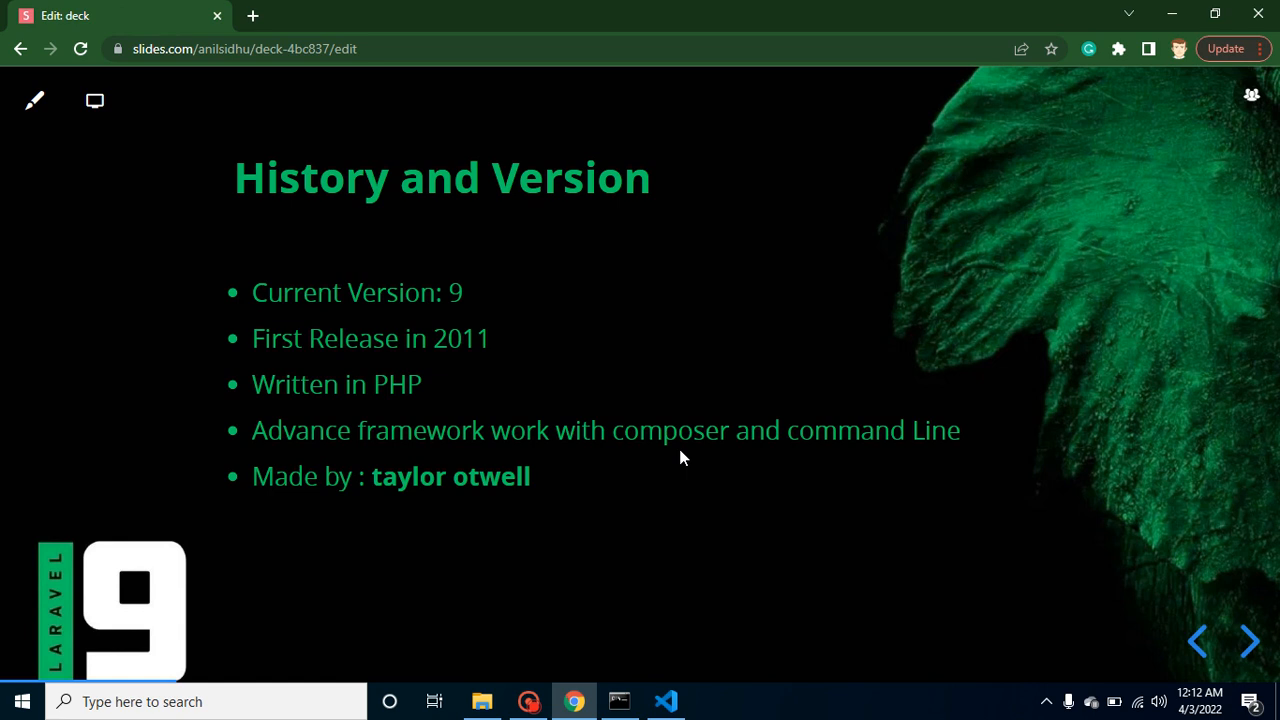
mouse_move(860, 442)
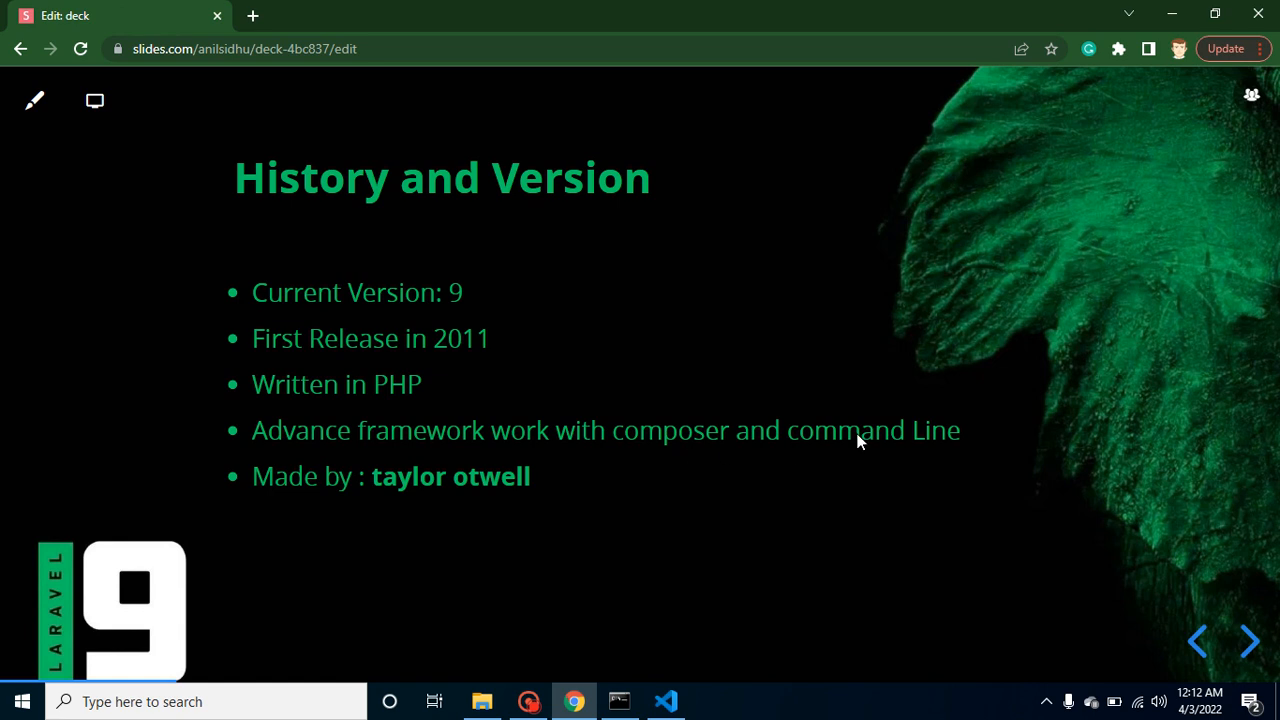
mouse_move(854, 453)
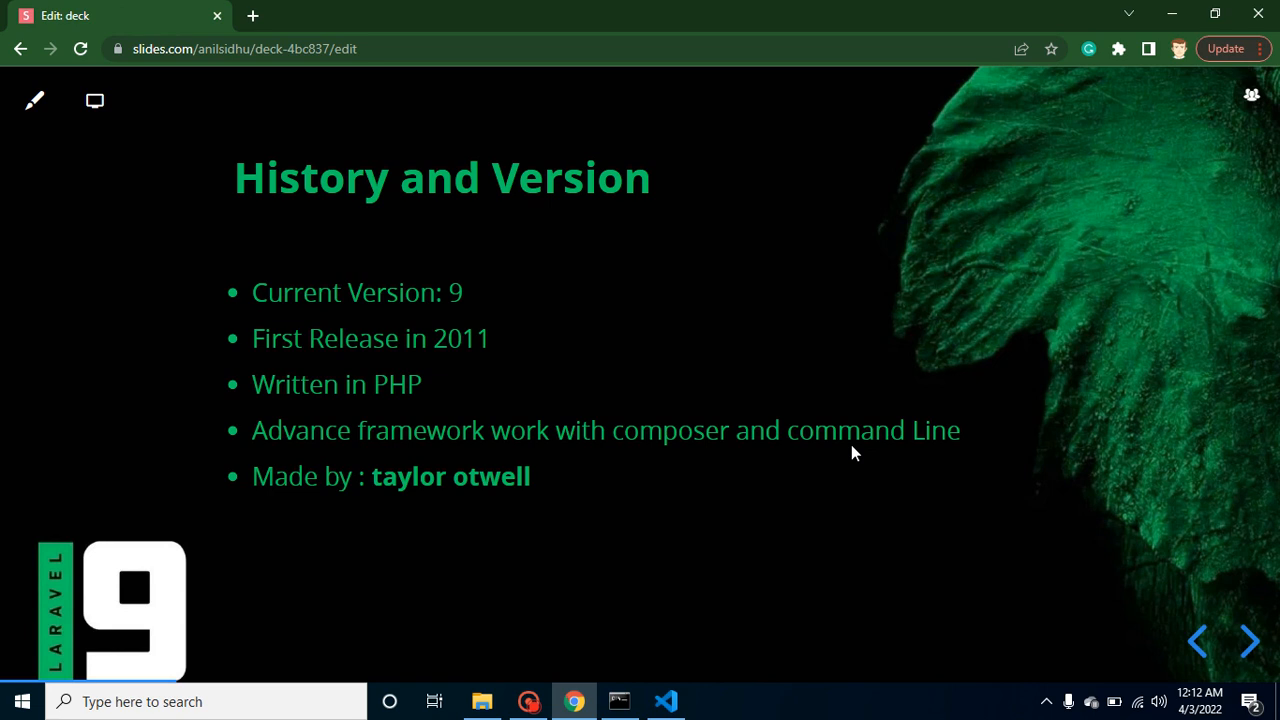
mouse_move(547, 517)
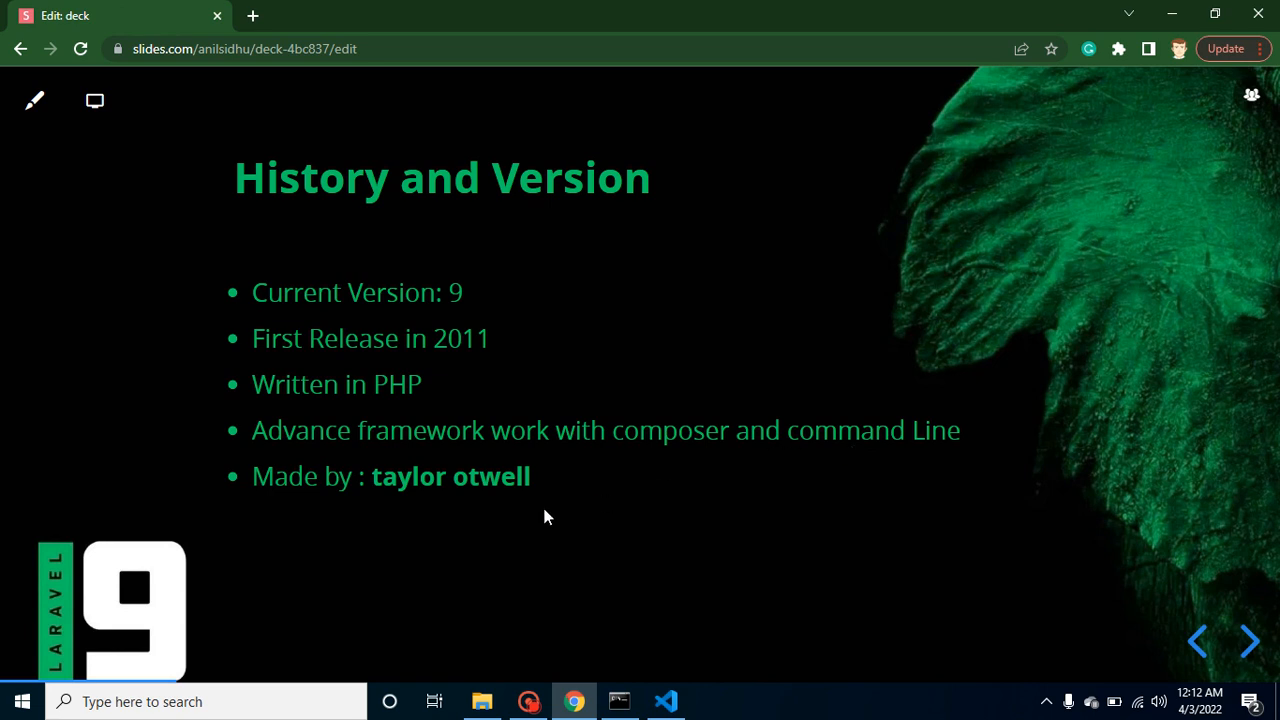
mouse_move(492, 507)
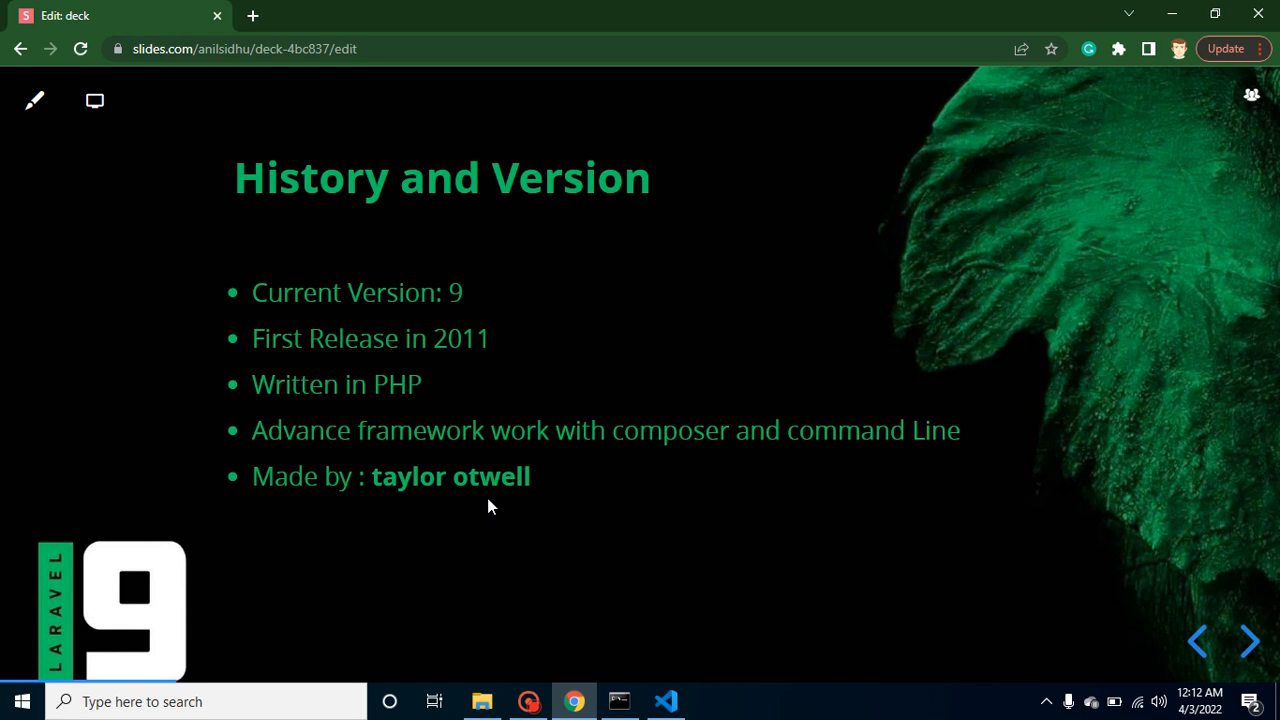
left_click(1248, 641)
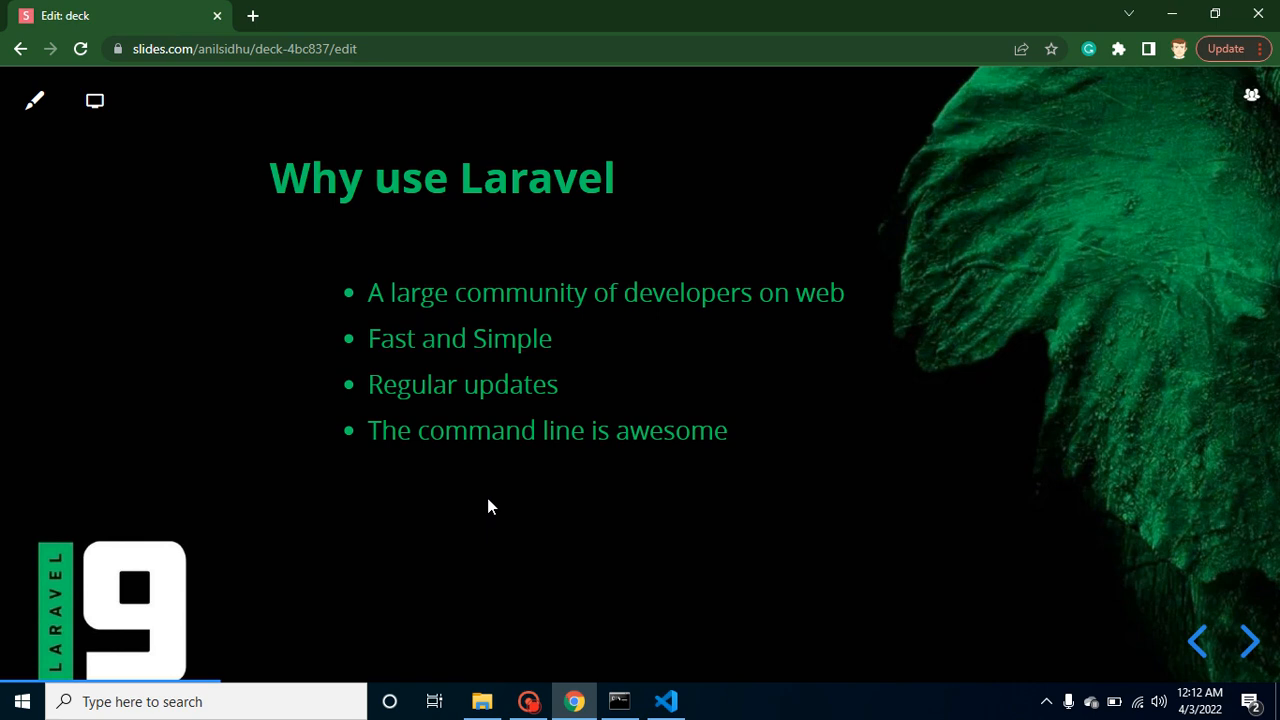
mouse_move(518, 318)
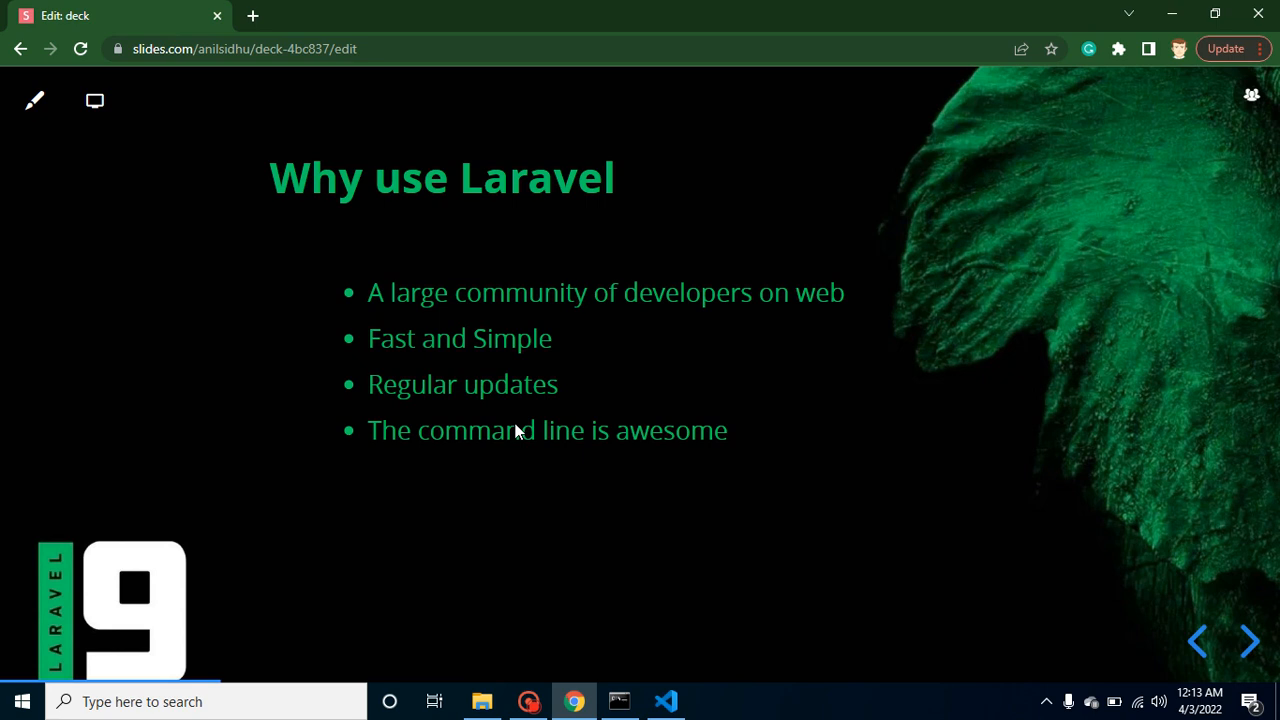
Advance to 'The difference in Laravel and (React,Angular etc)' slide with six bullet points
left_click(1247, 641)
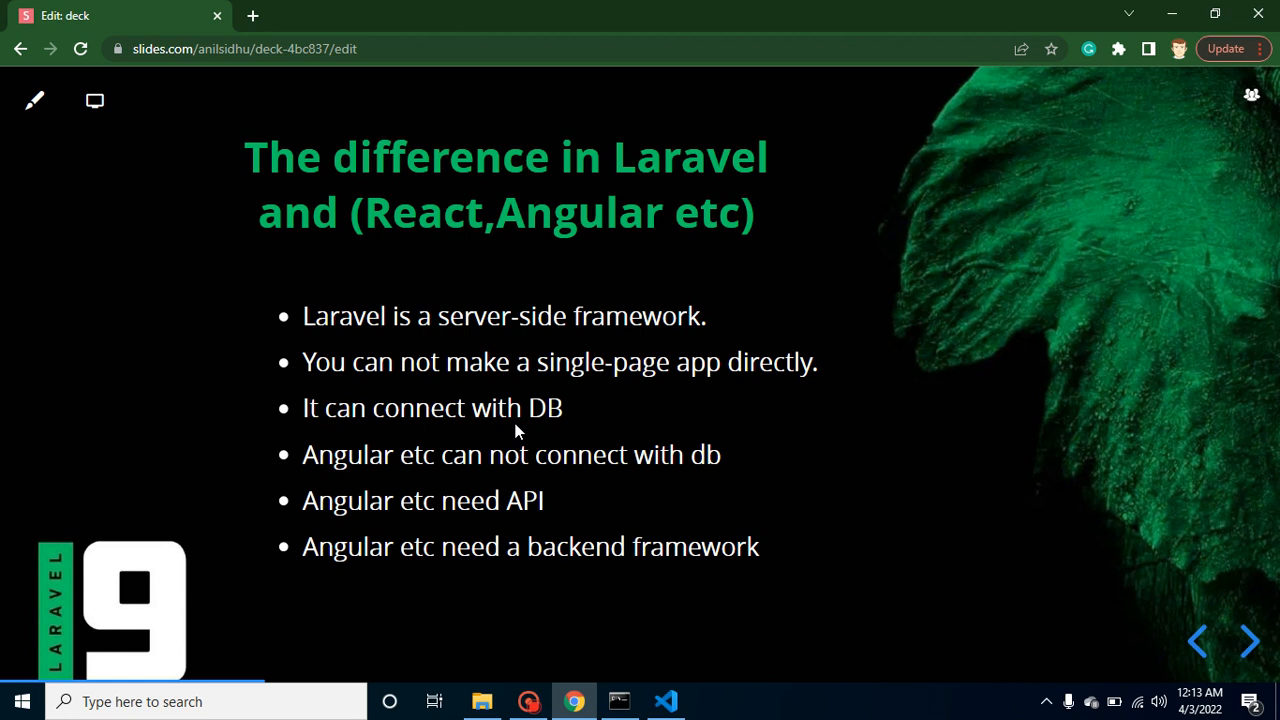
mouse_move(486, 288)
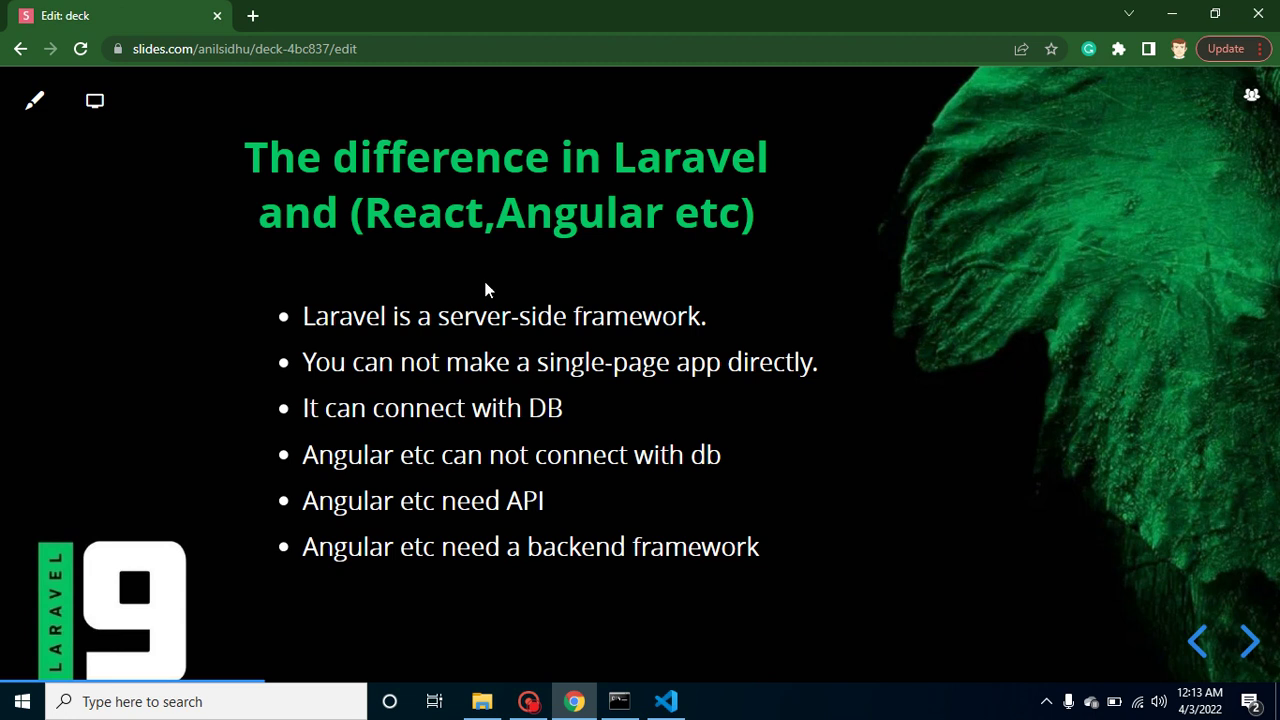
mouse_move(618, 237)
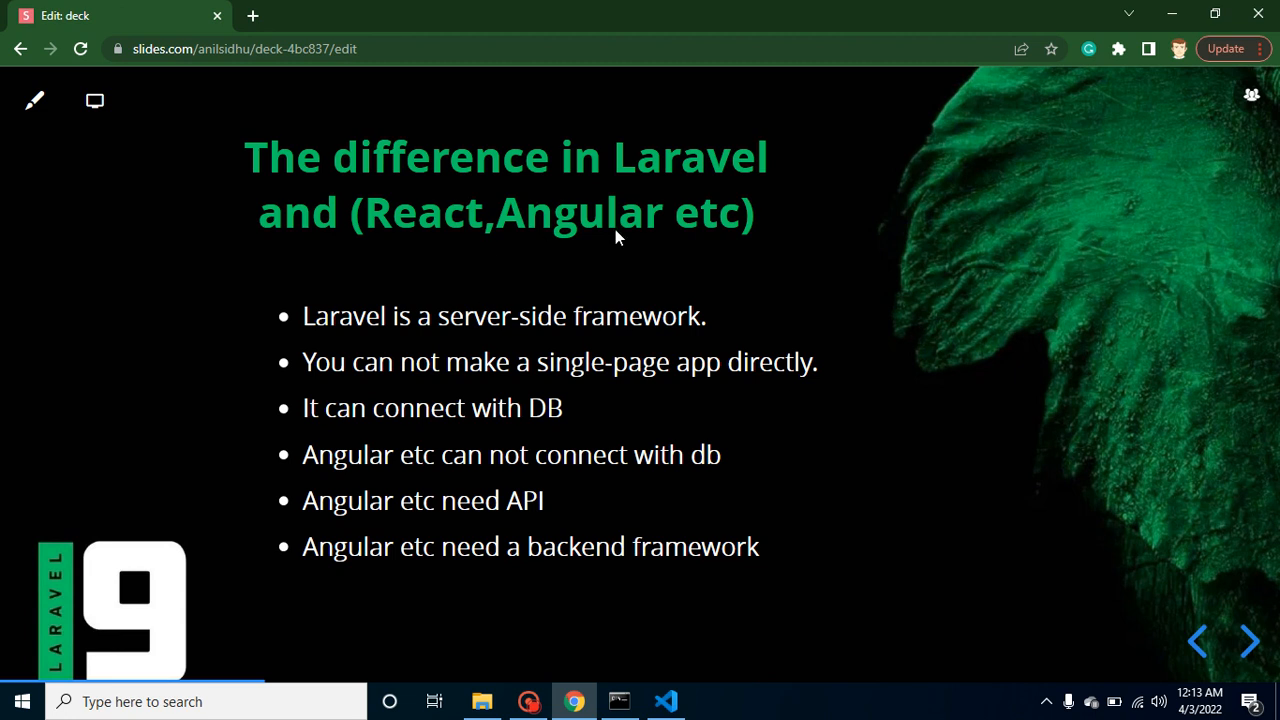
mouse_move(697, 163)
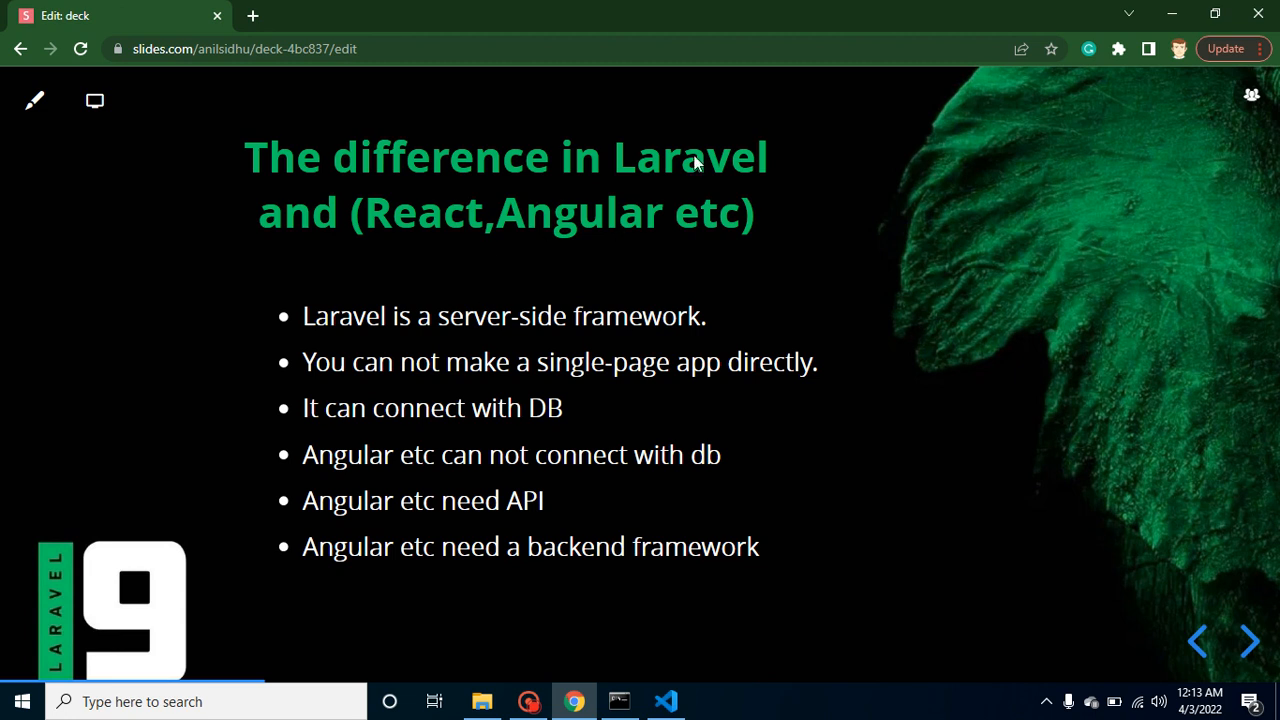
mouse_move(616, 251)
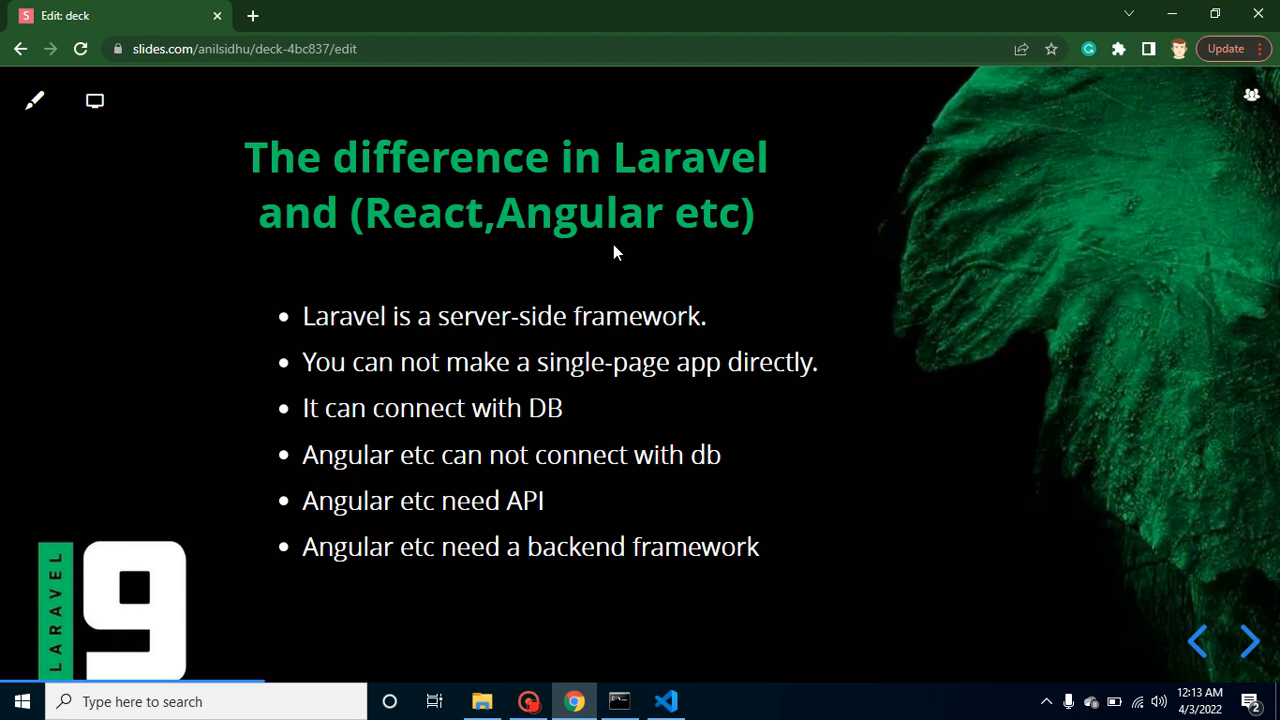
mouse_move(528, 268)
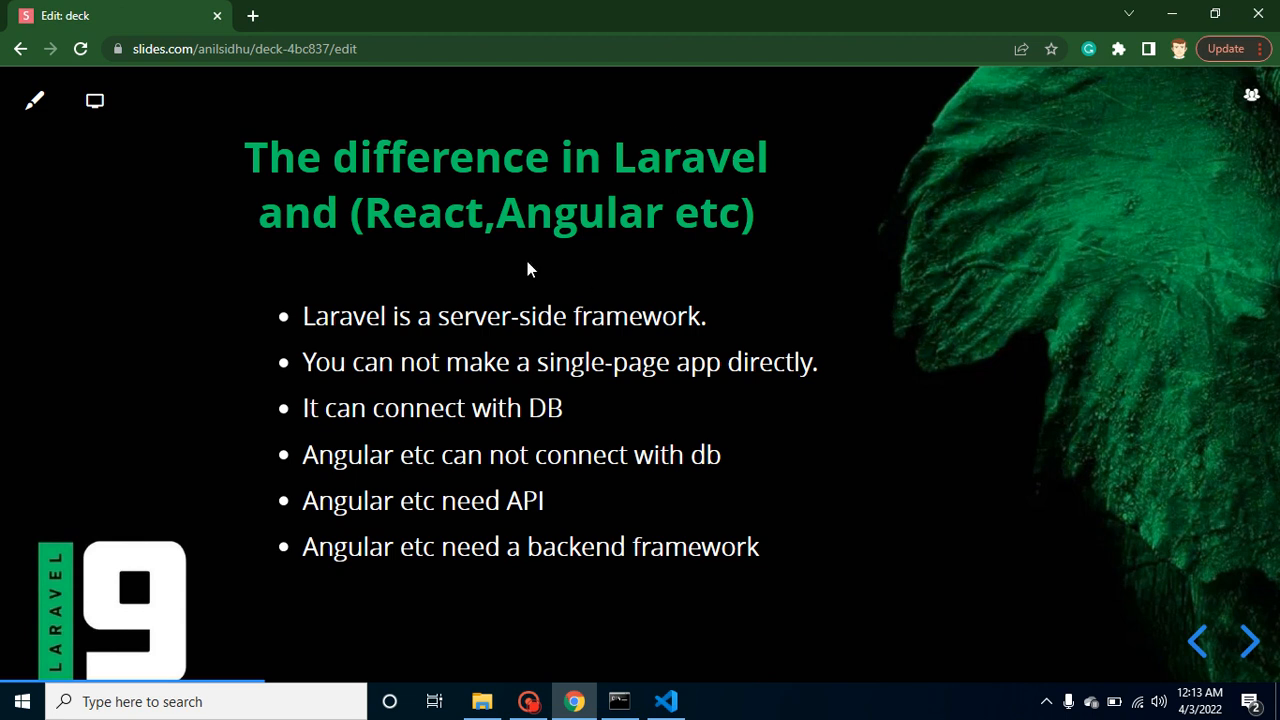
mouse_move(444, 337)
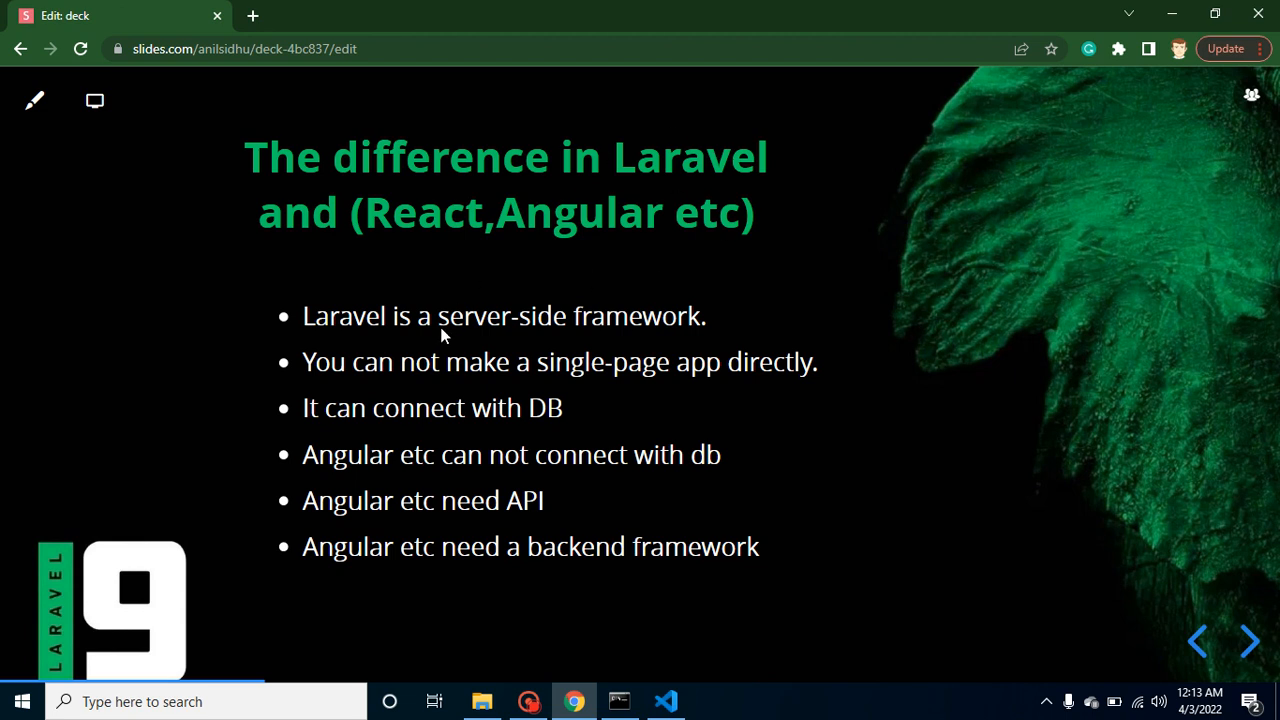
mouse_move(622, 335)
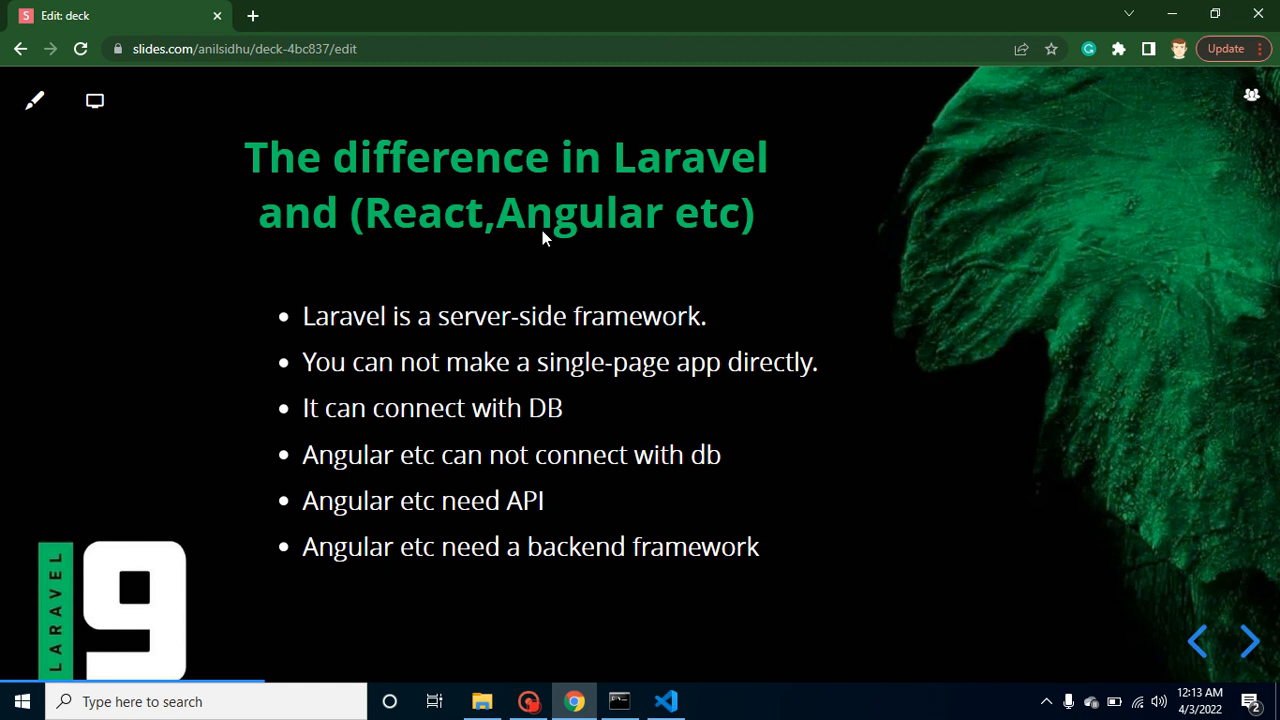
mouse_move(500, 416)
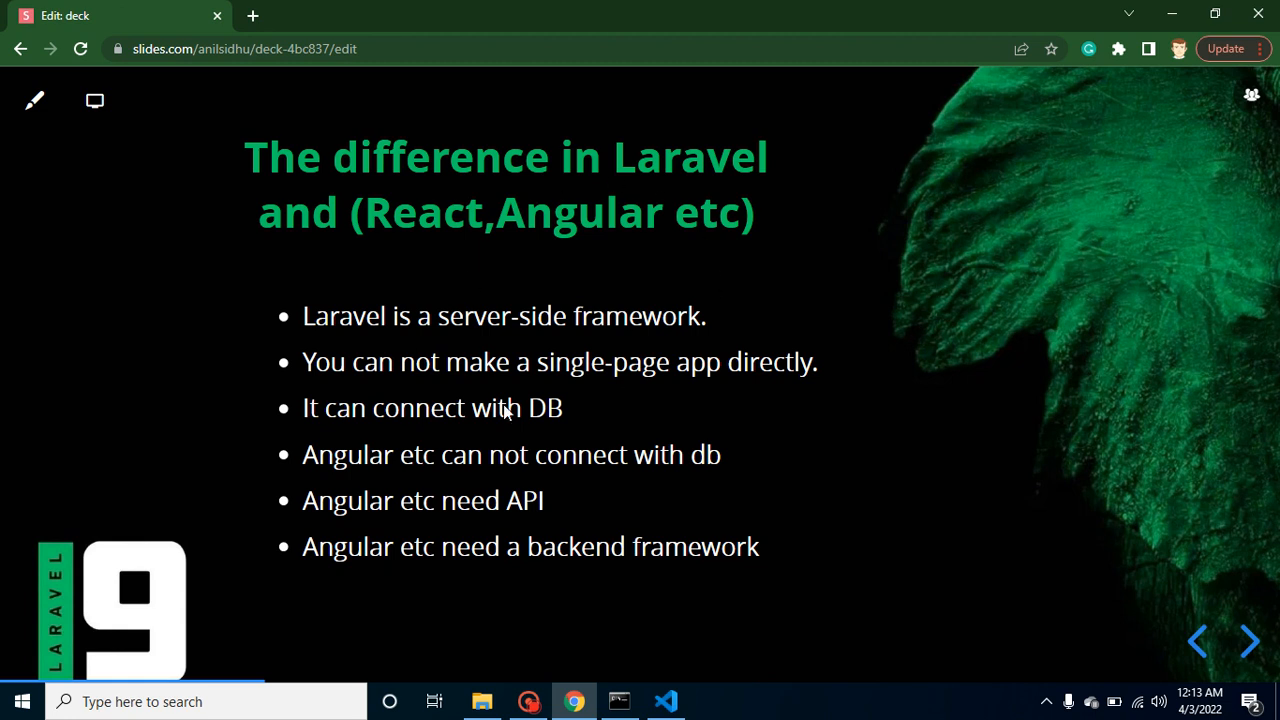
mouse_move(557, 390)
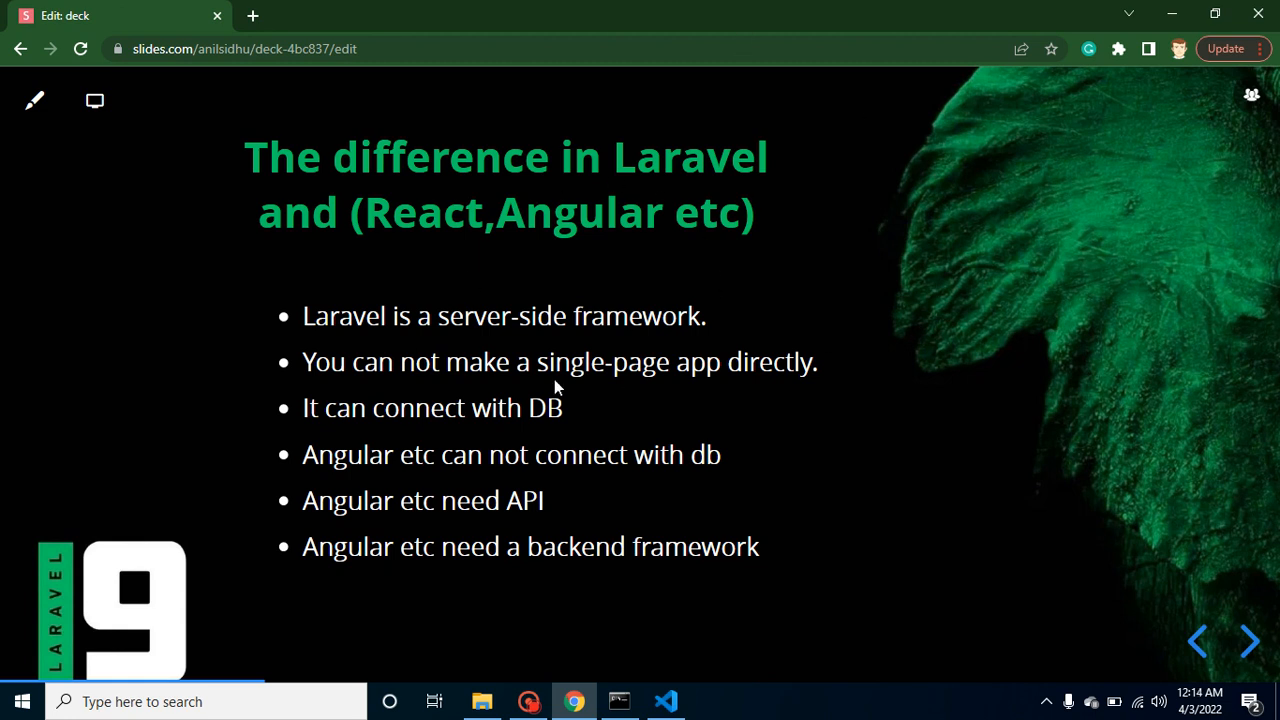
mouse_move(445, 338)
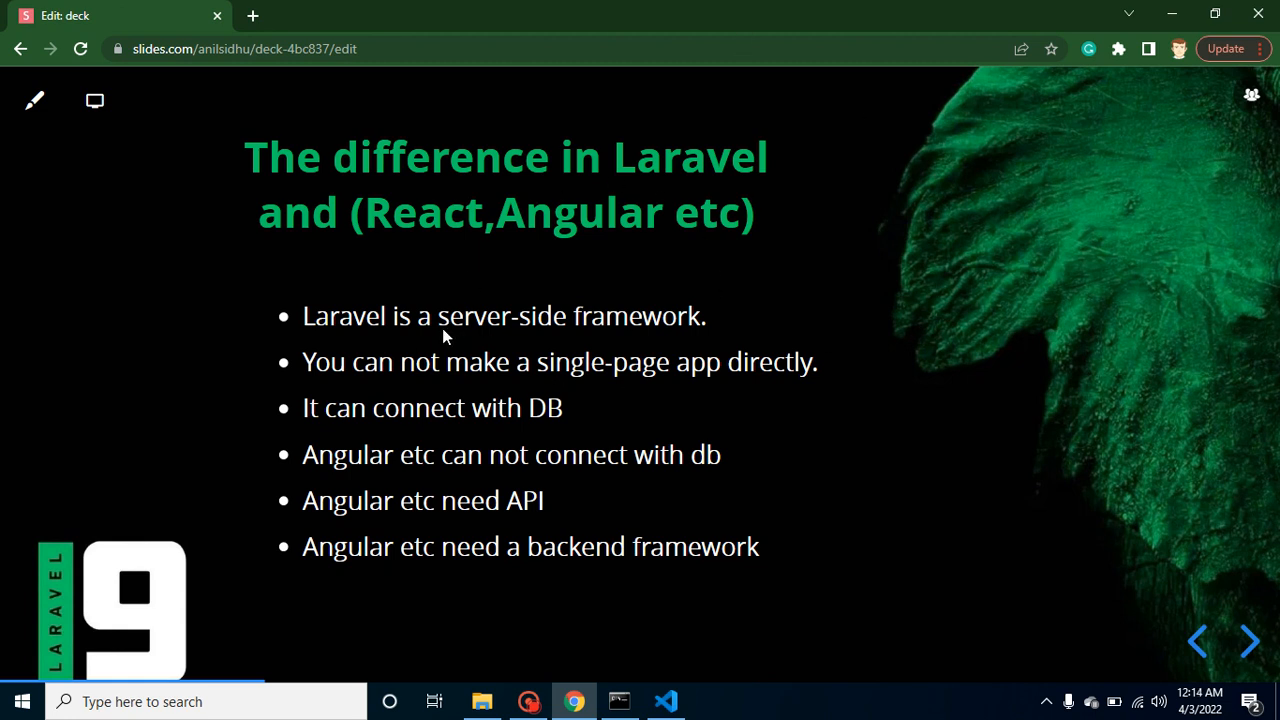
mouse_move(497, 334)
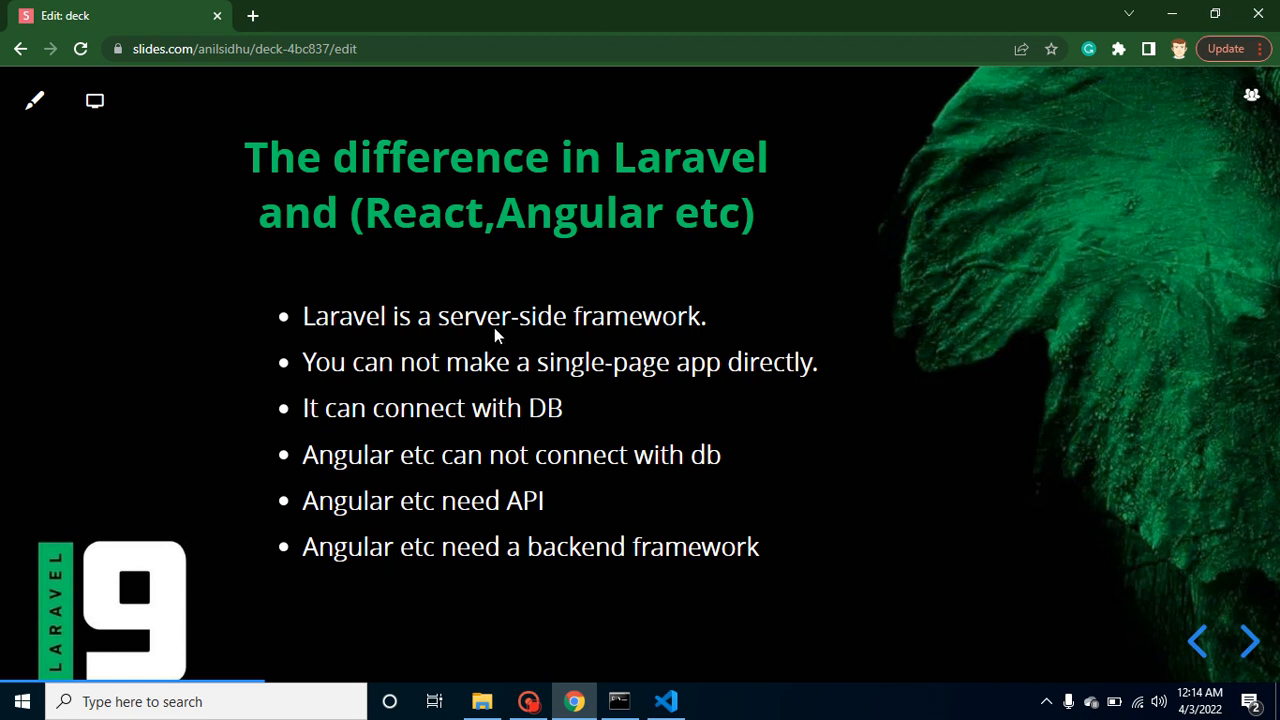
mouse_move(465, 322)
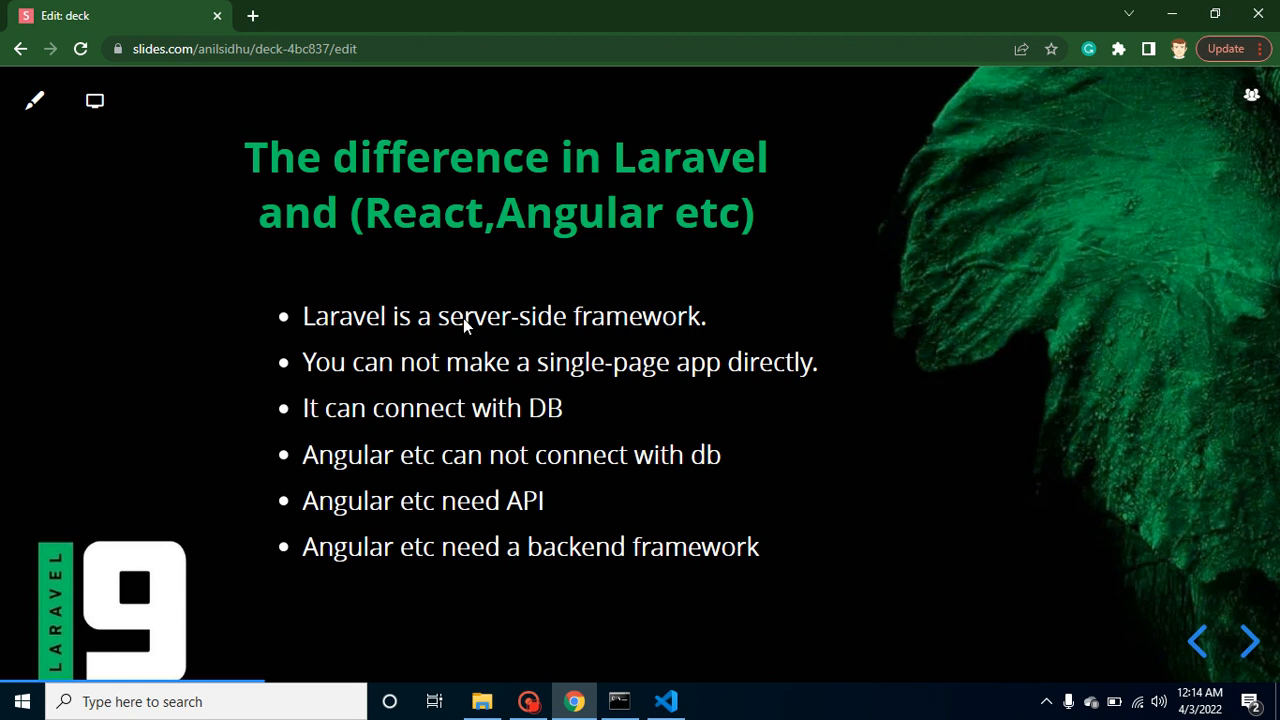
mouse_move(467, 338)
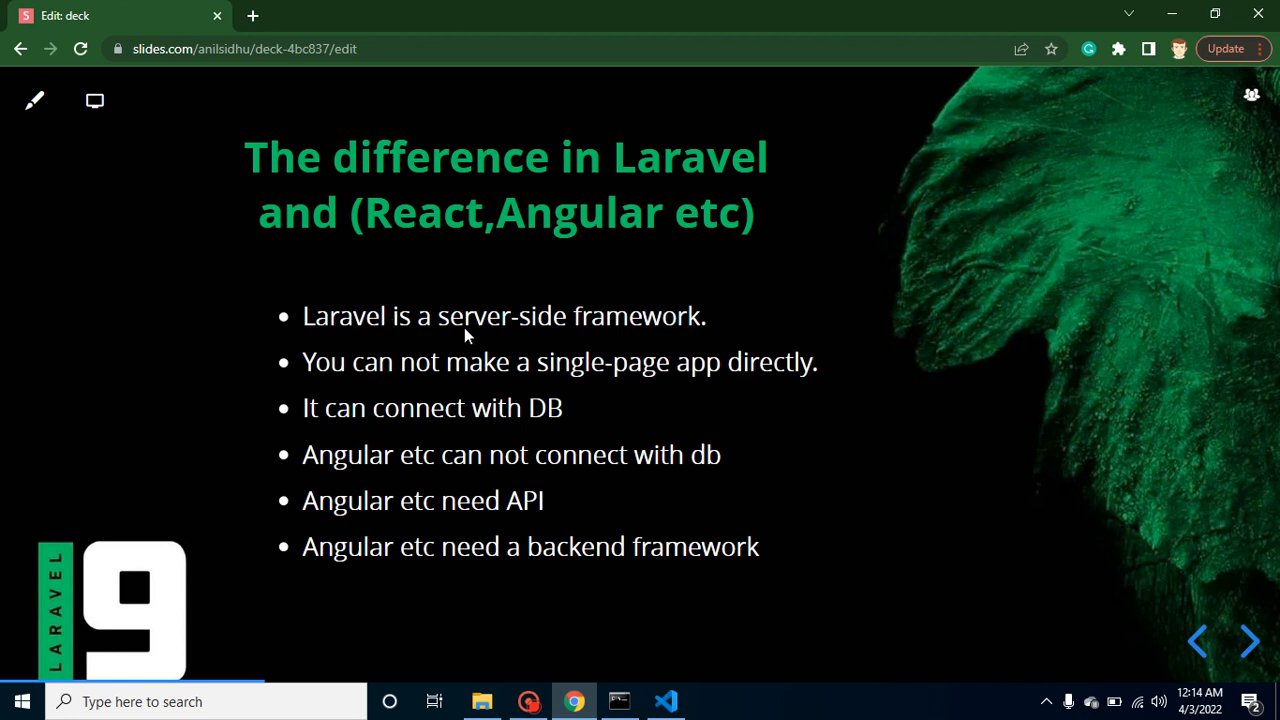
mouse_move(742, 393)
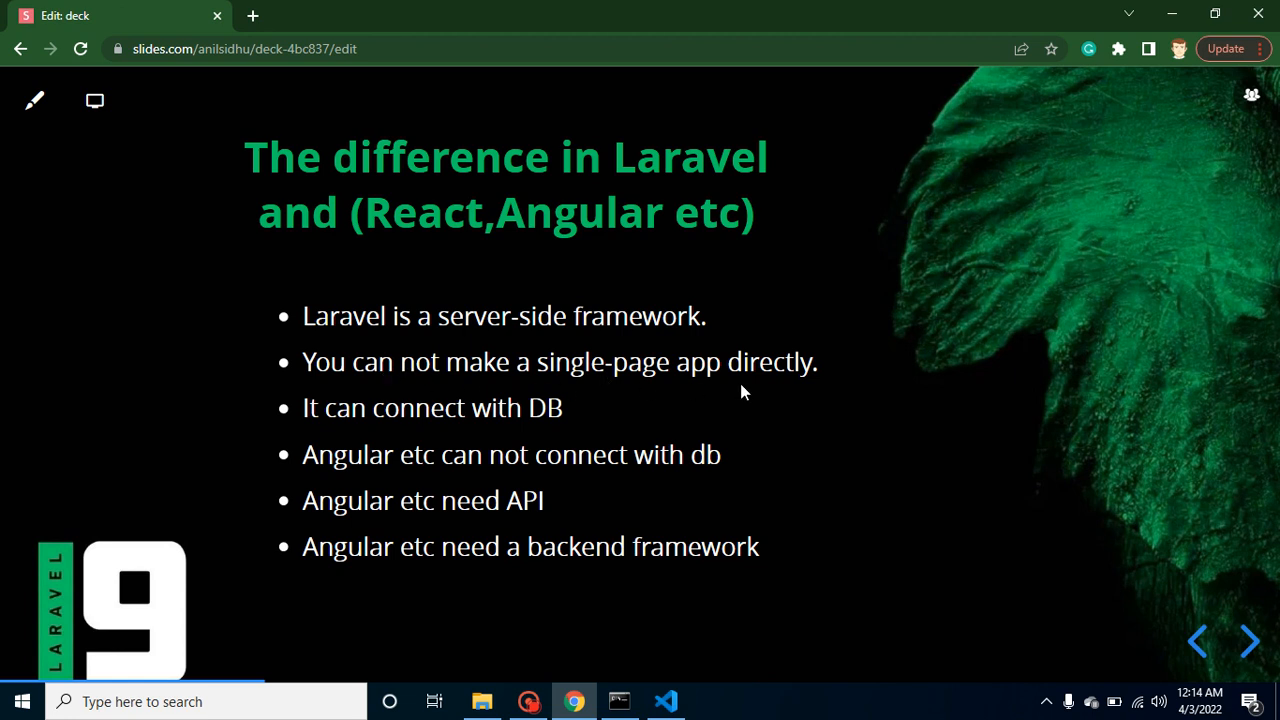
mouse_move(392, 338)
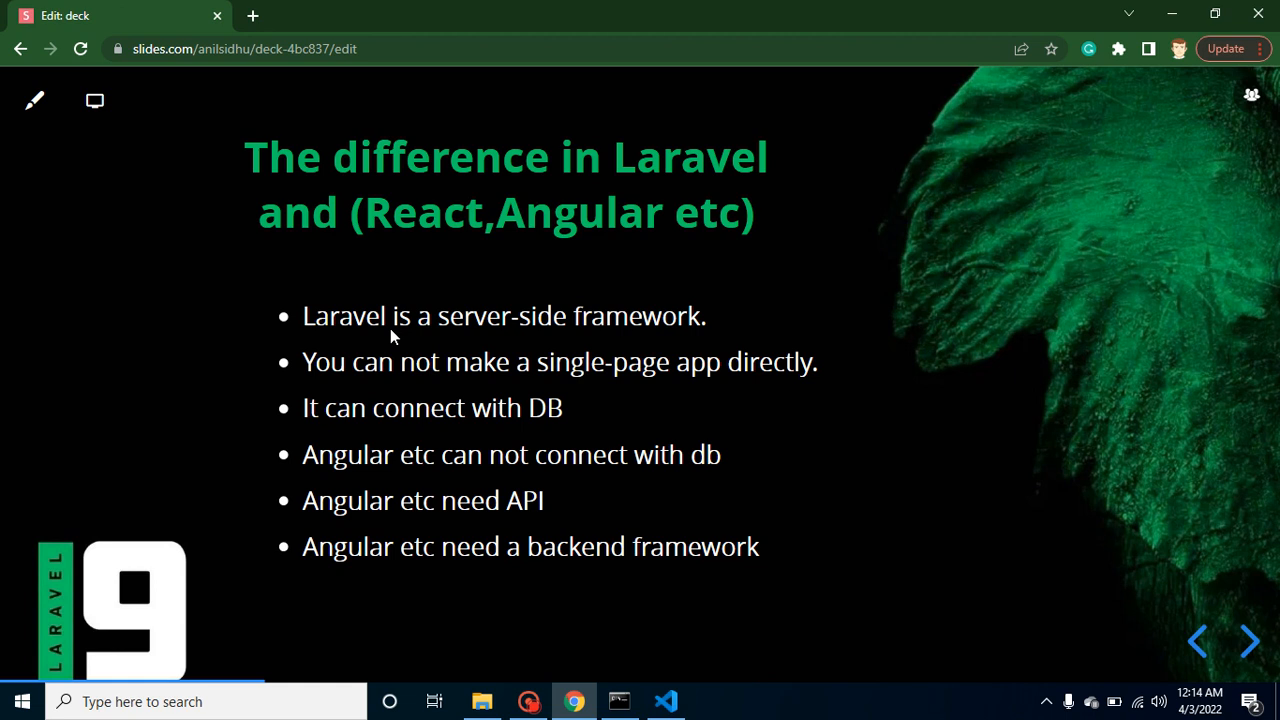
mouse_move(630, 340)
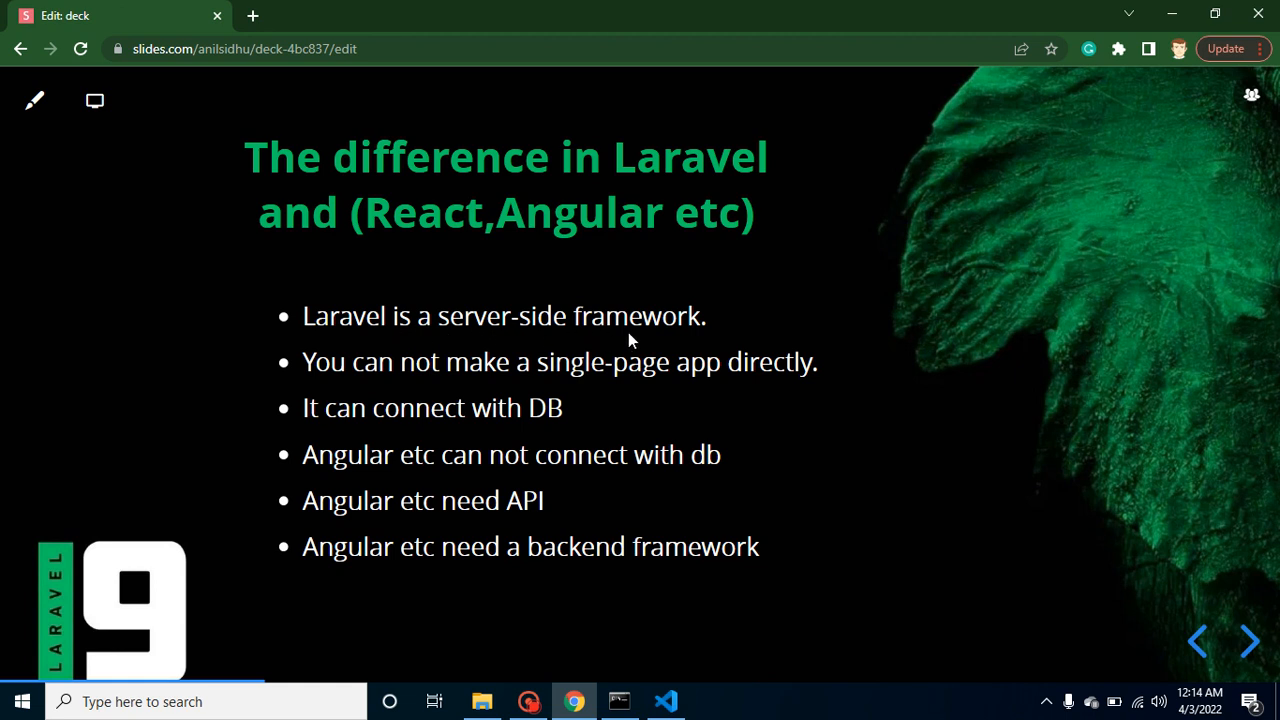
mouse_move(578, 376)
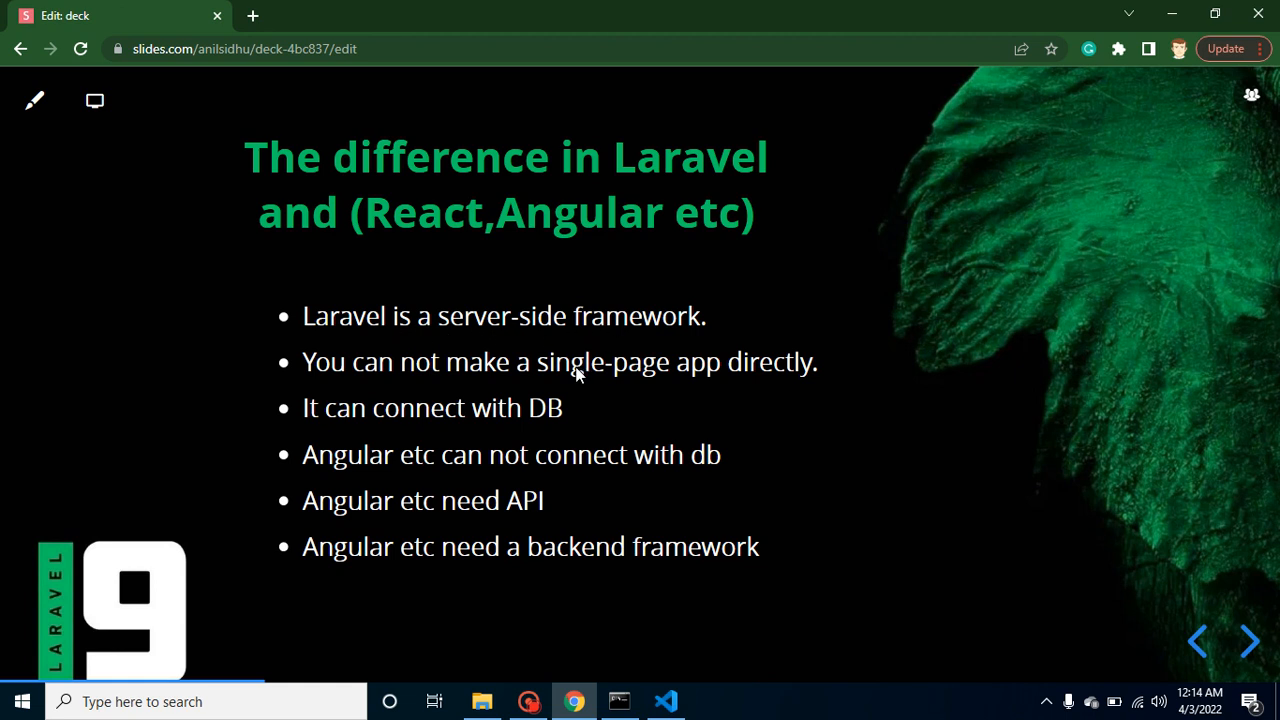
mouse_move(724, 392)
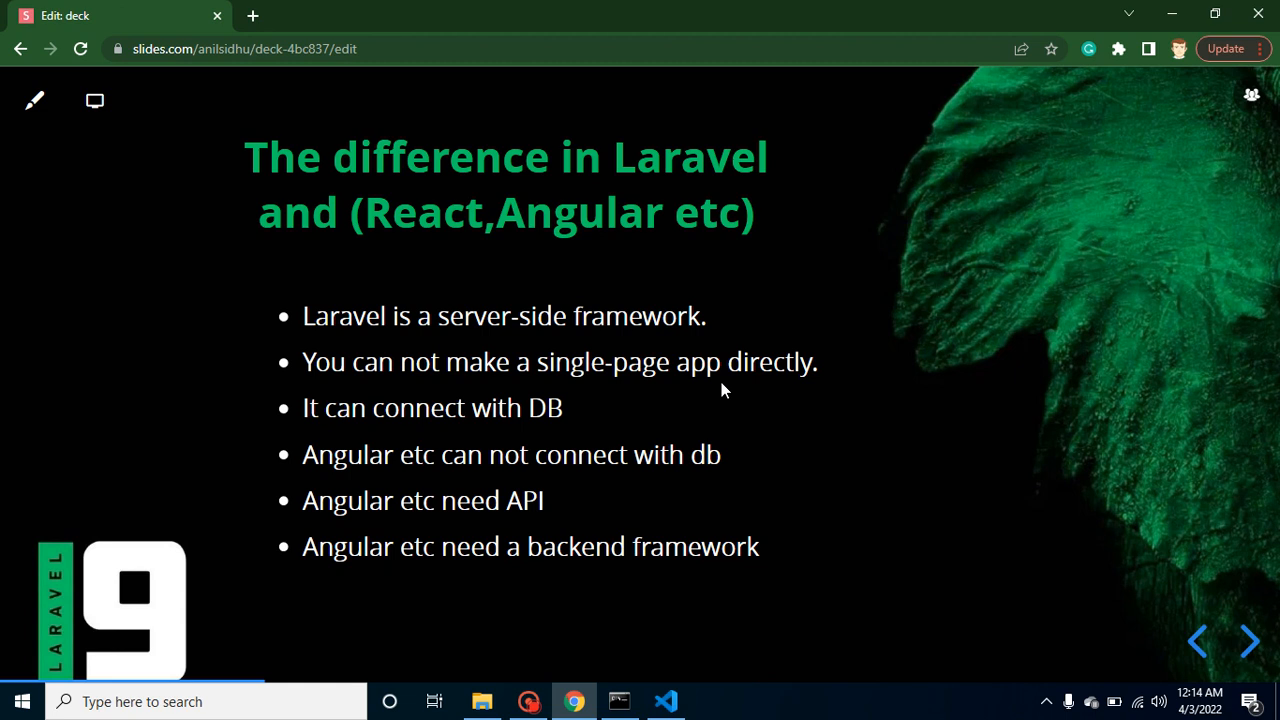
mouse_move(376, 422)
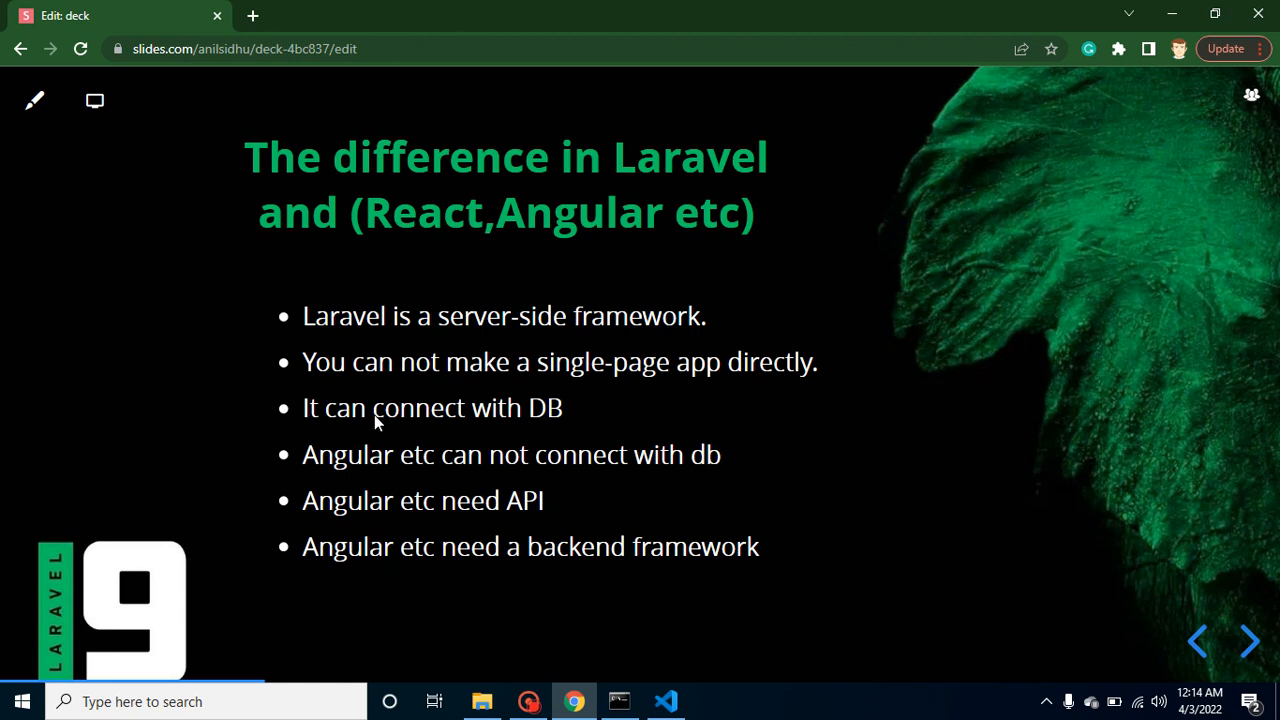
mouse_move(399, 254)
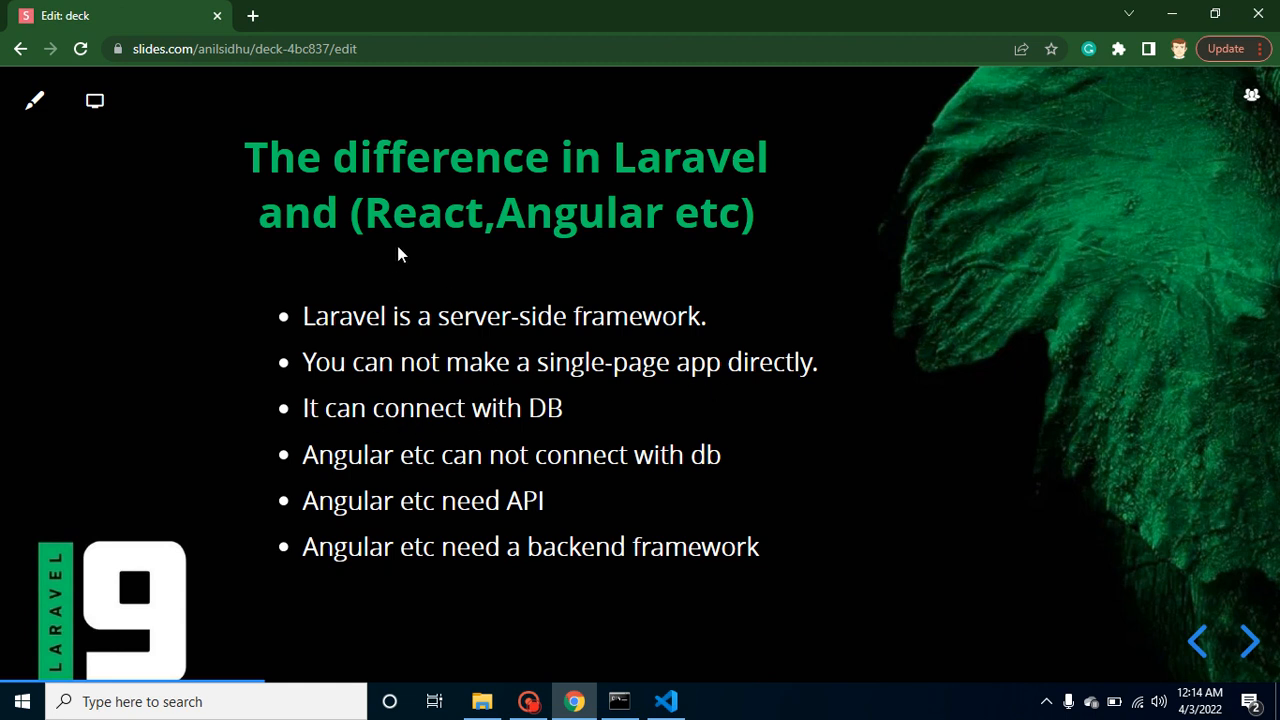
mouse_move(567, 433)
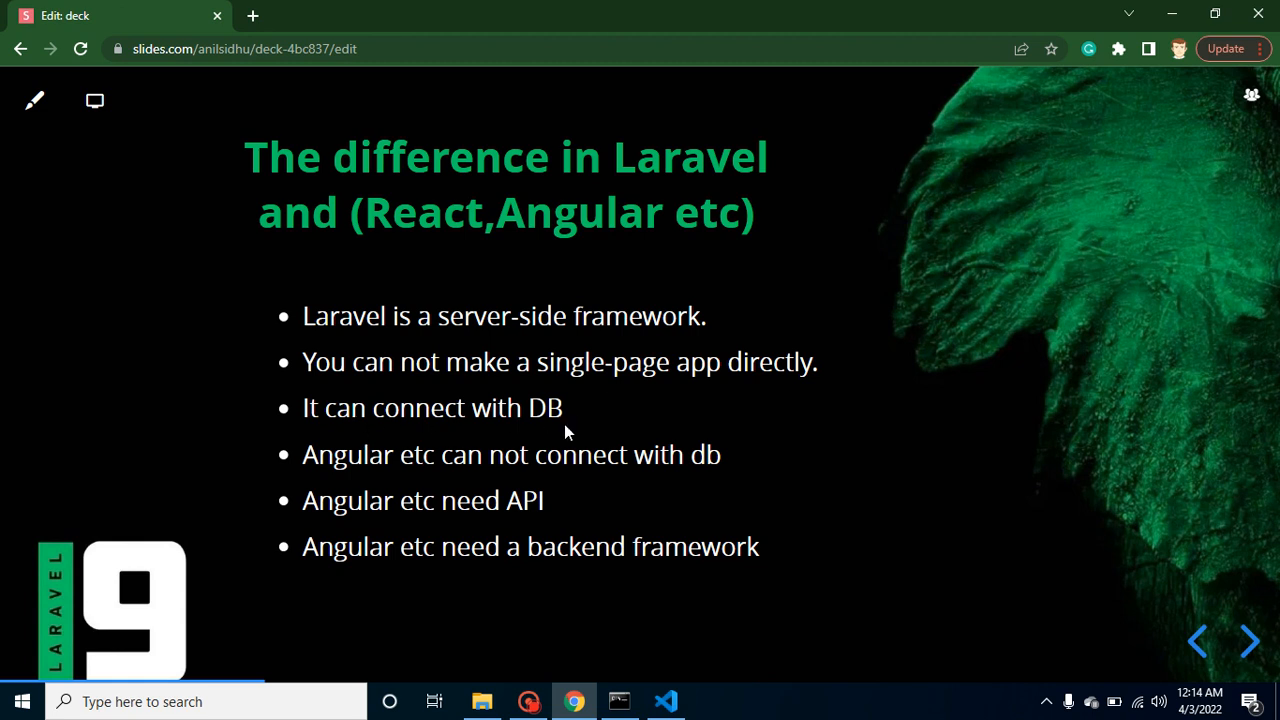
mouse_move(475, 232)
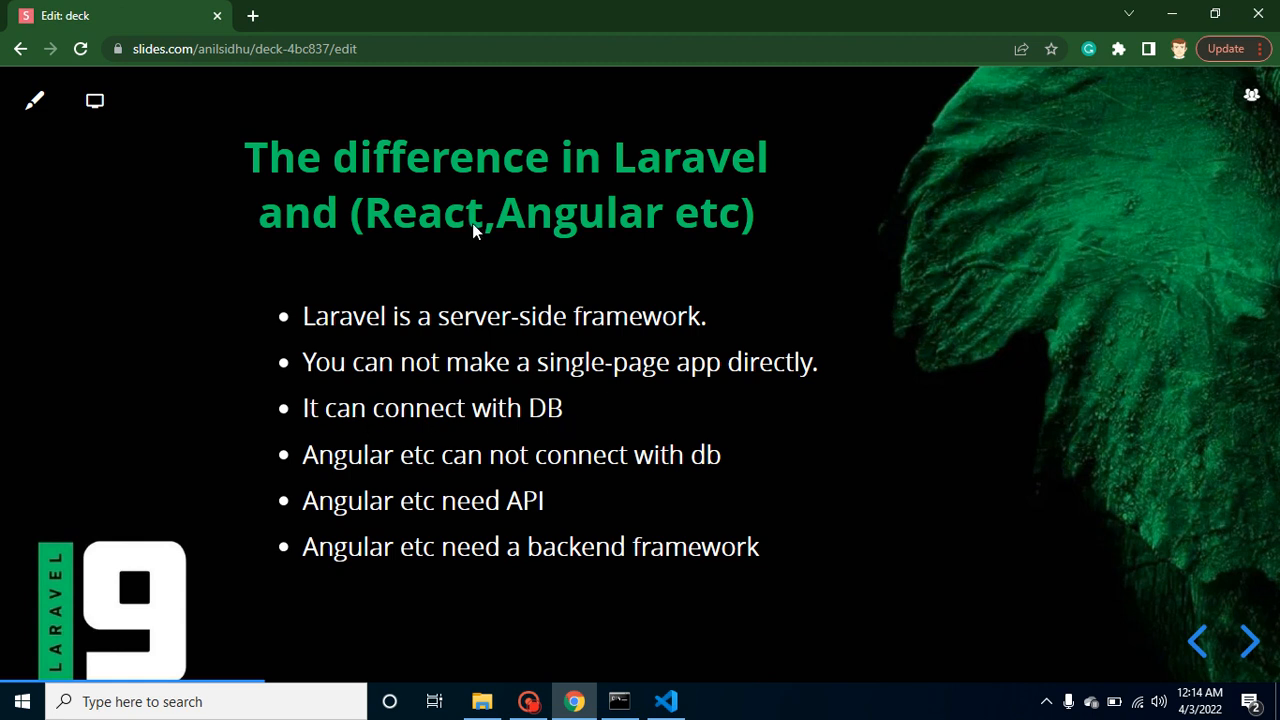
mouse_move(550, 478)
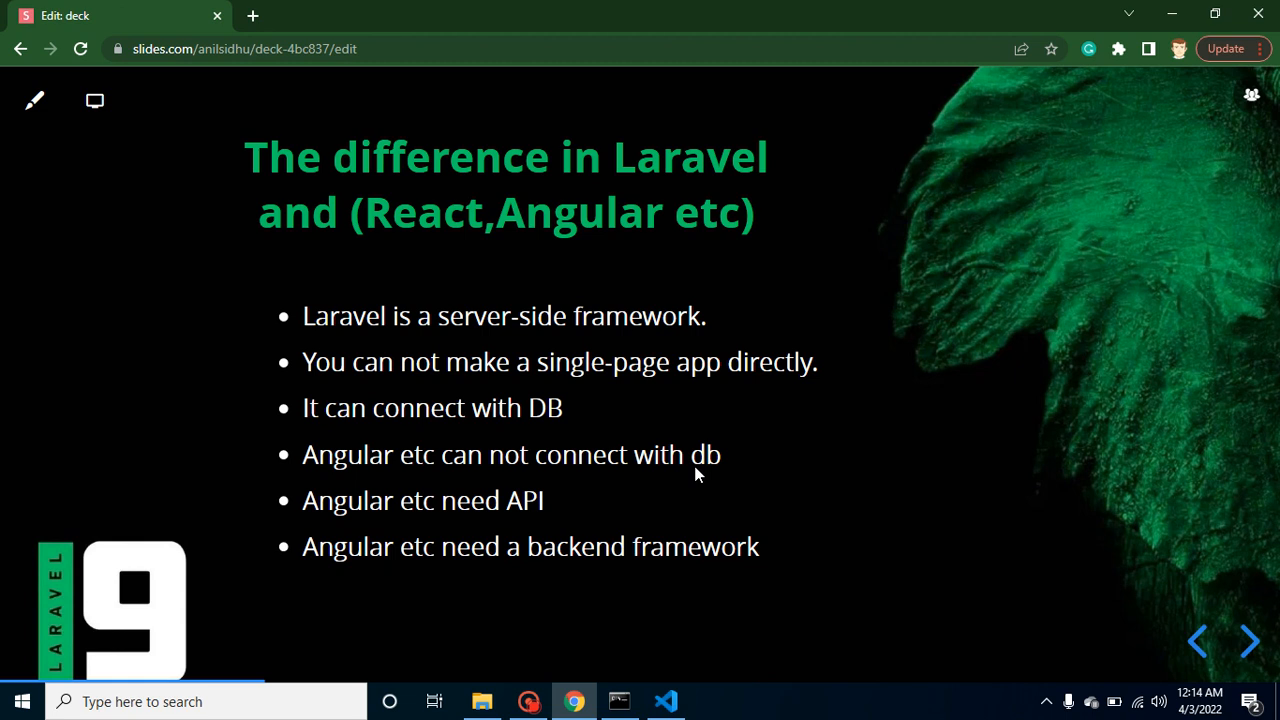
mouse_move(392, 532)
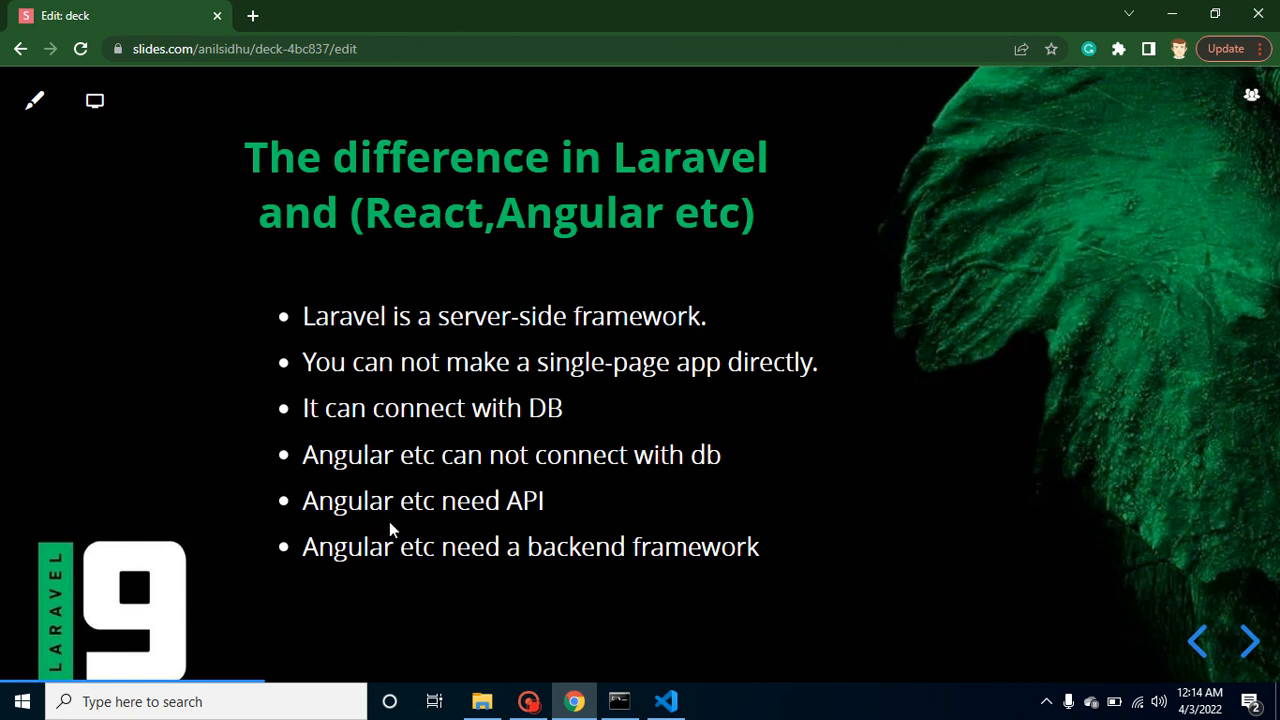
mouse_move(323, 521)
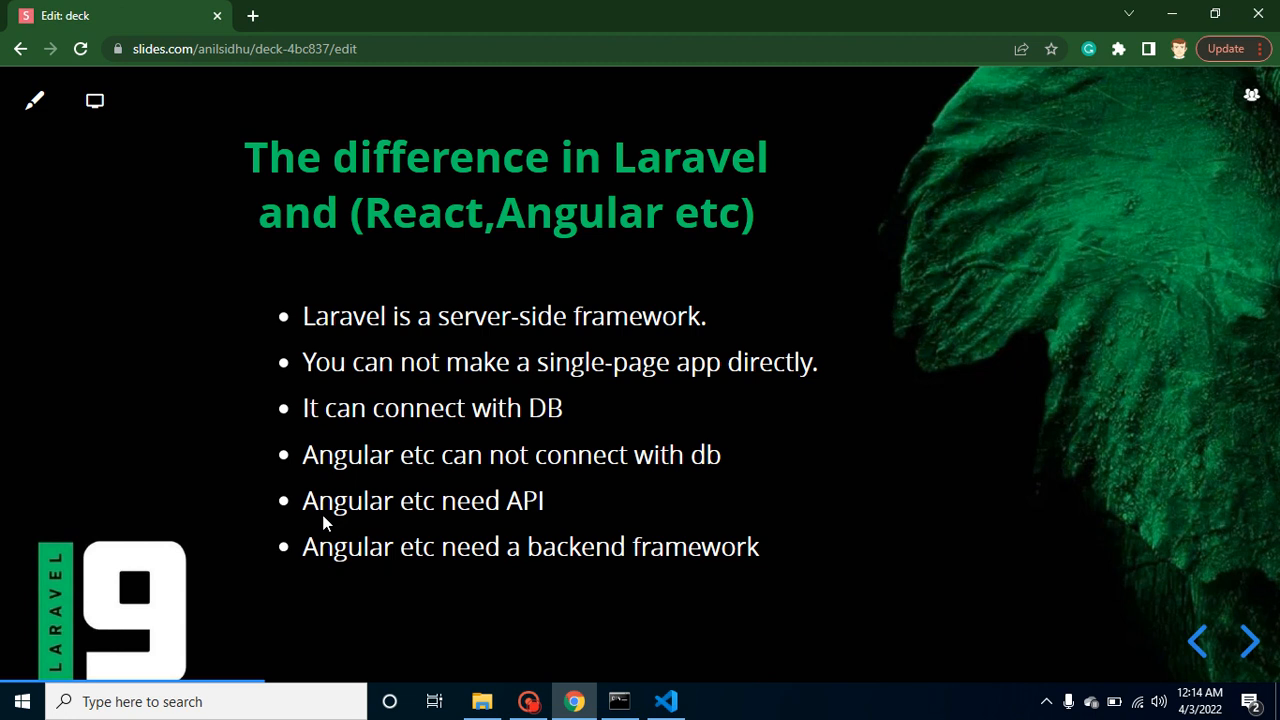
mouse_move(343, 476)
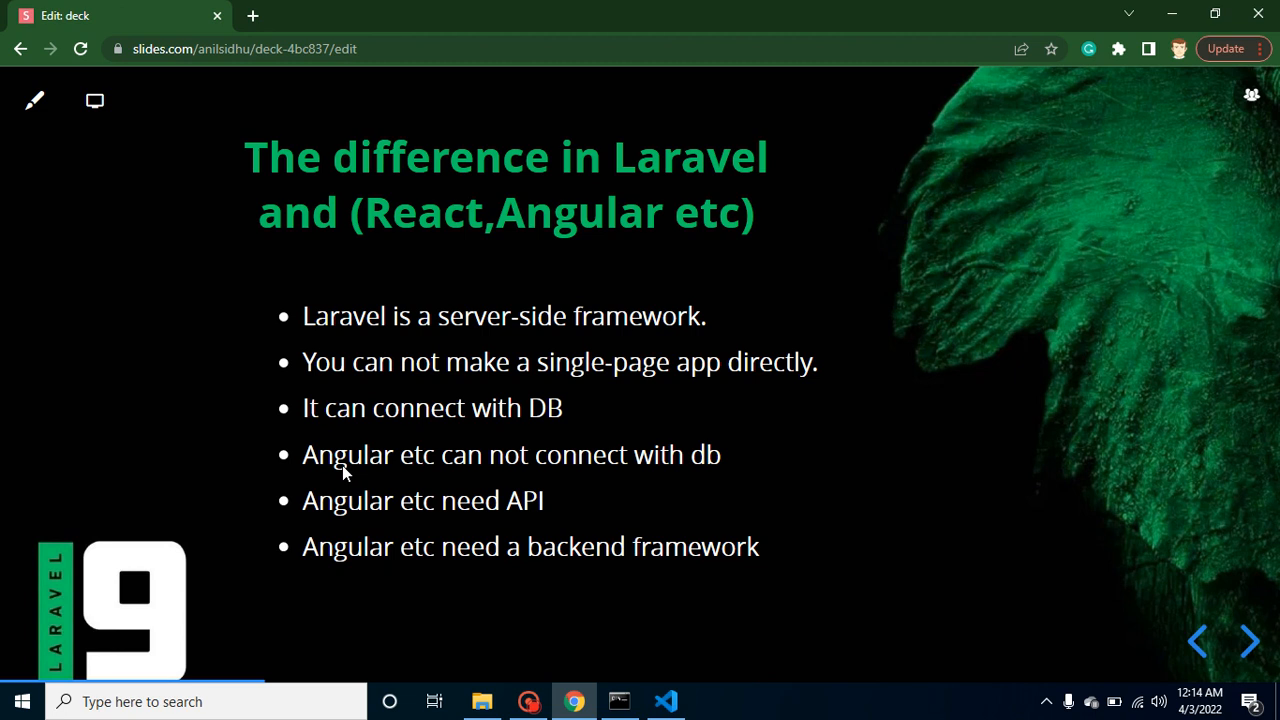
mouse_move(350, 337)
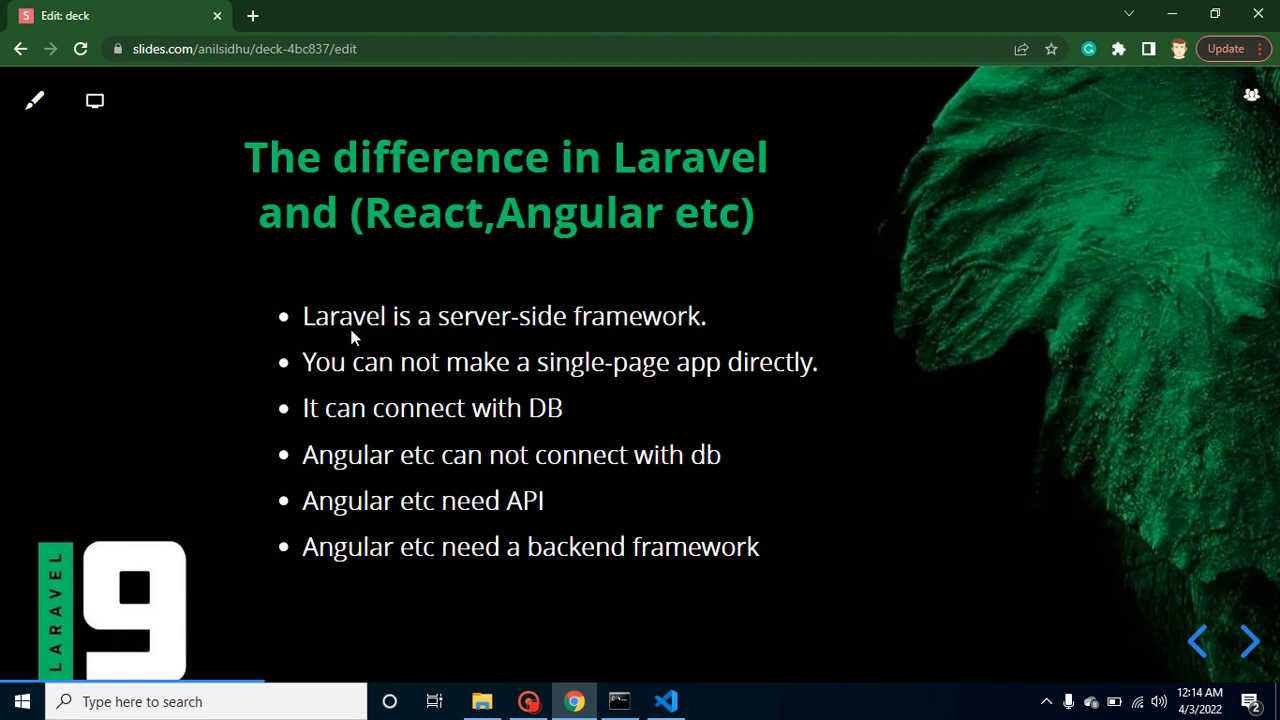
mouse_move(328, 335)
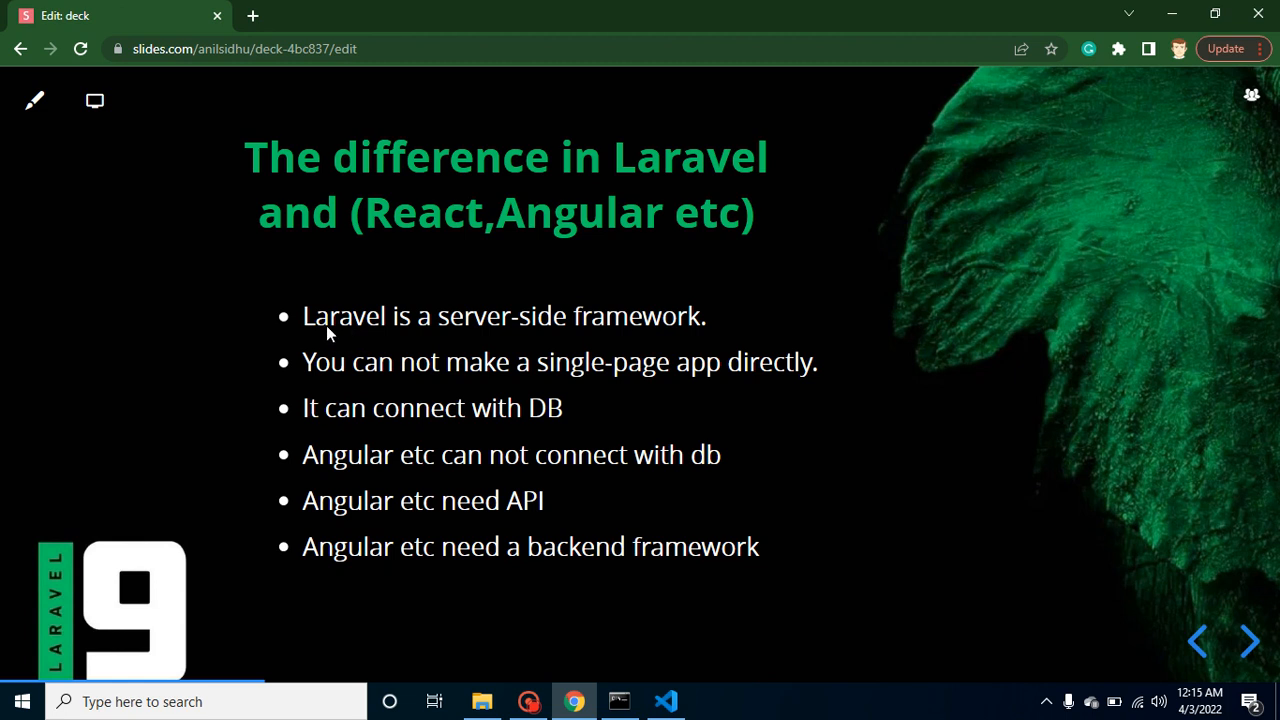
mouse_move(417, 336)
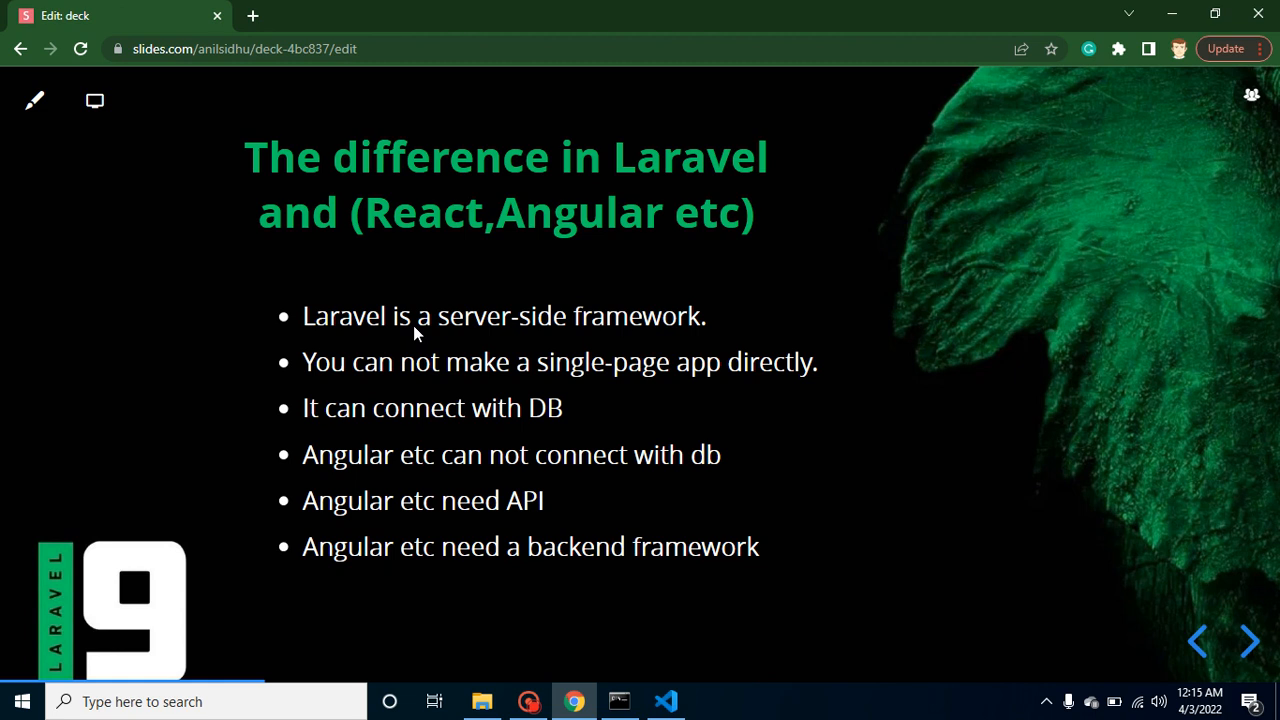
mouse_move(465, 523)
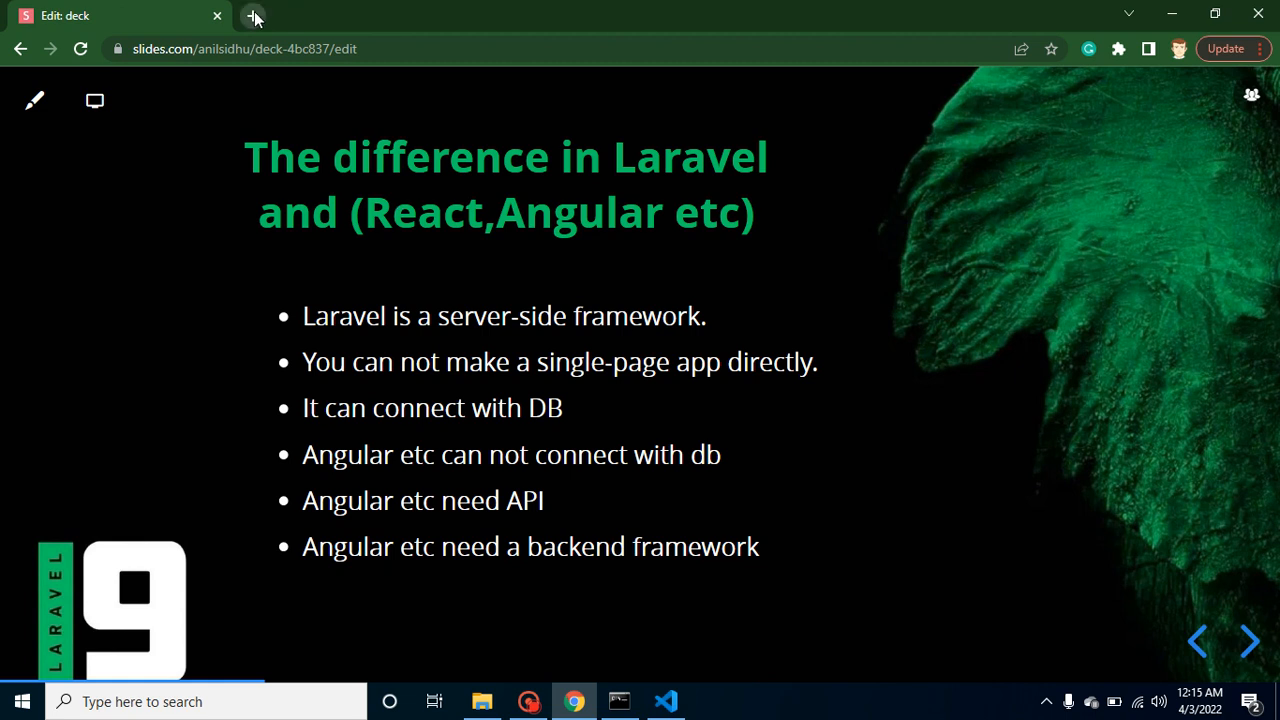
Open a new tab searching 'laravel', then another tab searching 'react js'
left_click(257, 16)
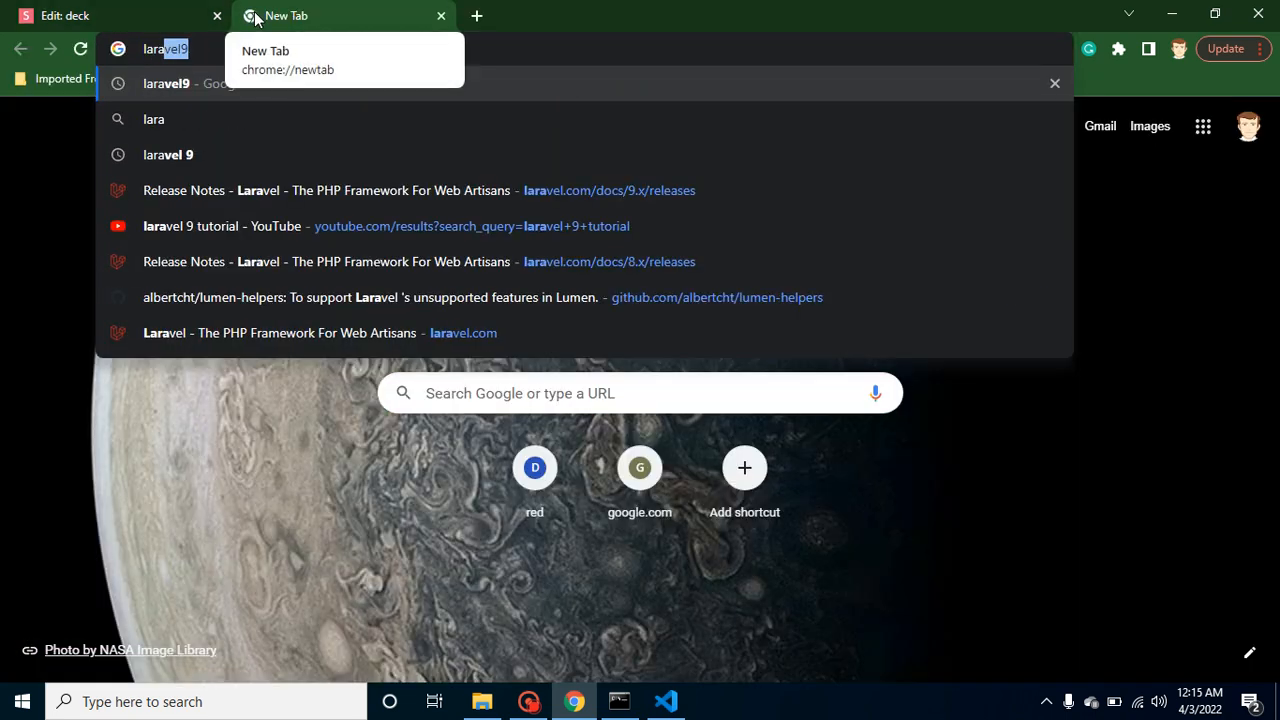
key("Enter")
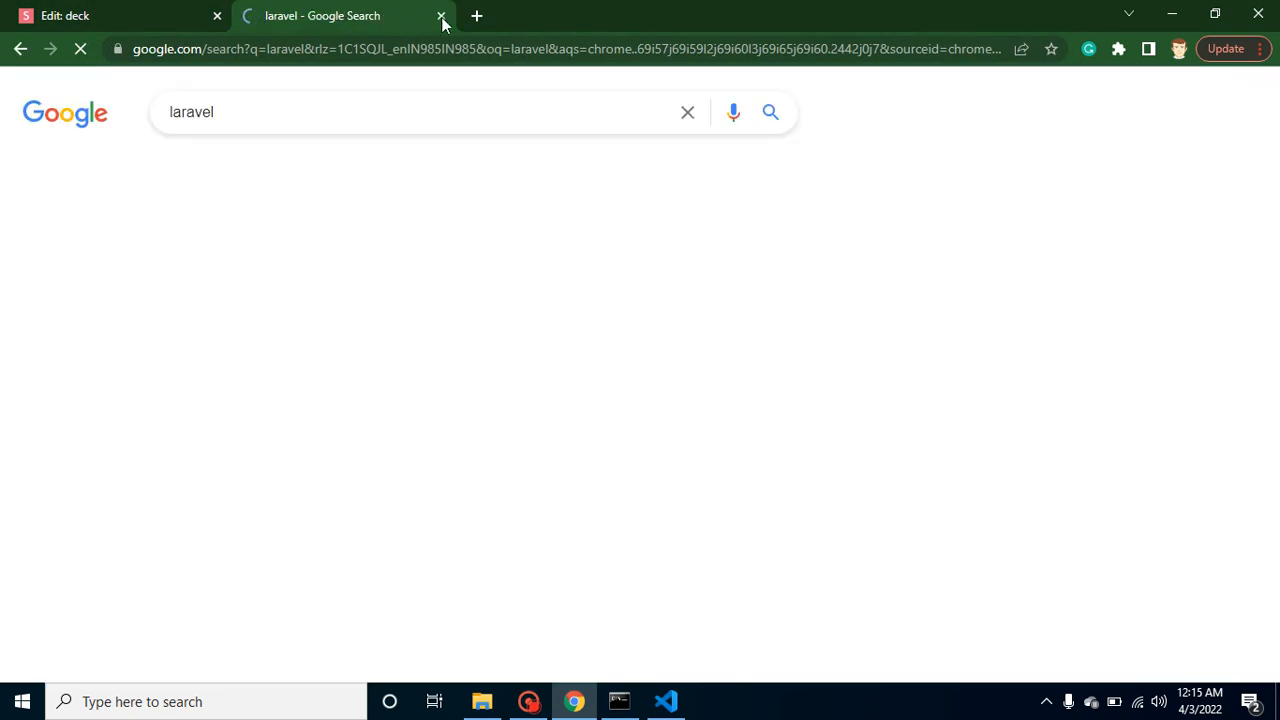
left_click(486, 16)
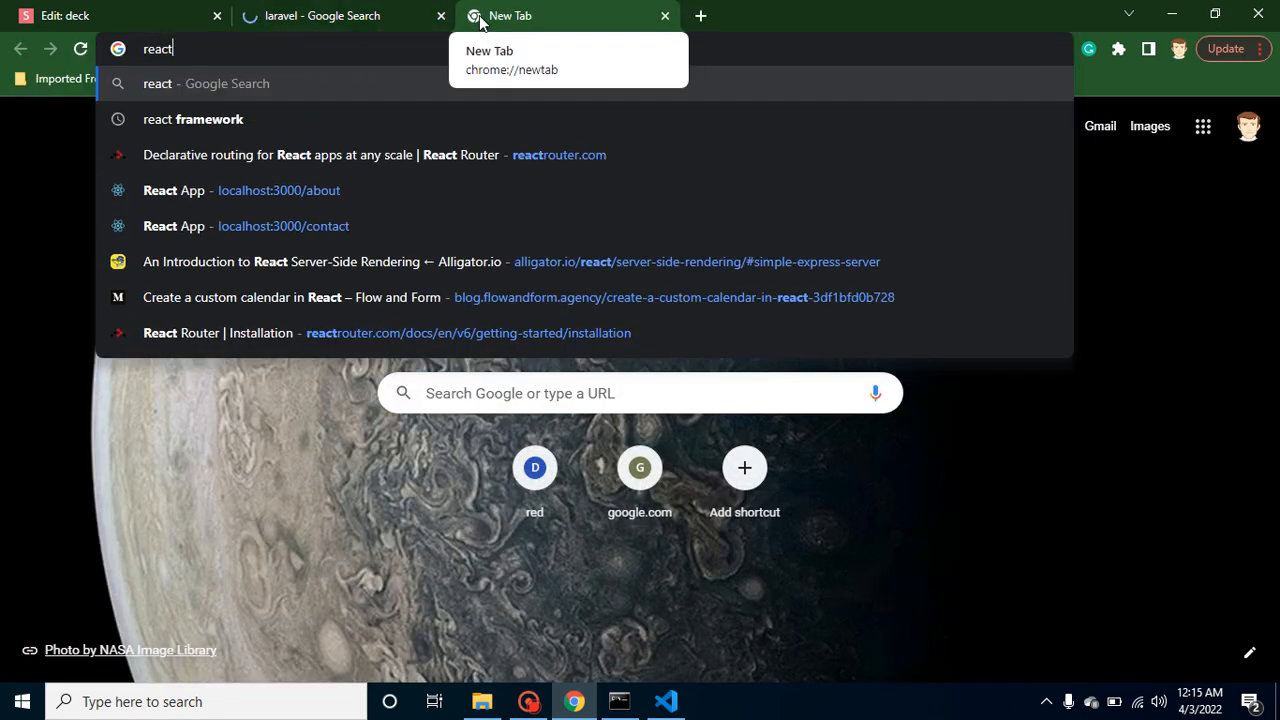
type("react js")
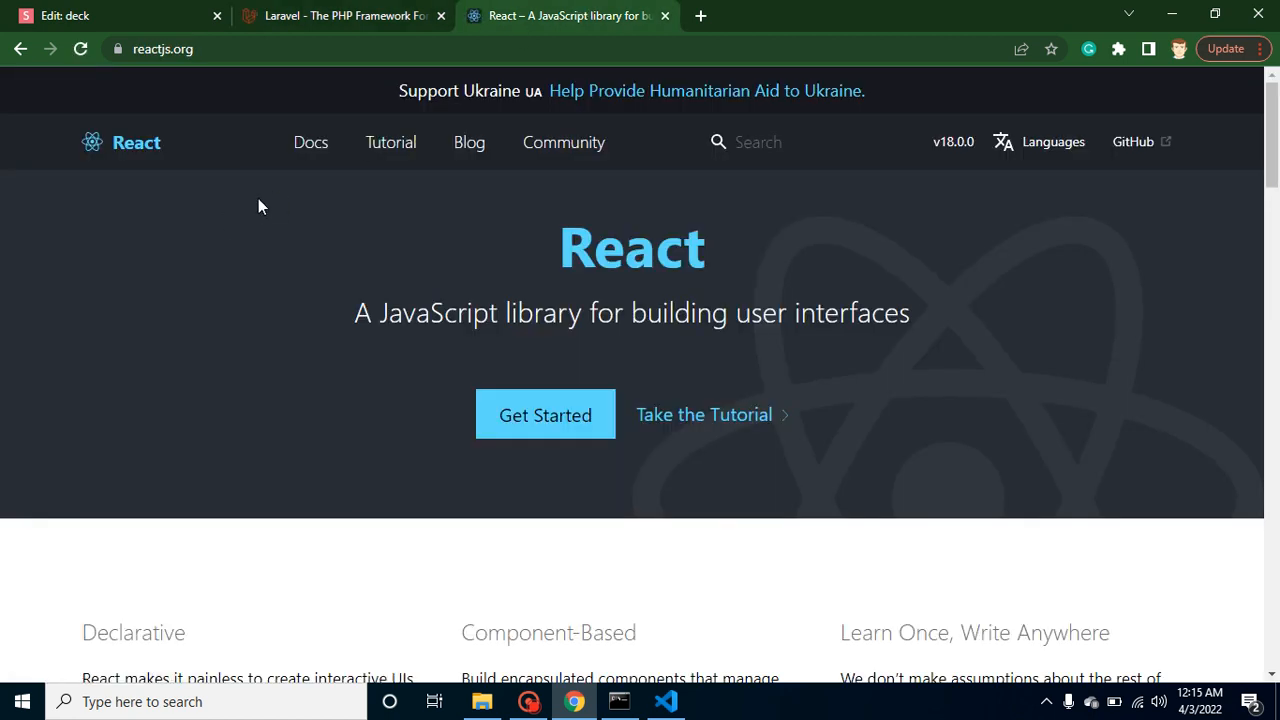
Browse the React site's Docs, Tutorial and the React v18.0 blog post
left_click(310, 142)
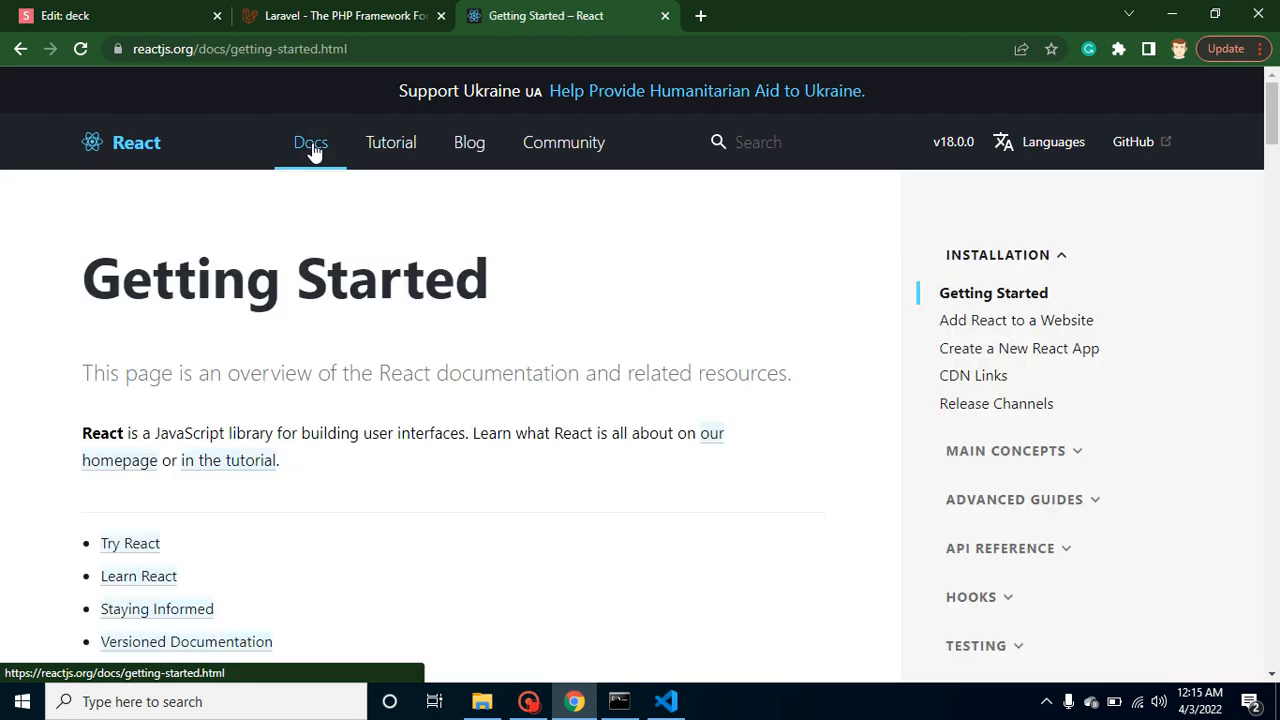
left_click(390, 142)
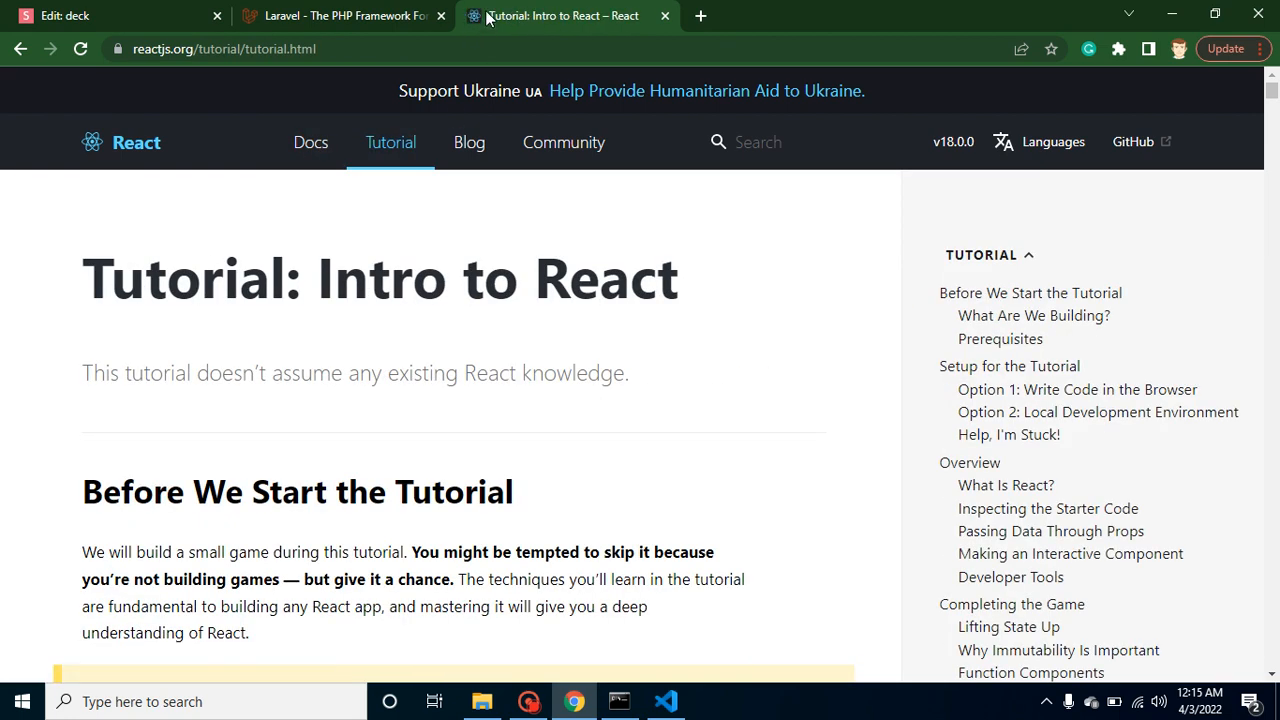
mouse_move(470, 142)
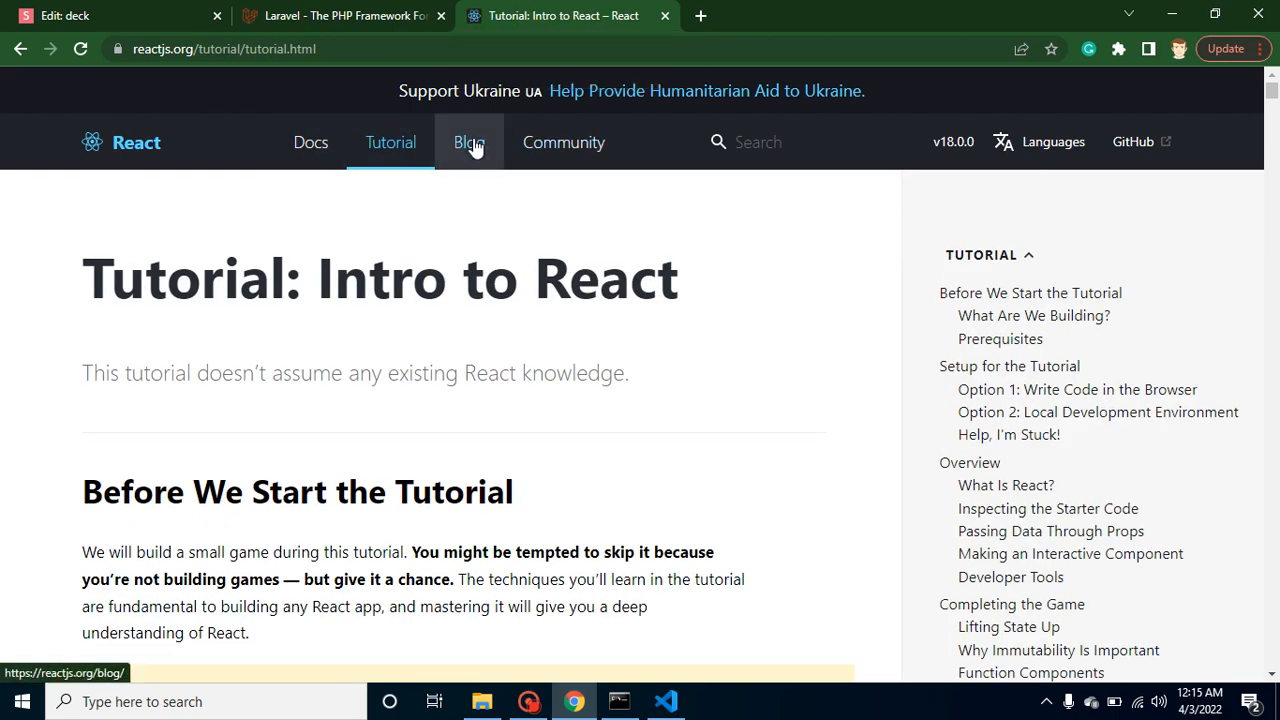
left_click(469, 142)
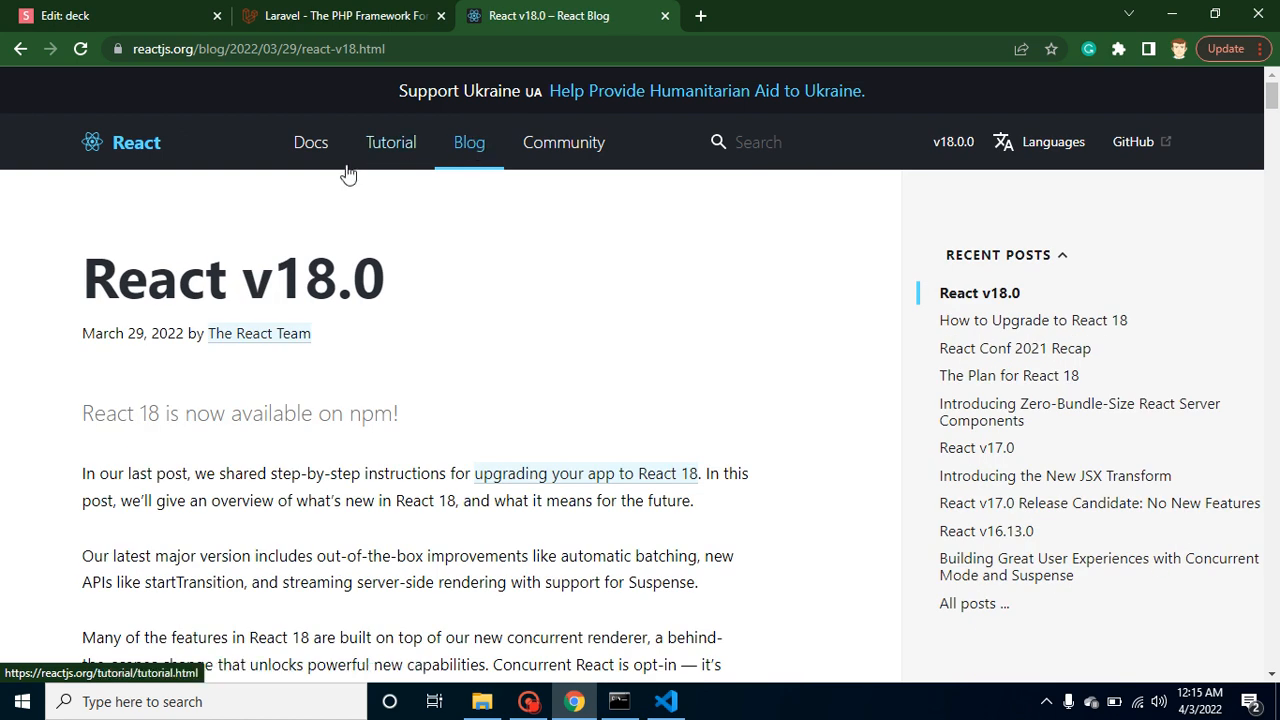
mouse_move(483, 438)
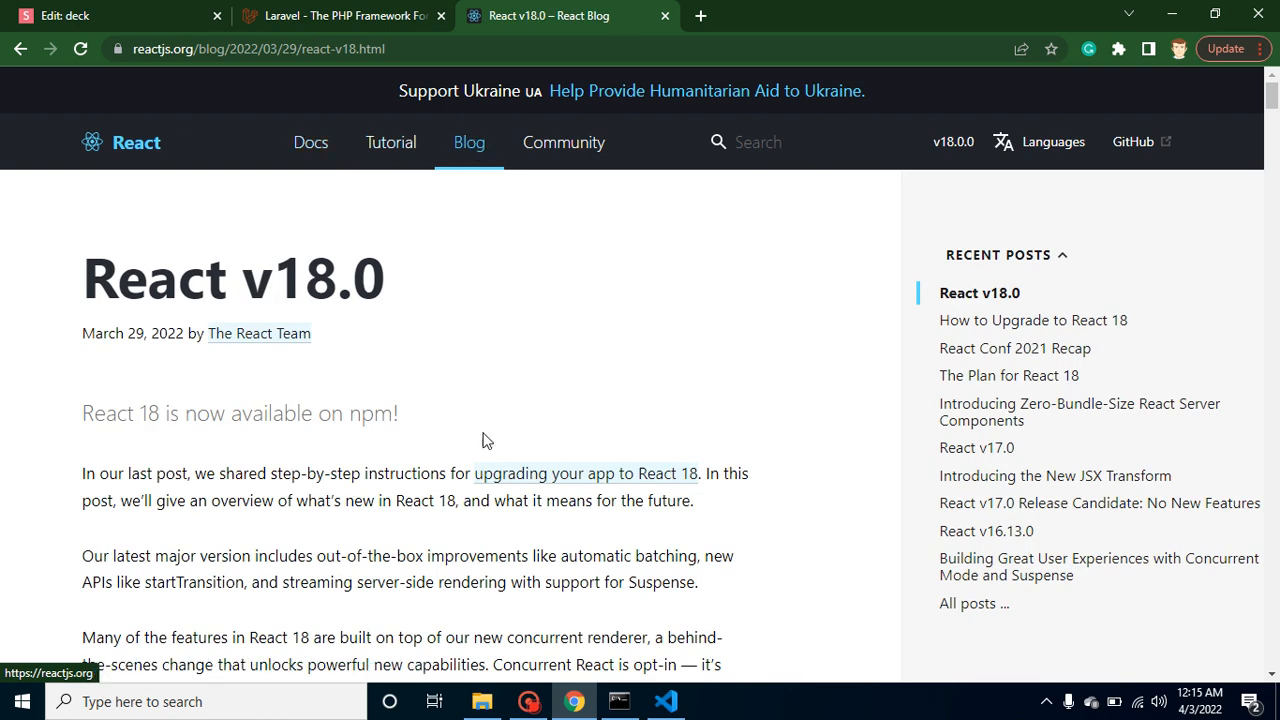
mouse_move(644, 397)
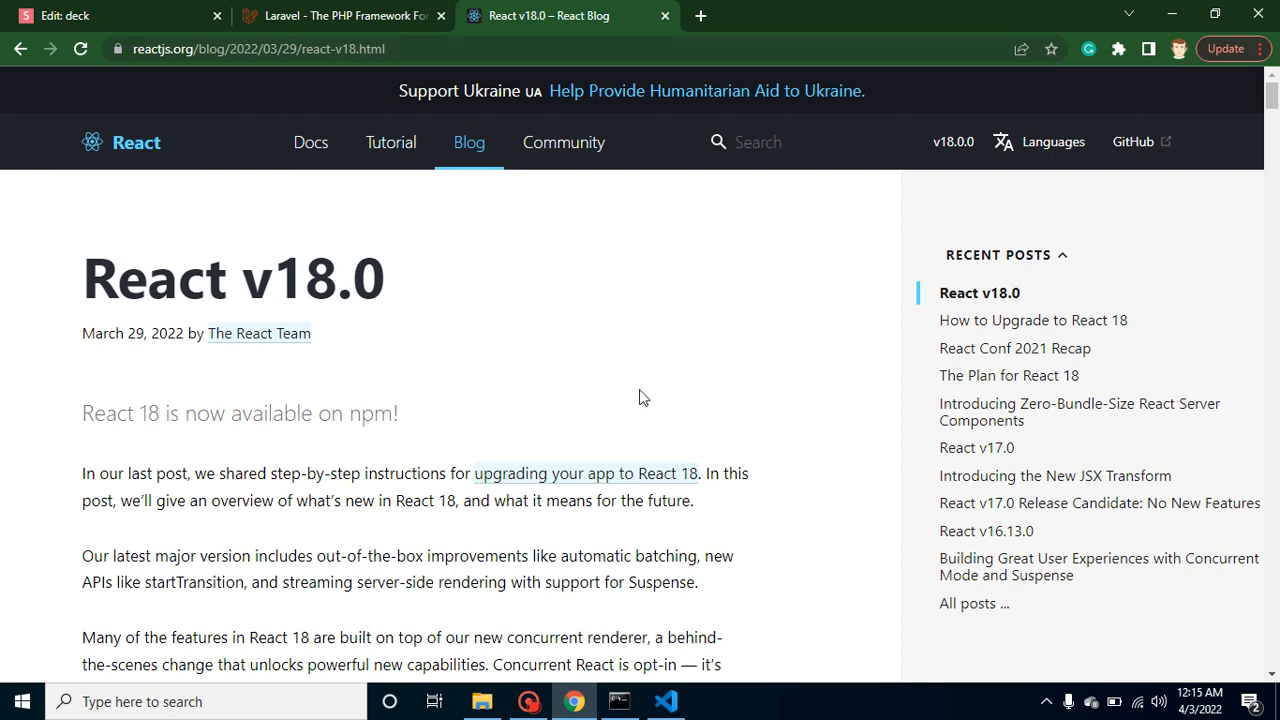
View the Laravel Vapor page, then return to the 'Edit: deck' slide tab
left_click(340, 15)
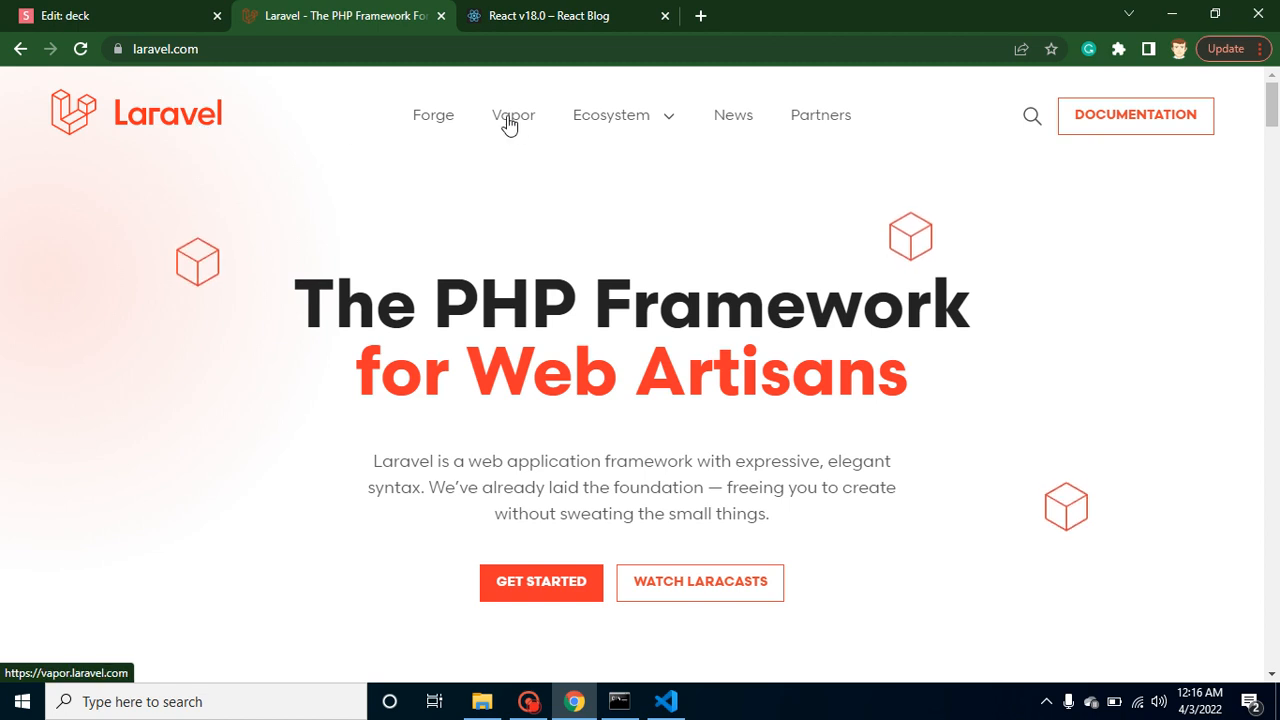
left_click(513, 114)
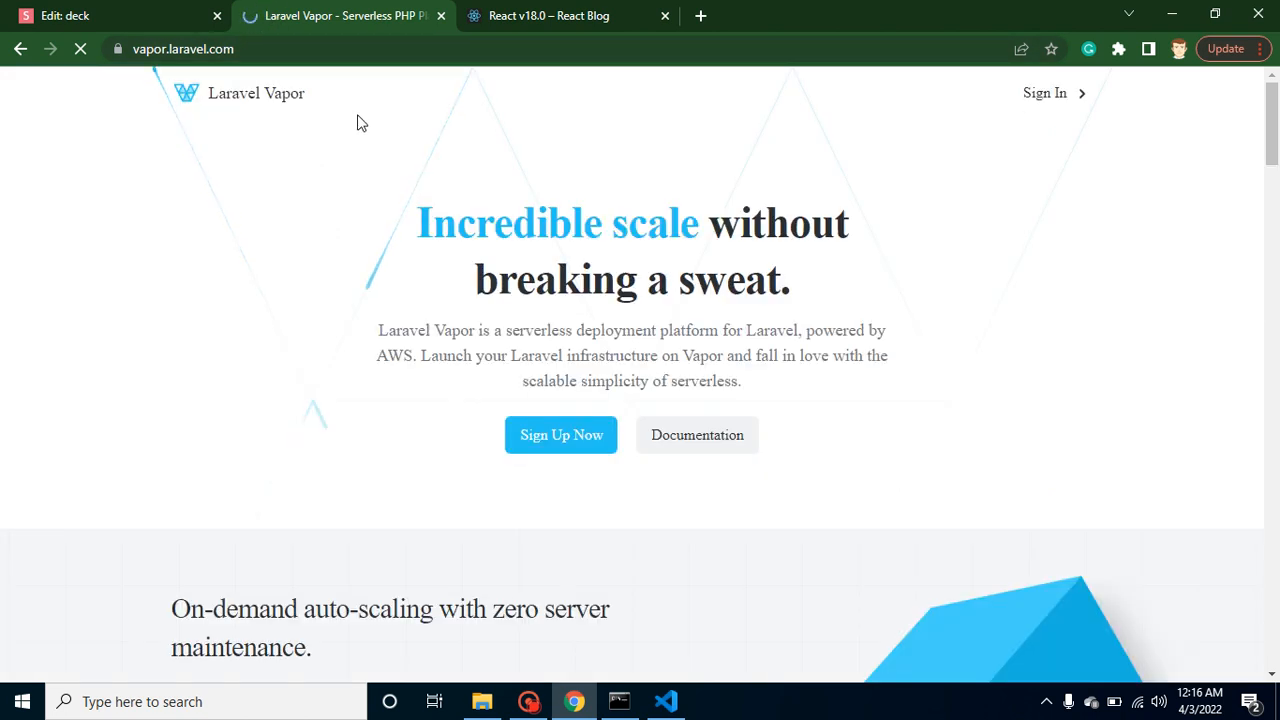
left_click(75, 17)
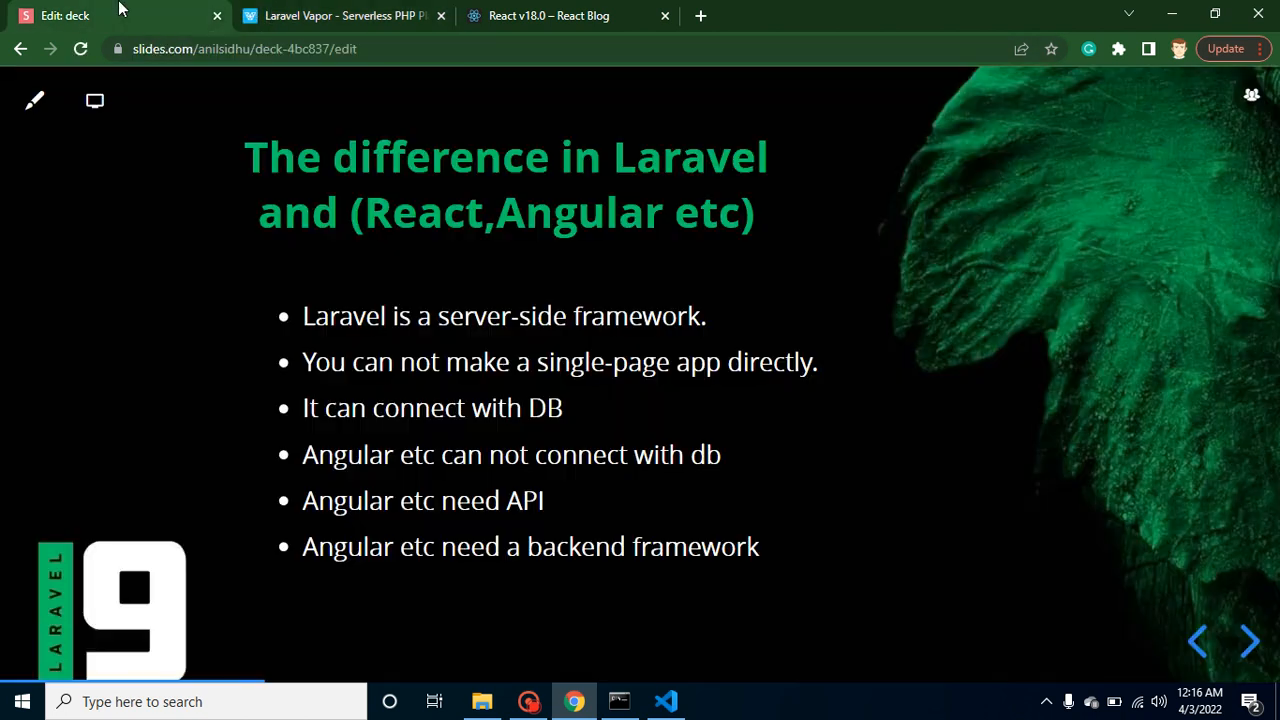
mouse_move(415, 385)
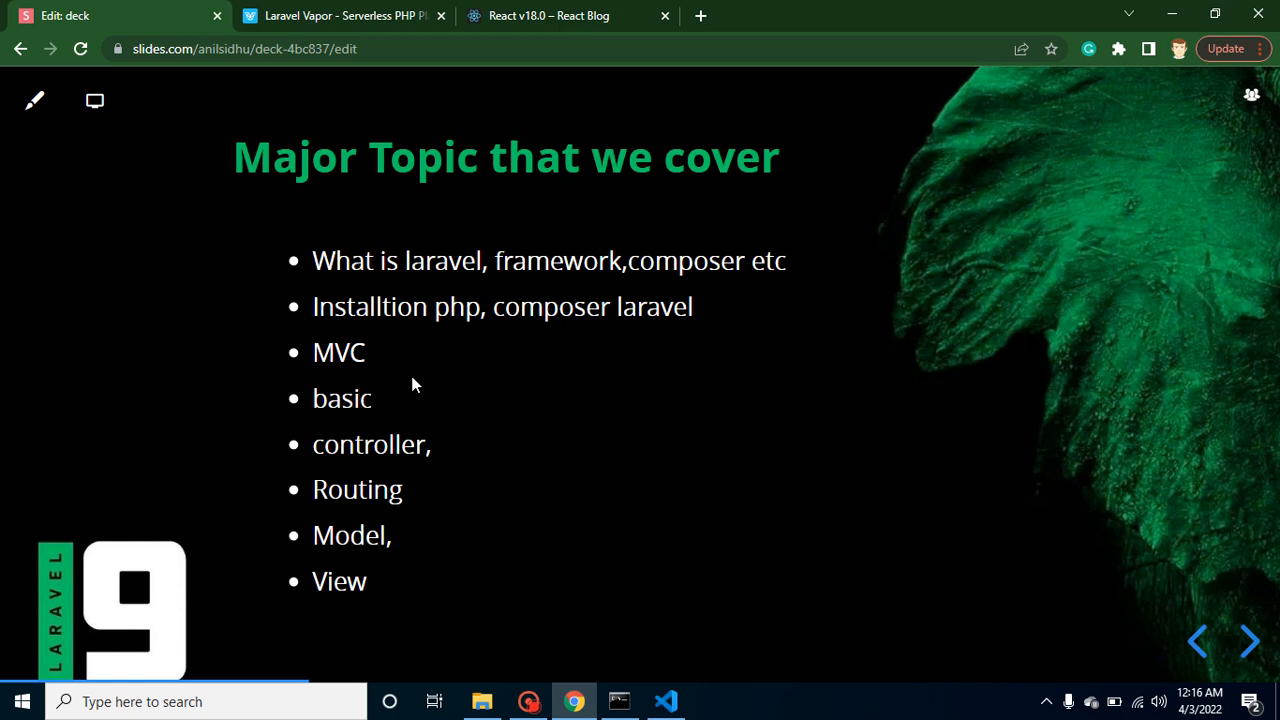
mouse_move(374, 378)
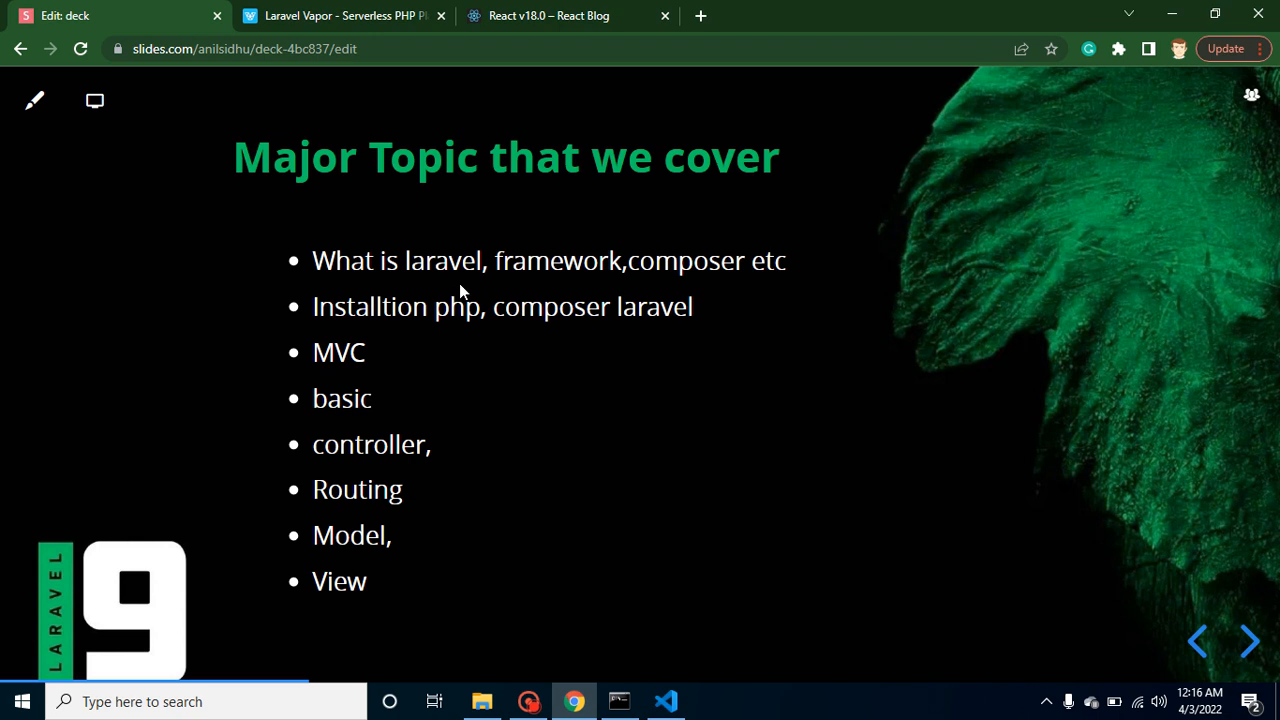
mouse_move(487, 287)
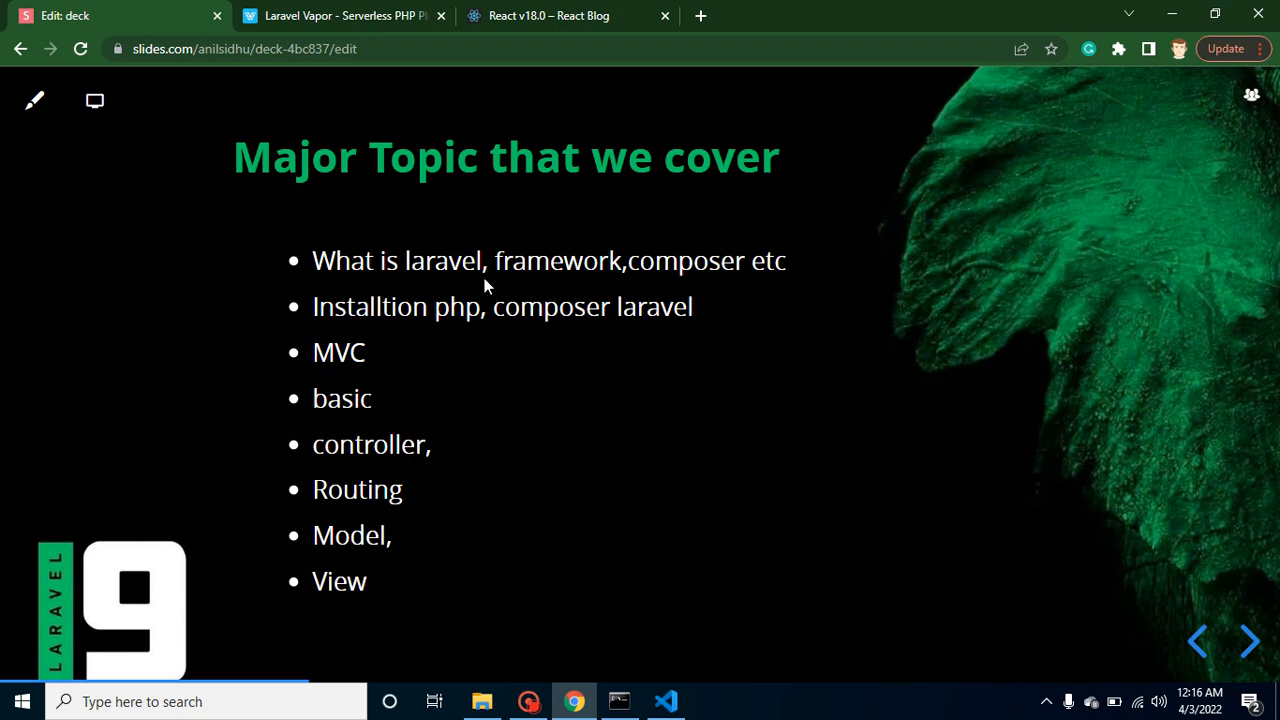
mouse_move(549, 280)
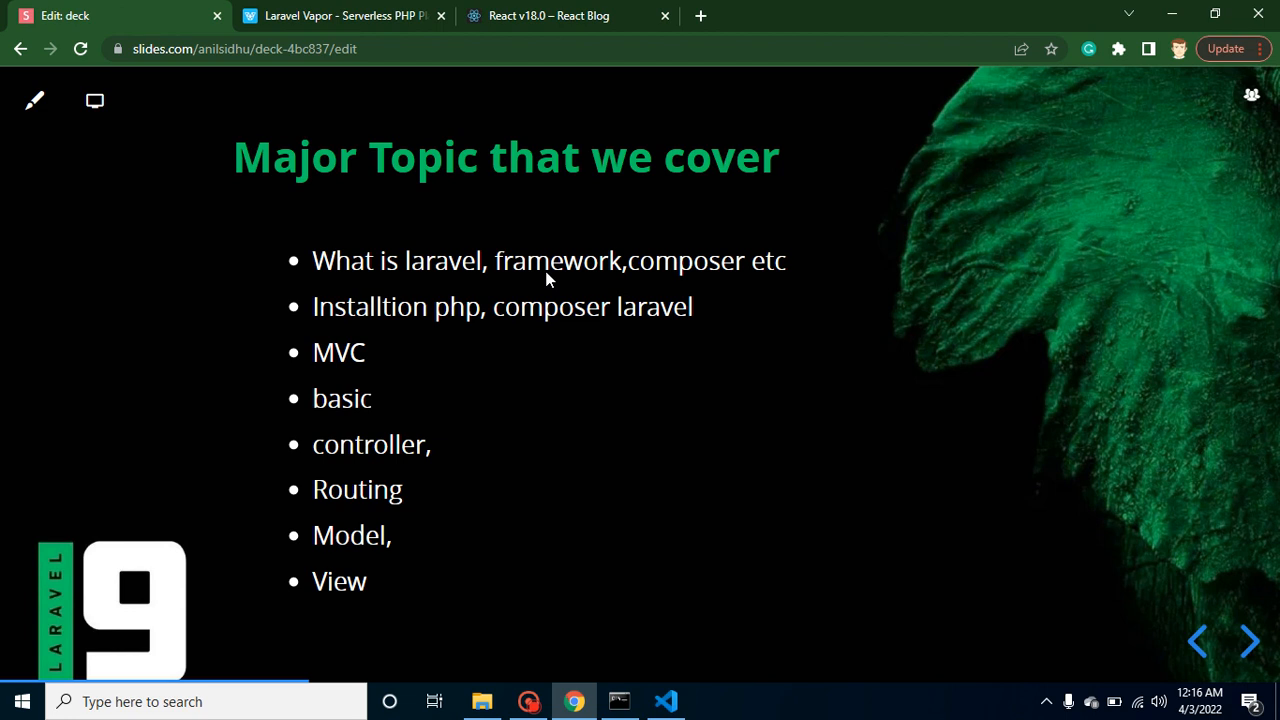
mouse_move(443, 325)
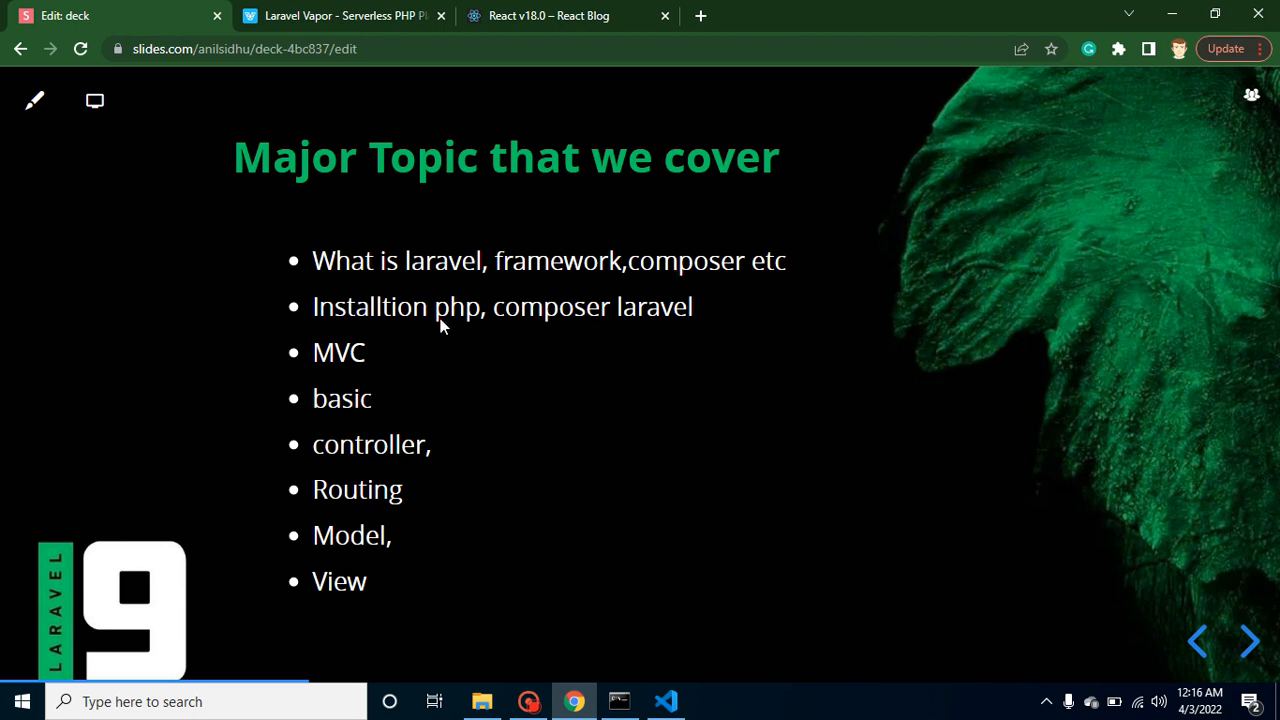
mouse_move(537, 330)
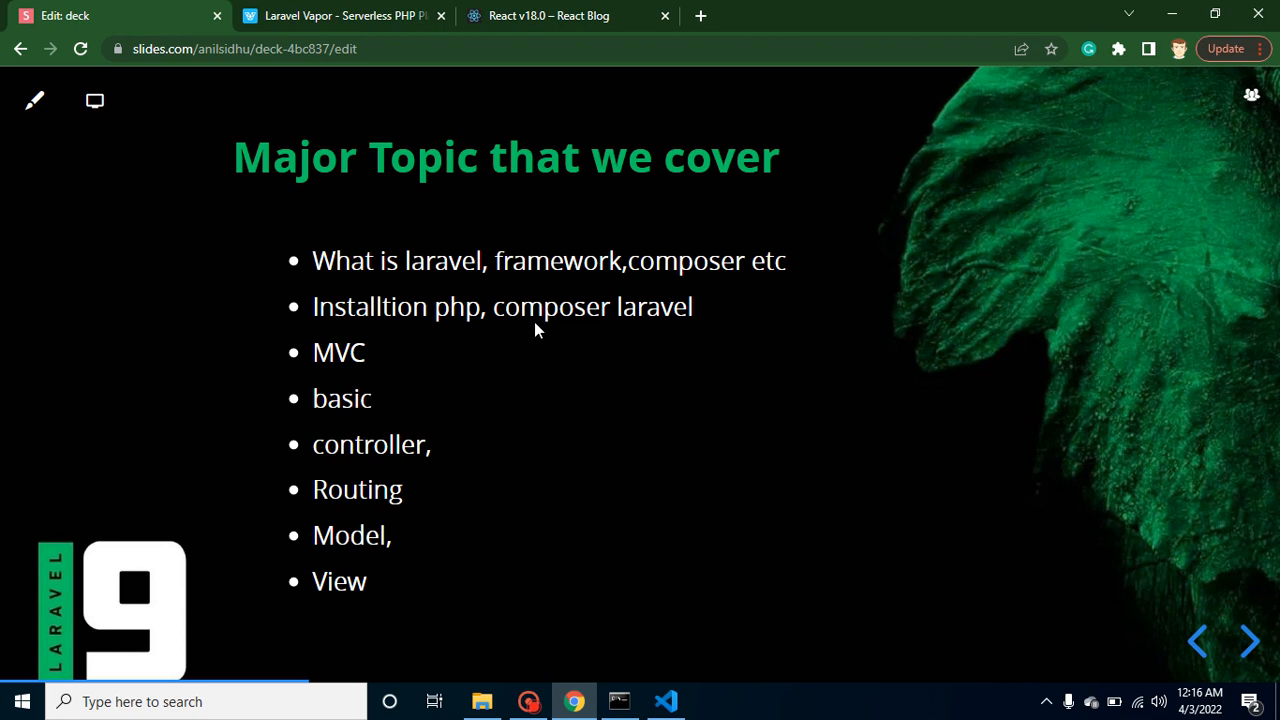
mouse_move(406, 349)
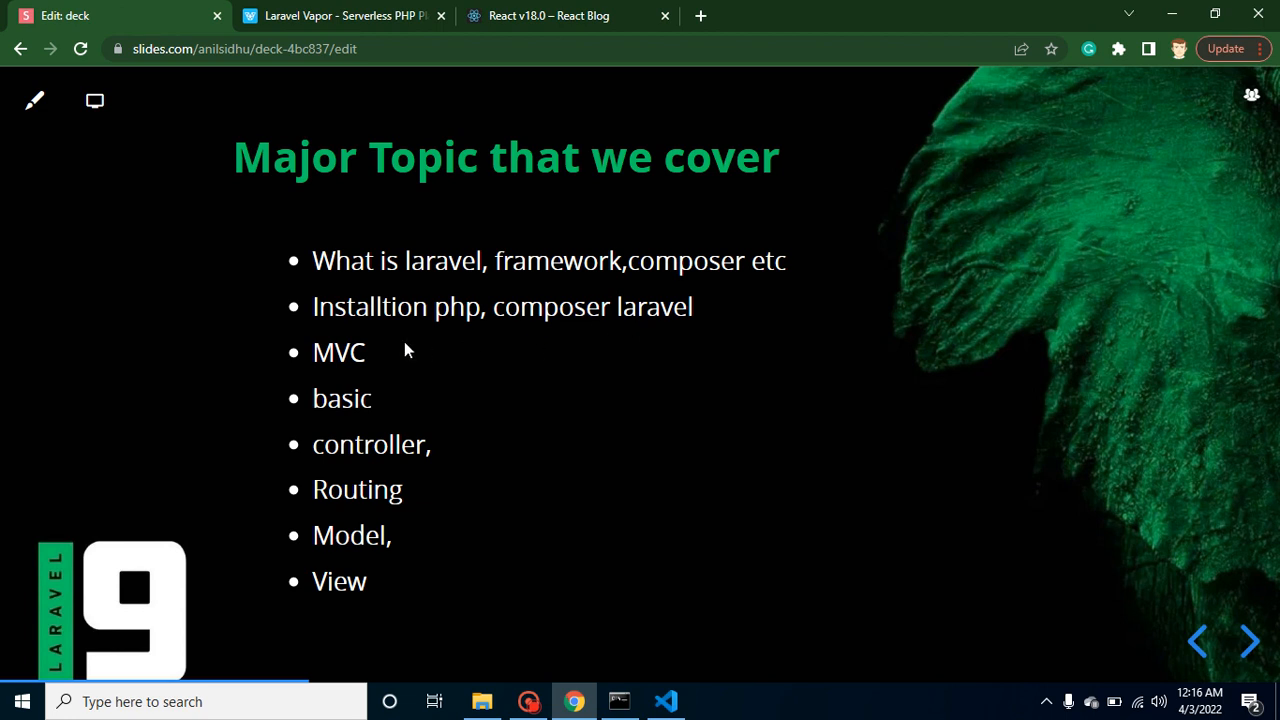
mouse_move(385, 455)
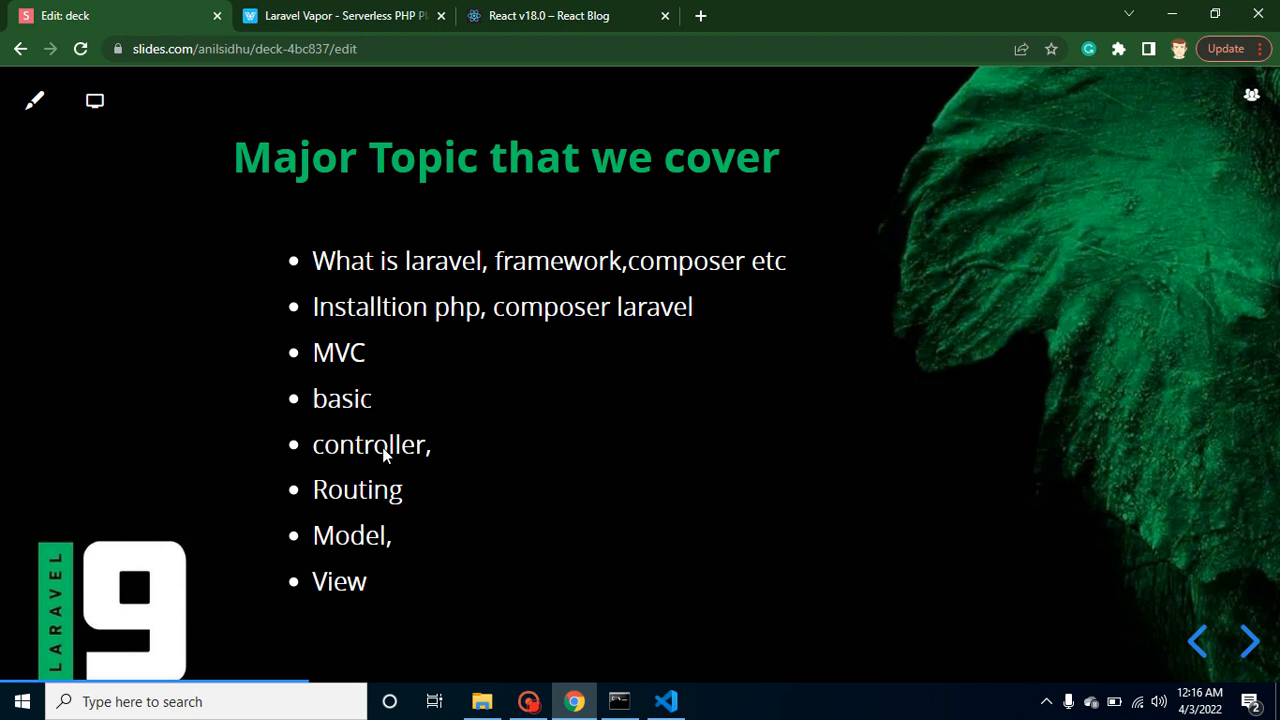
Advance from the first 'Major Topic that we cover' slide to its second page
left_click(1247, 641)
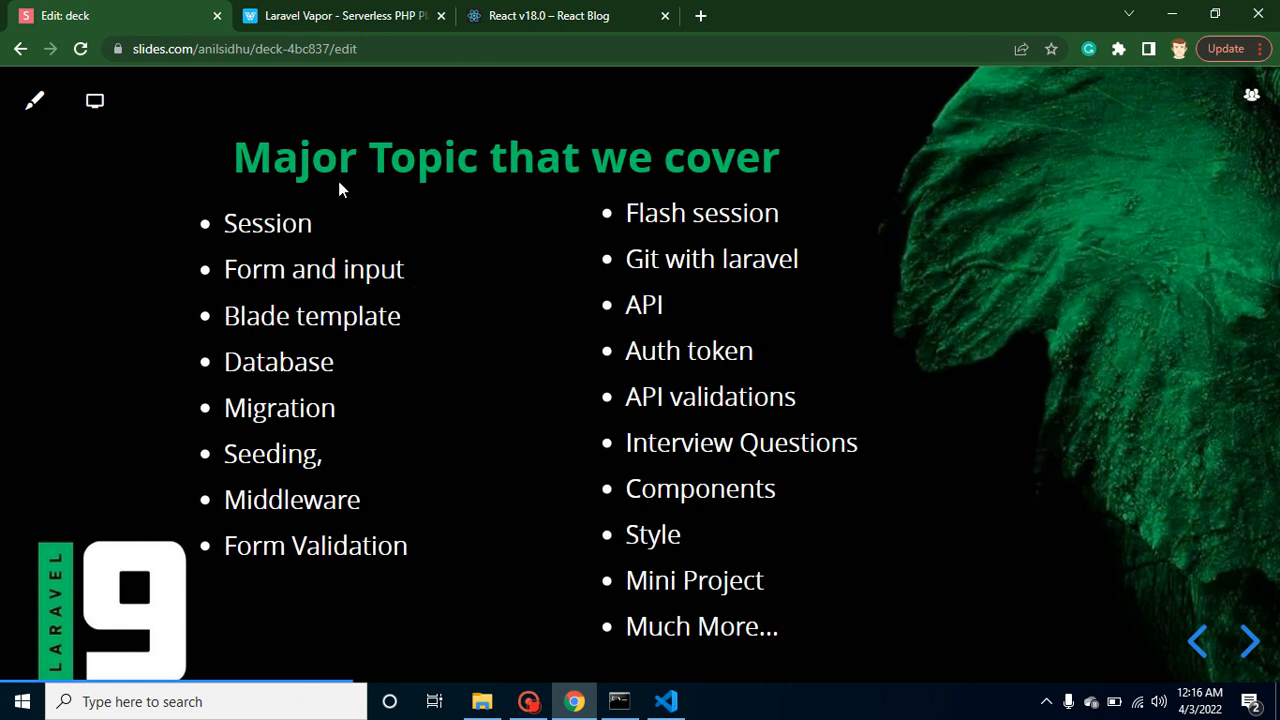
mouse_move(386, 280)
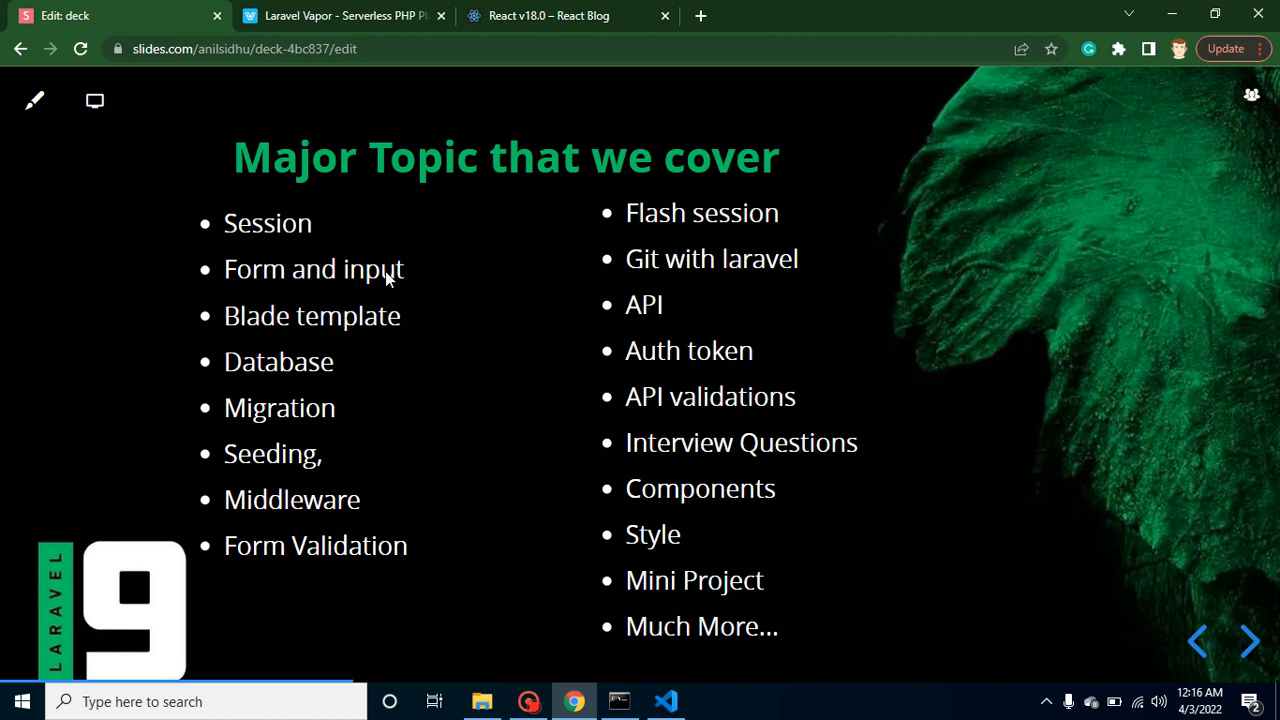
mouse_move(298, 492)
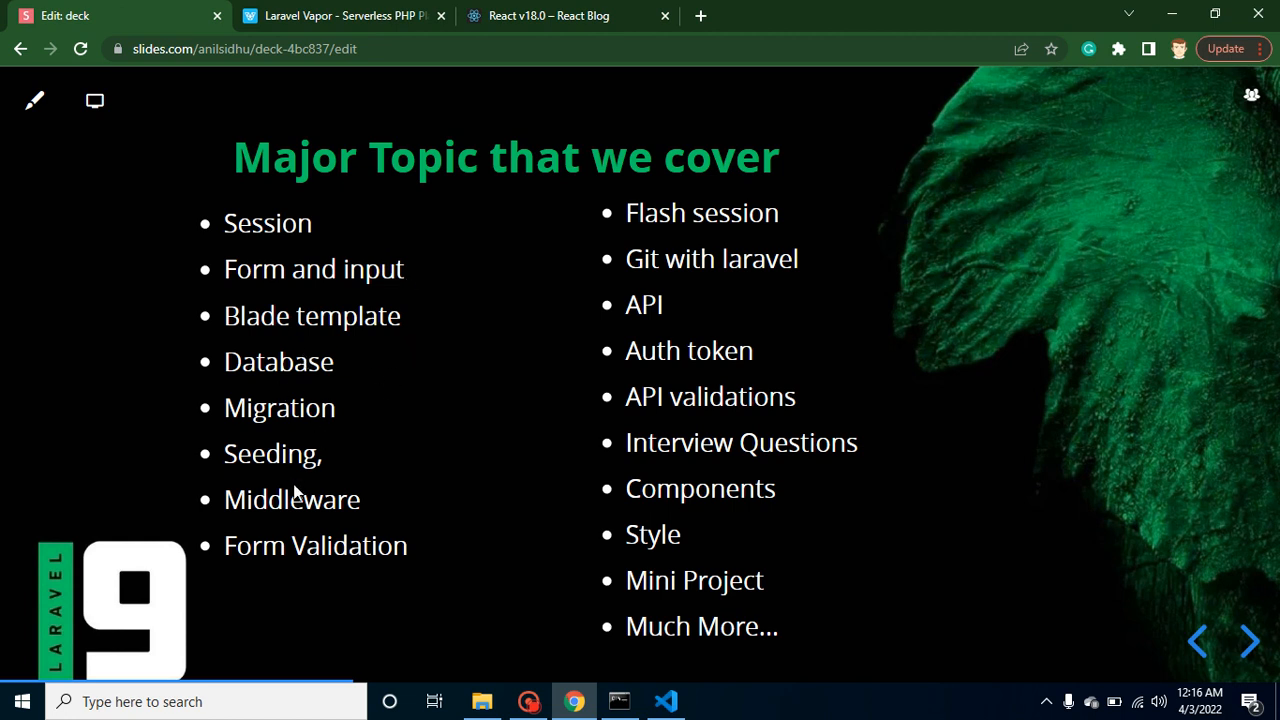
mouse_move(717, 234)
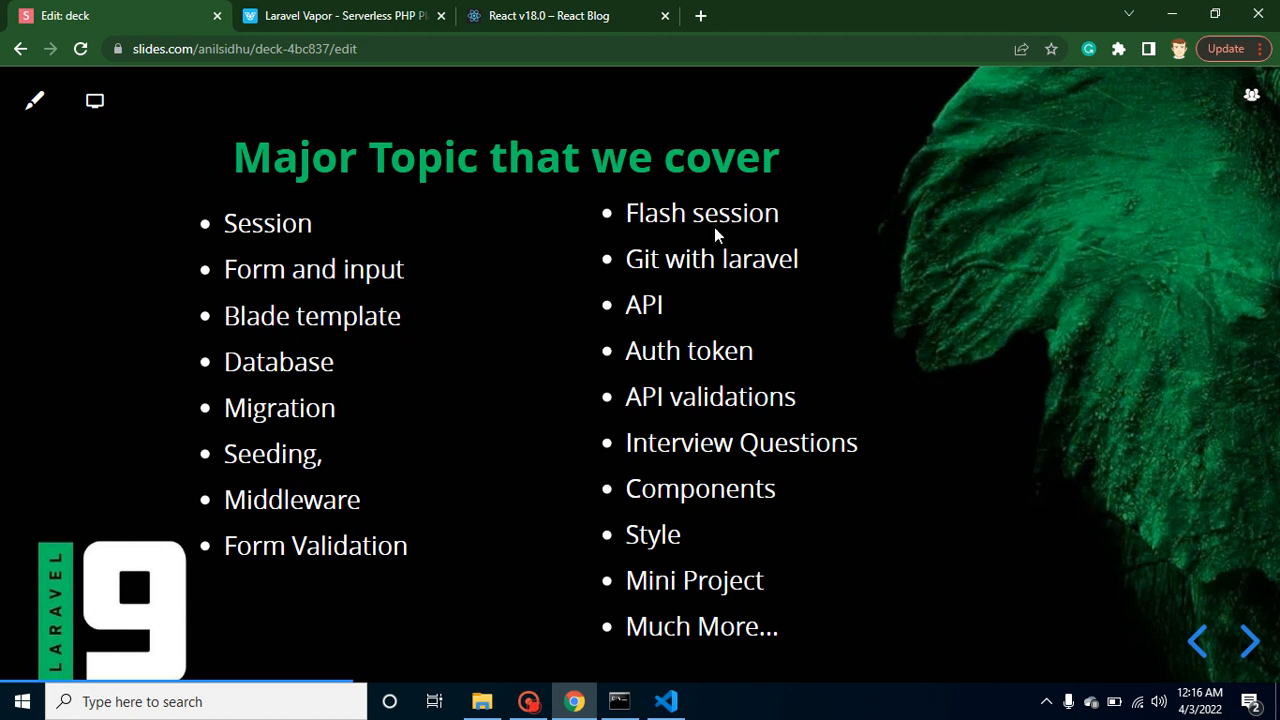
mouse_move(427, 421)
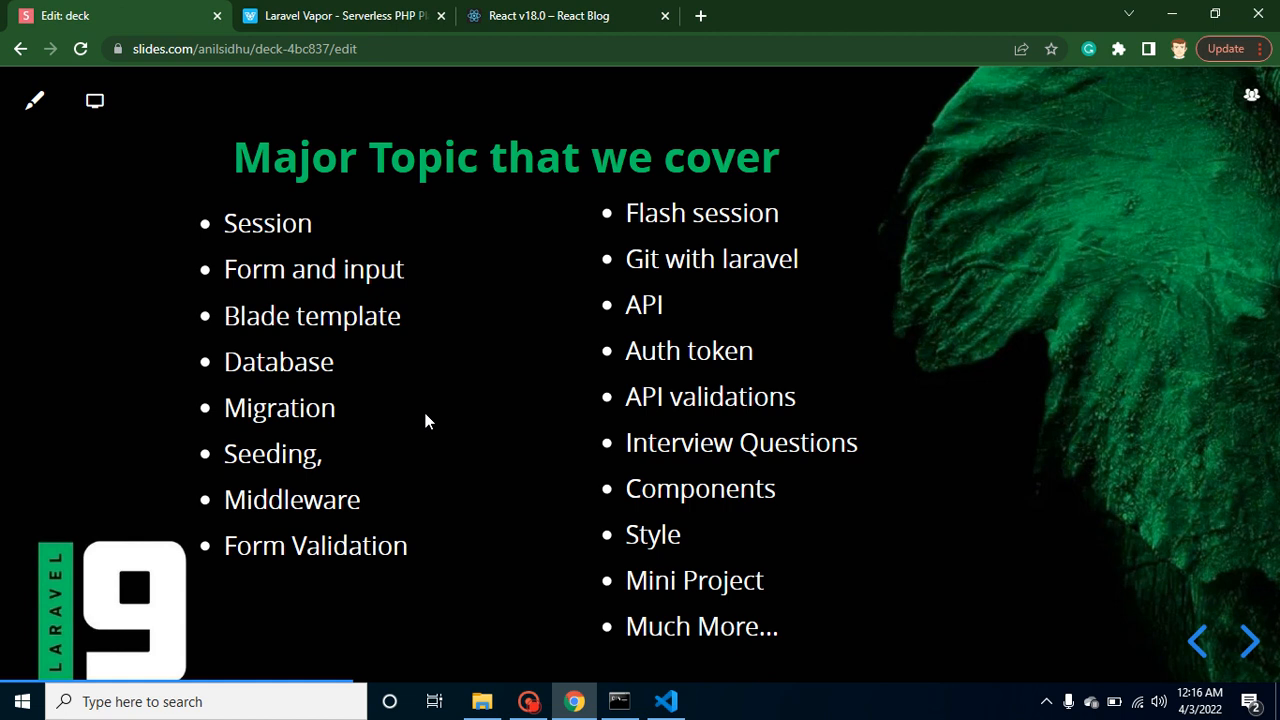
Advance to the closing 'Do Subscribe, Like, Comment, Share' slide
left_click(1248, 640)
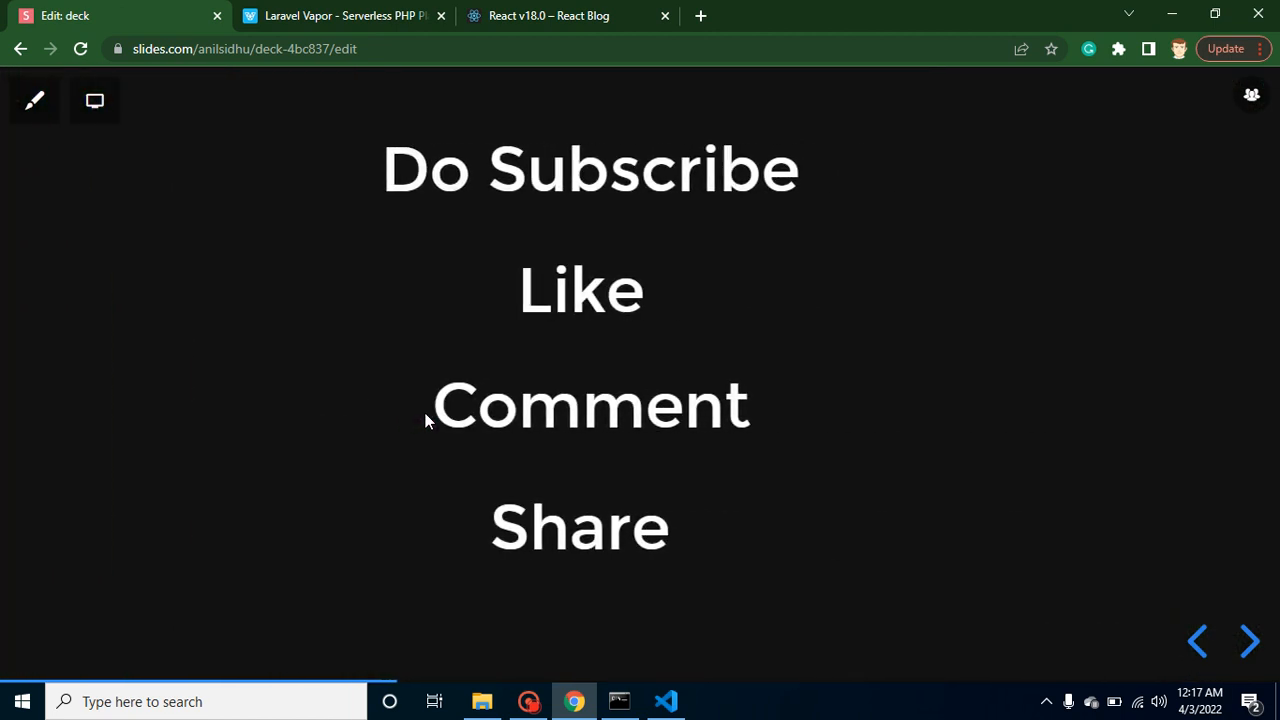